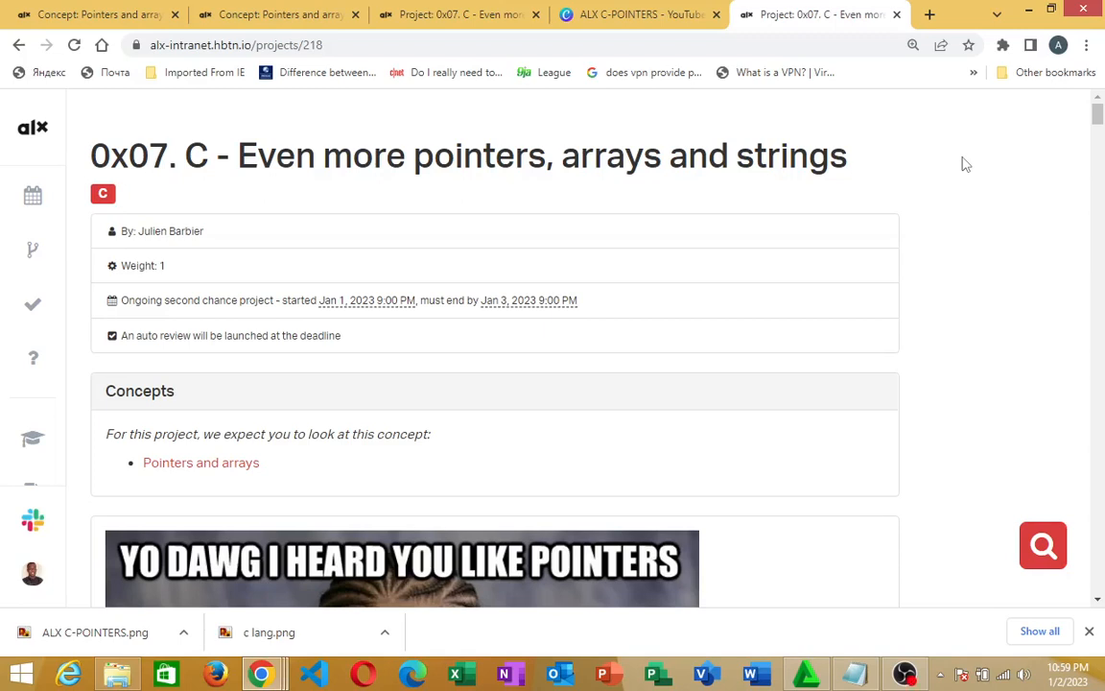
pyautogui.moveTo(1095, 130)
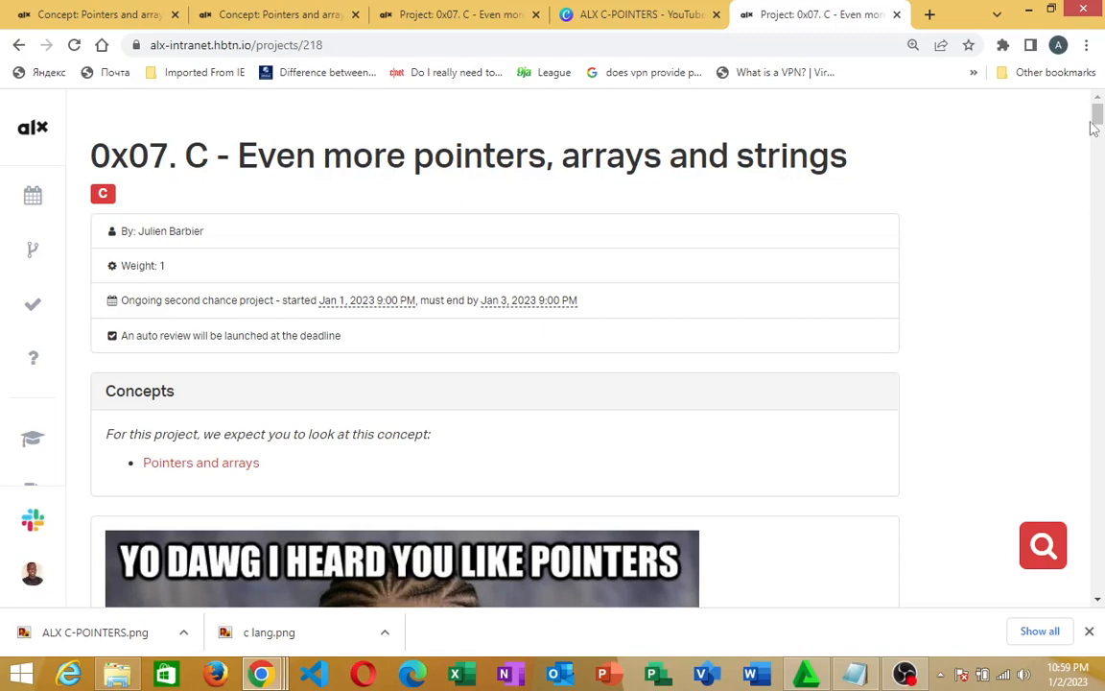
# Step: Scroll the 0x07 project page to task 9 and highlight its opening instruction sentence
pyautogui.scroll(-3)
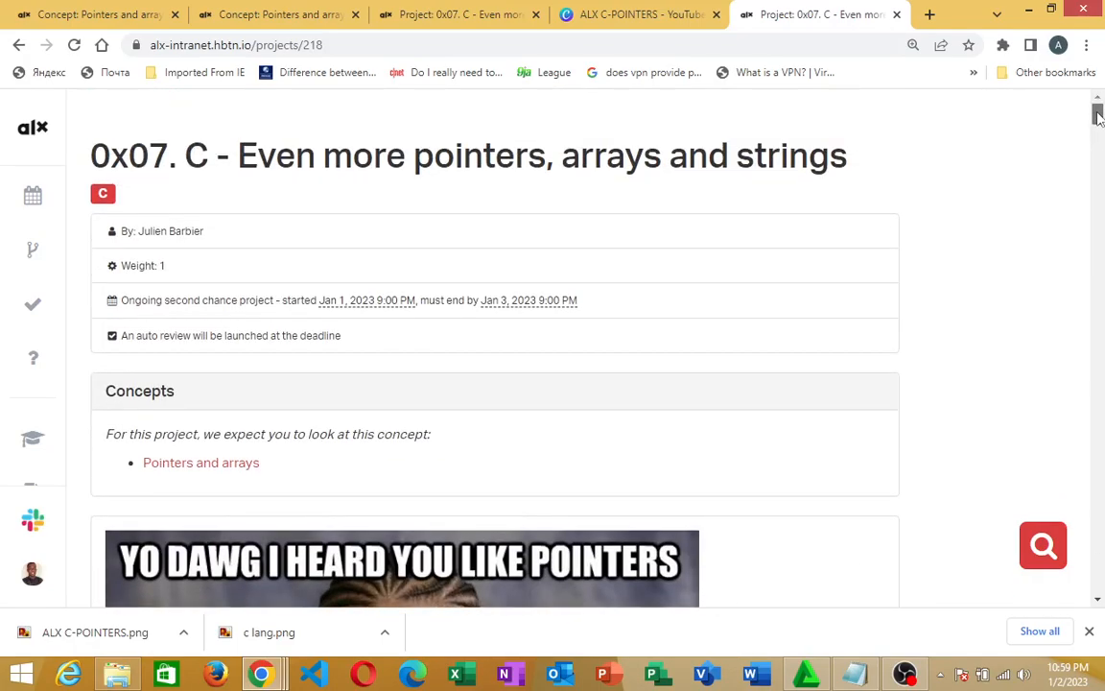
pyautogui.scroll(-3)
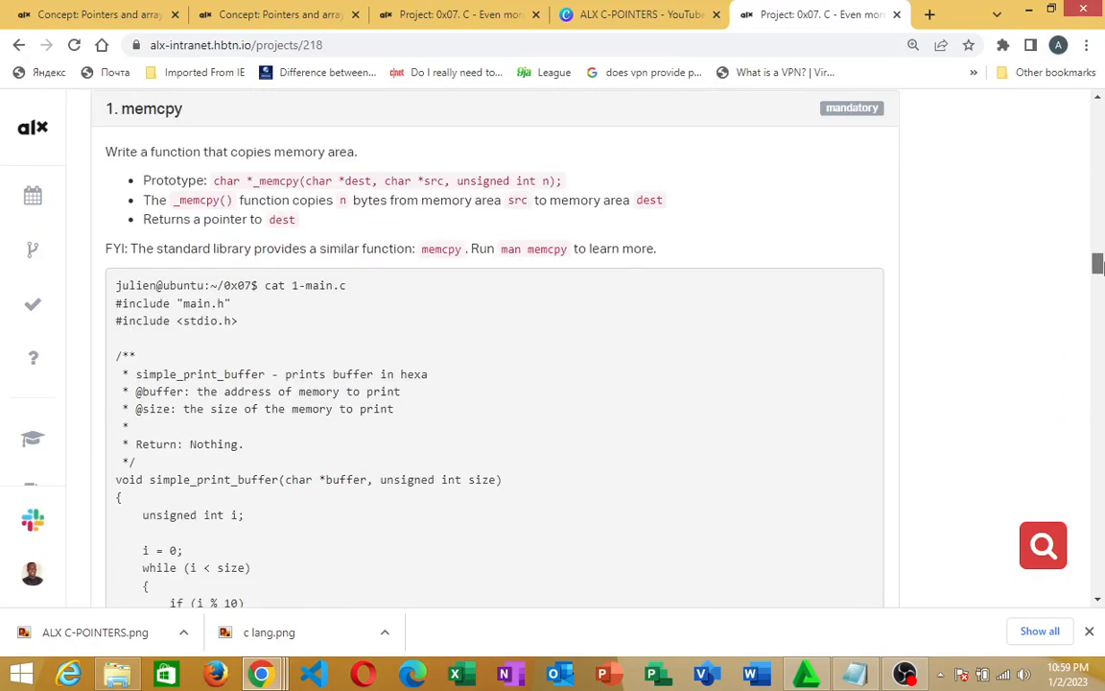
pyautogui.scroll(-3)
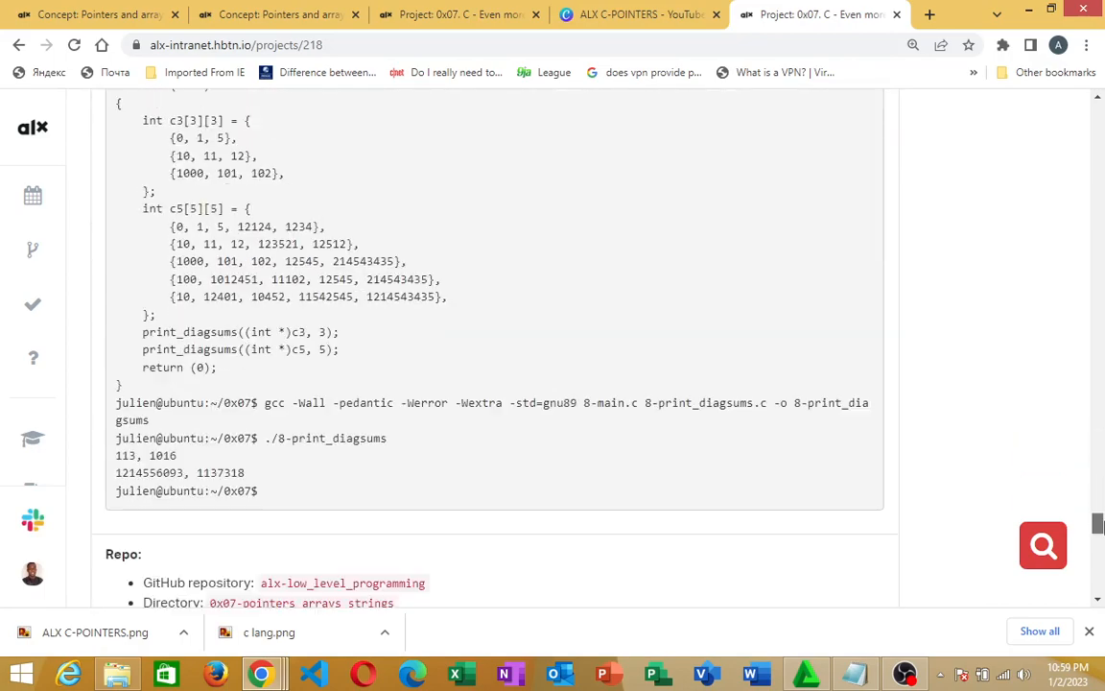
pyautogui.scroll(-3)
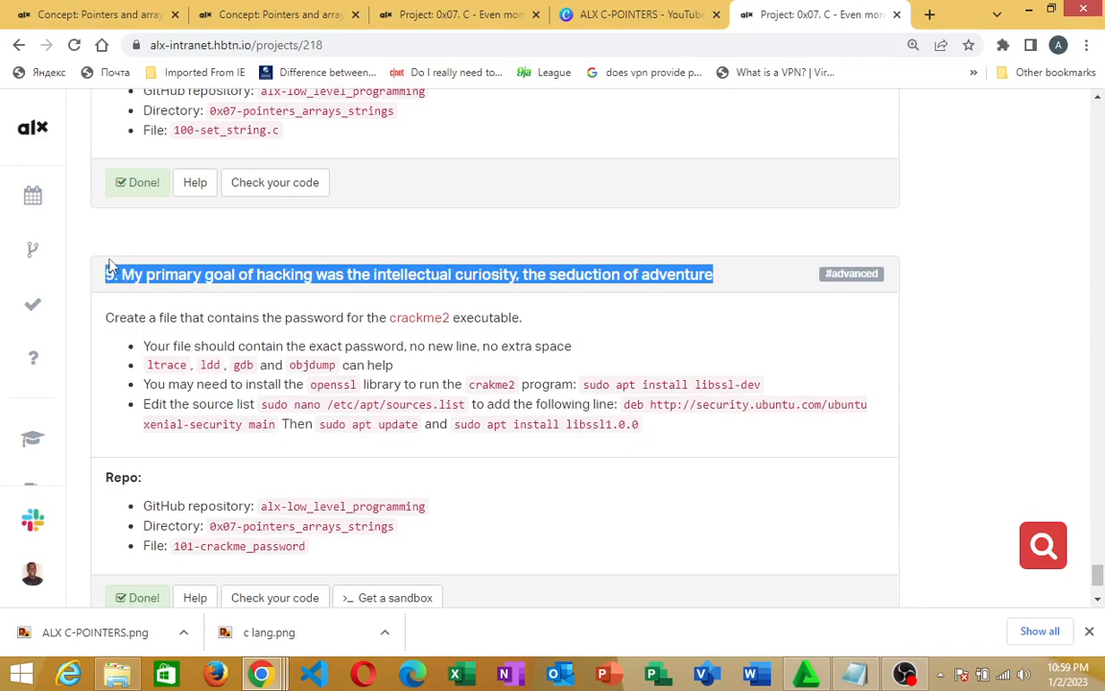
pyautogui.moveTo(426, 302)
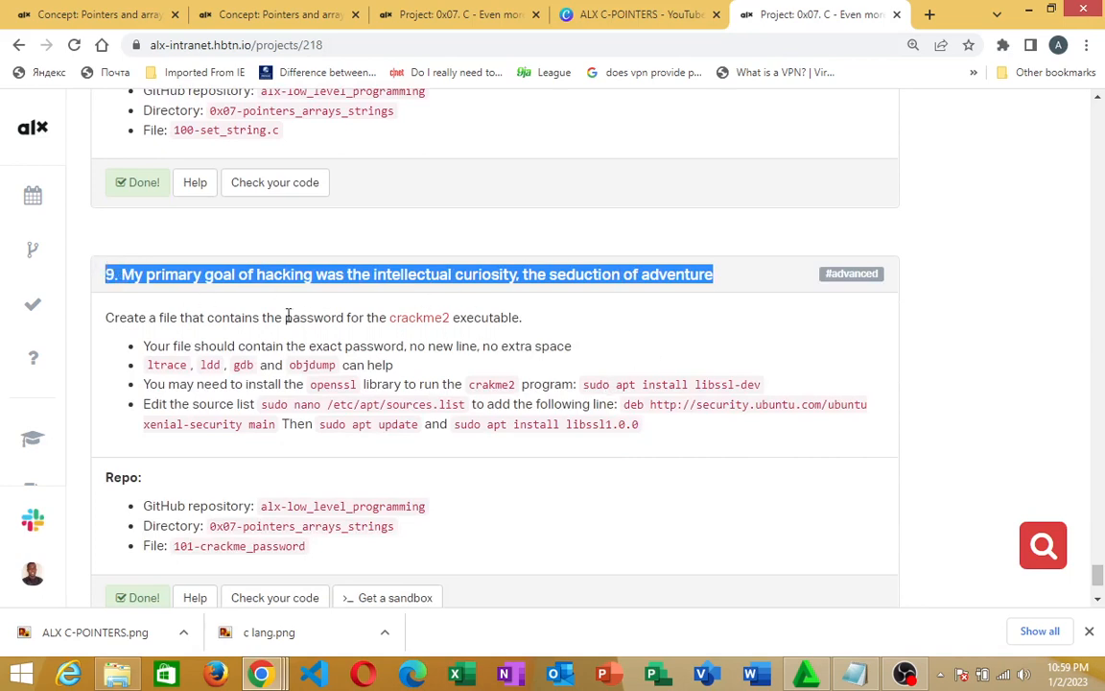
pyautogui.doubleClick(486, 316)
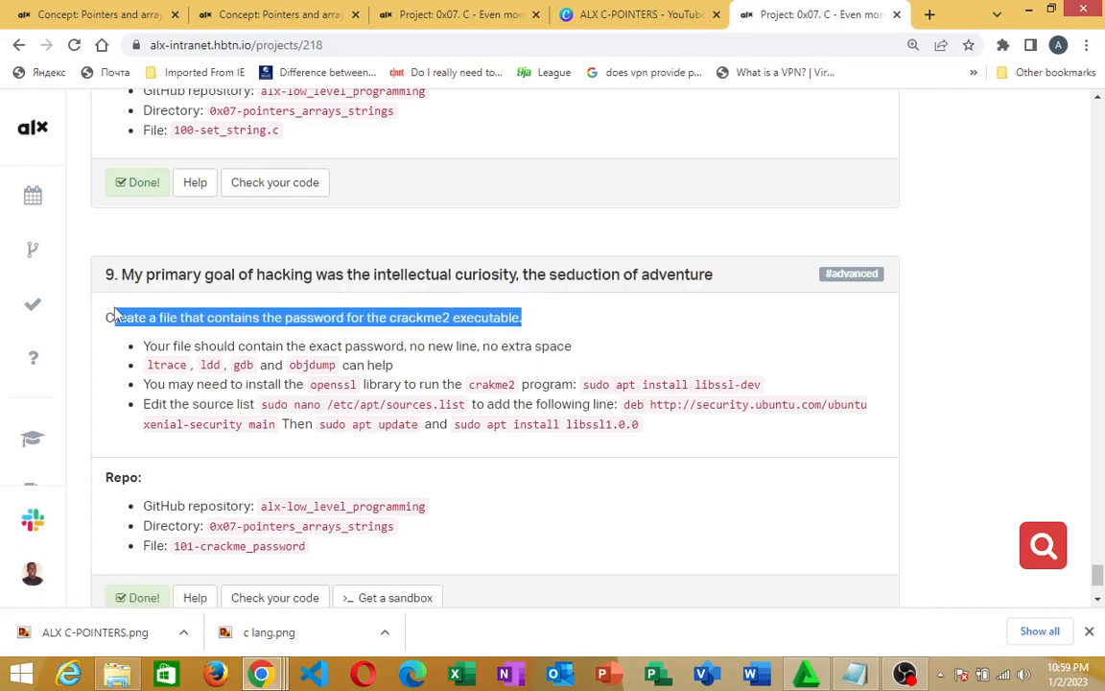
pyautogui.moveTo(457, 379)
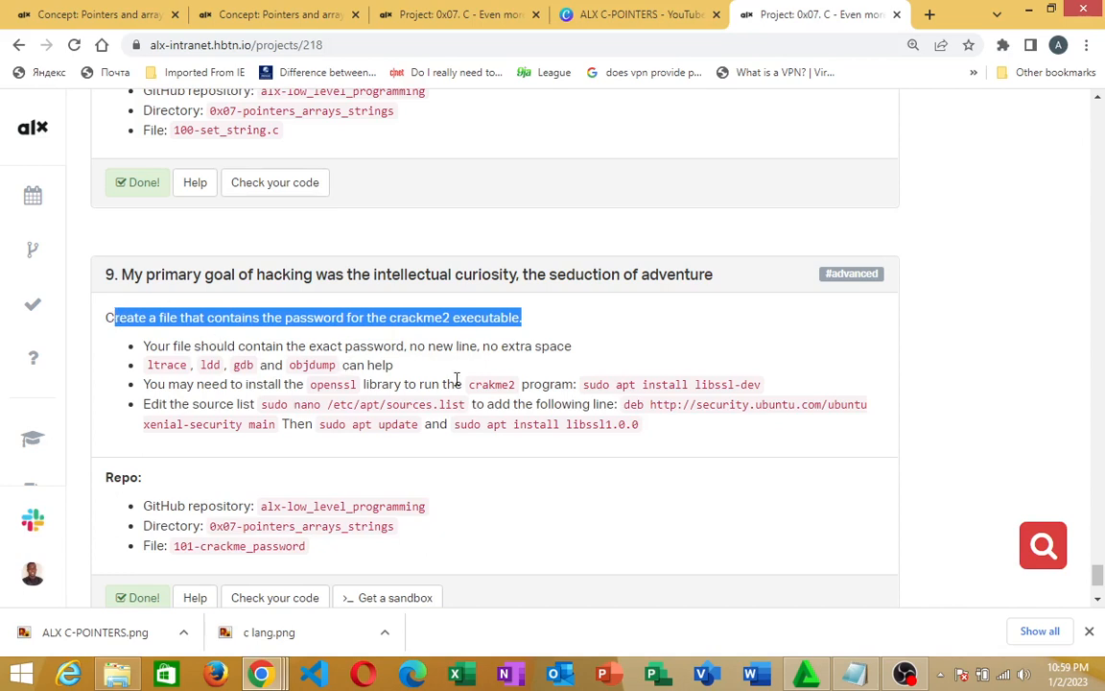
pyautogui.moveTo(1074, 379)
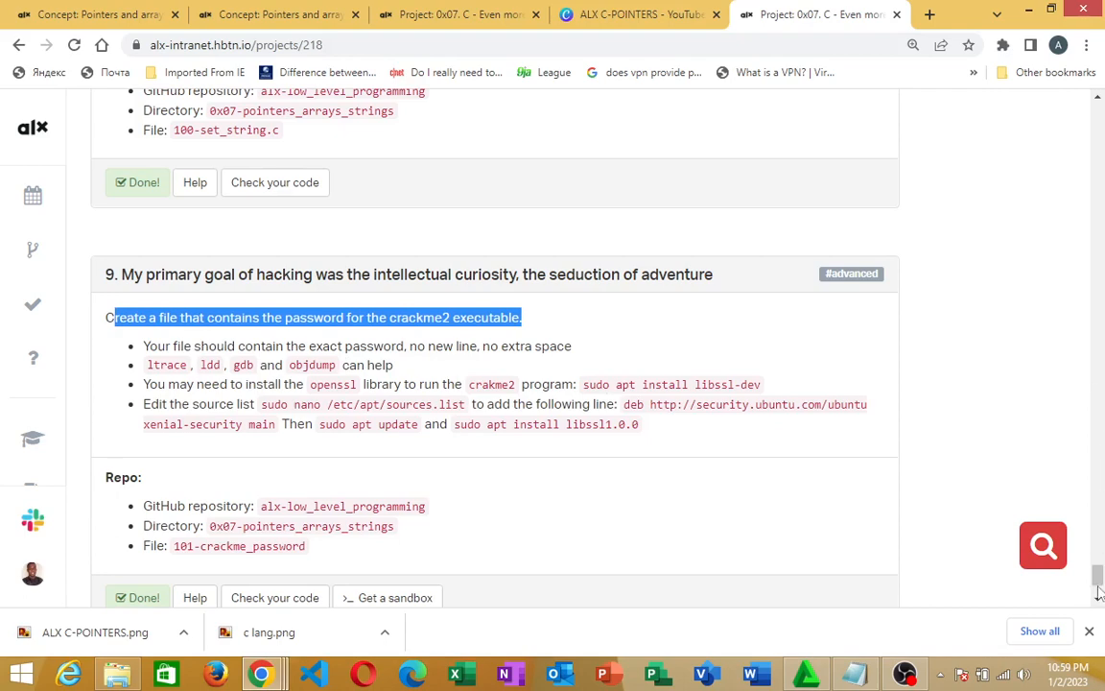
# Step: Show the project's quiz and scroll to Question #1 about a[1][1] in a 5×2 array
pyautogui.scroll(-3)
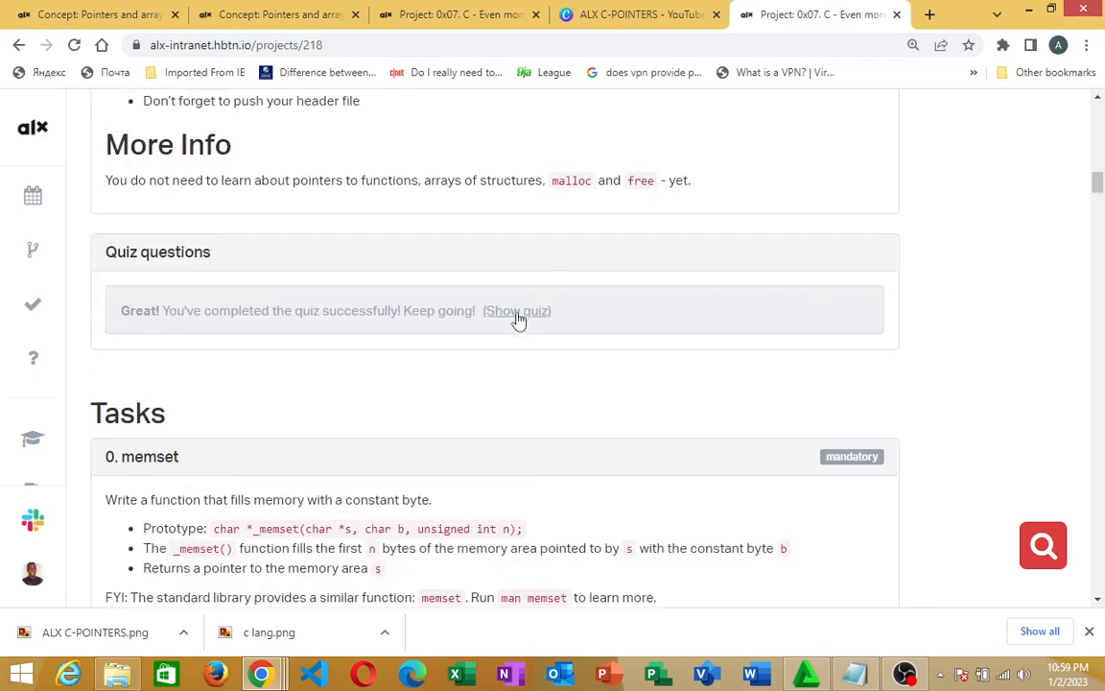
pyautogui.click(517, 309)
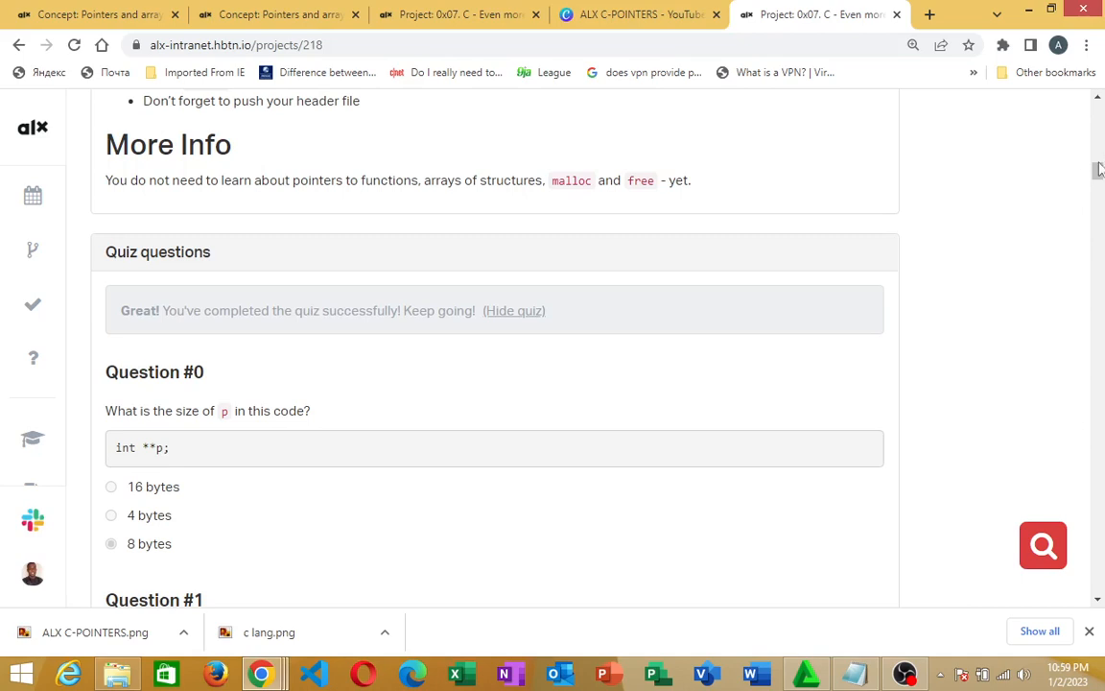
pyautogui.scroll(-3)
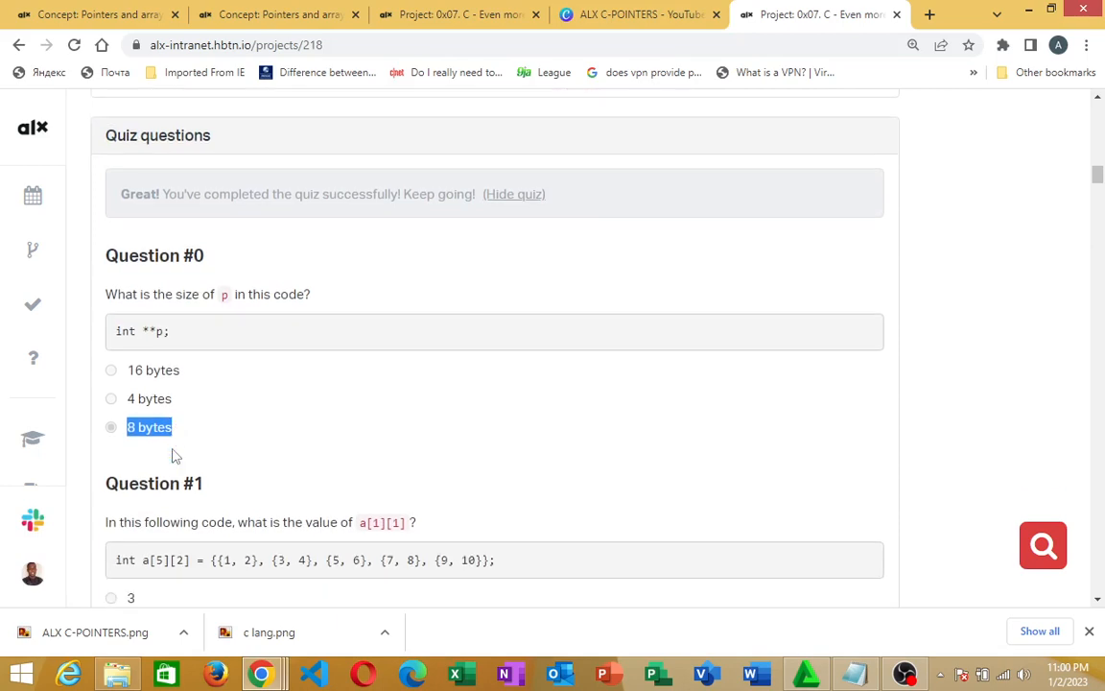
pyautogui.scroll(-3)
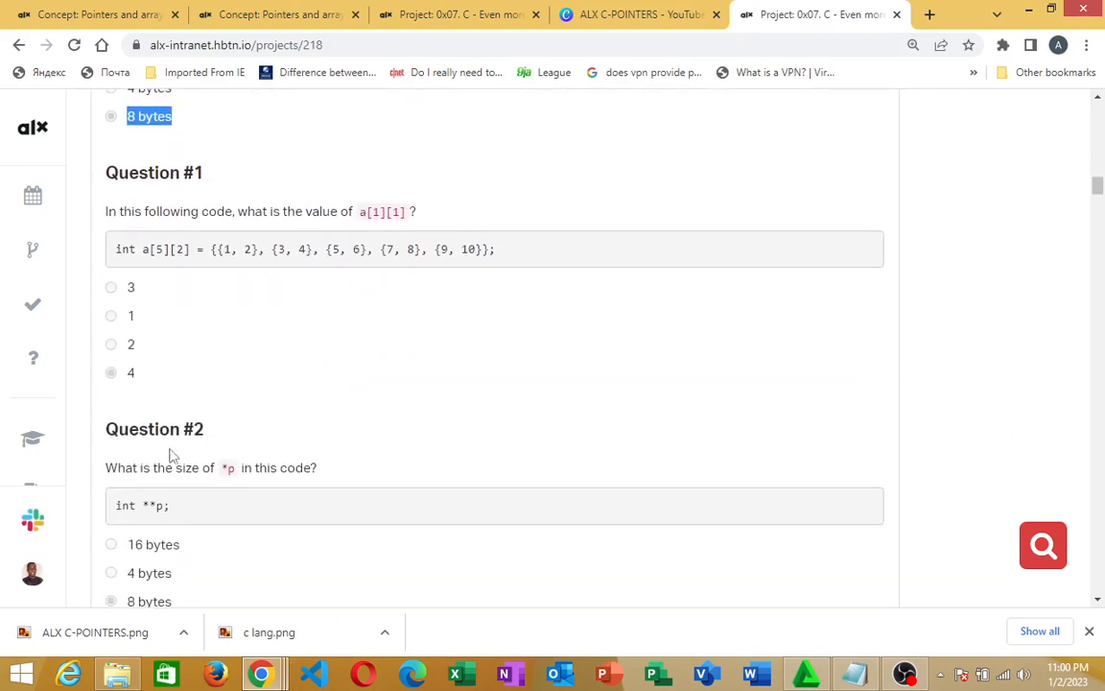
# Step: Highlight the Question #1 prompt, the array rows {1, 2} and last row, and the value 4
pyautogui.doubleClick(388, 211)
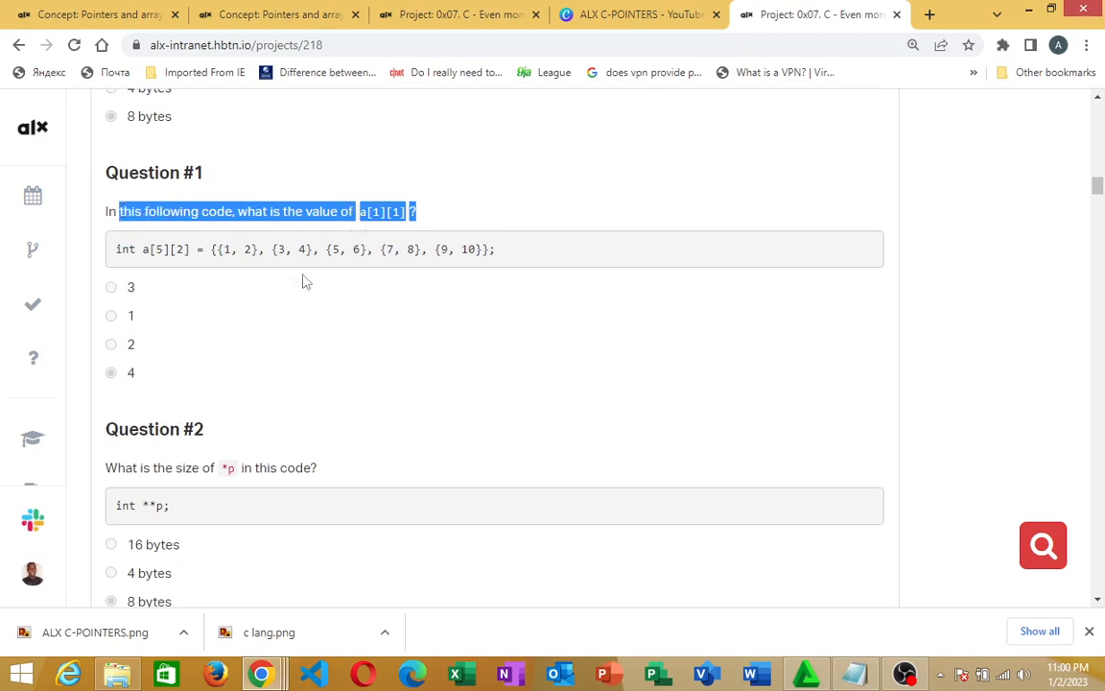
pyautogui.moveTo(162, 266)
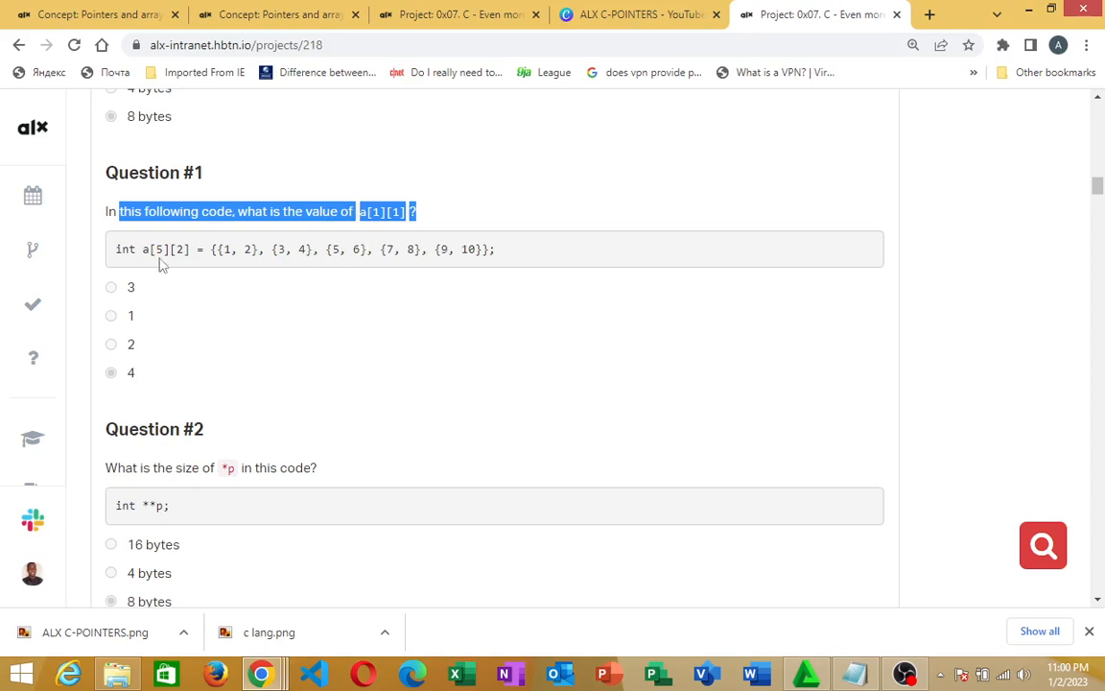
pyautogui.click(266, 294)
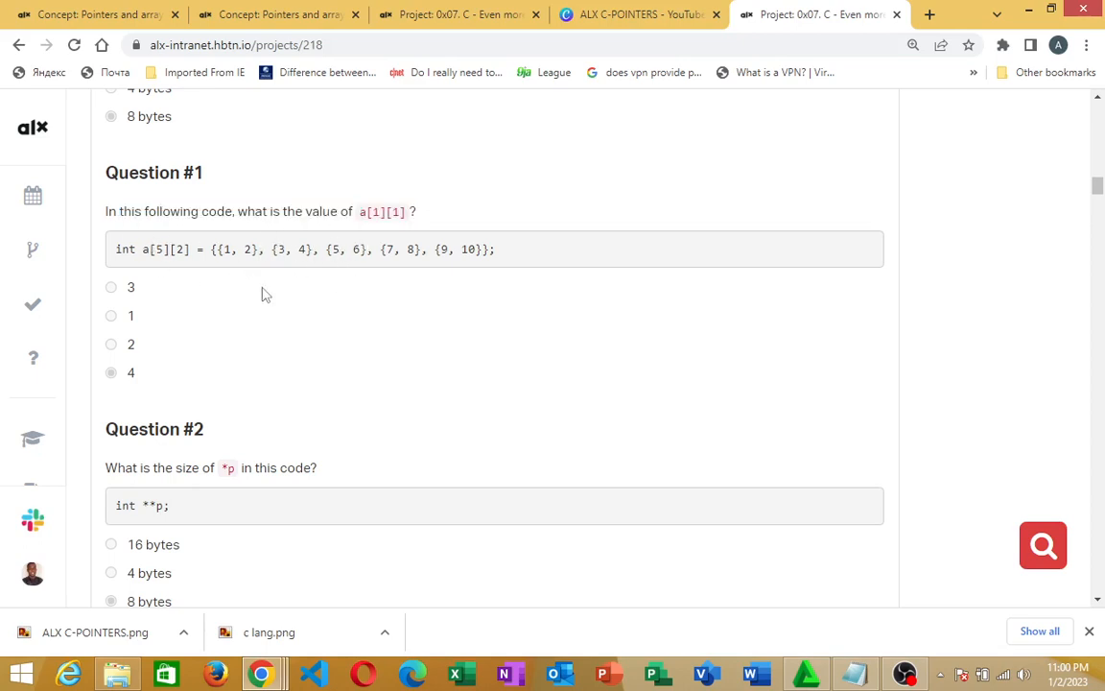
pyautogui.moveTo(257, 252)
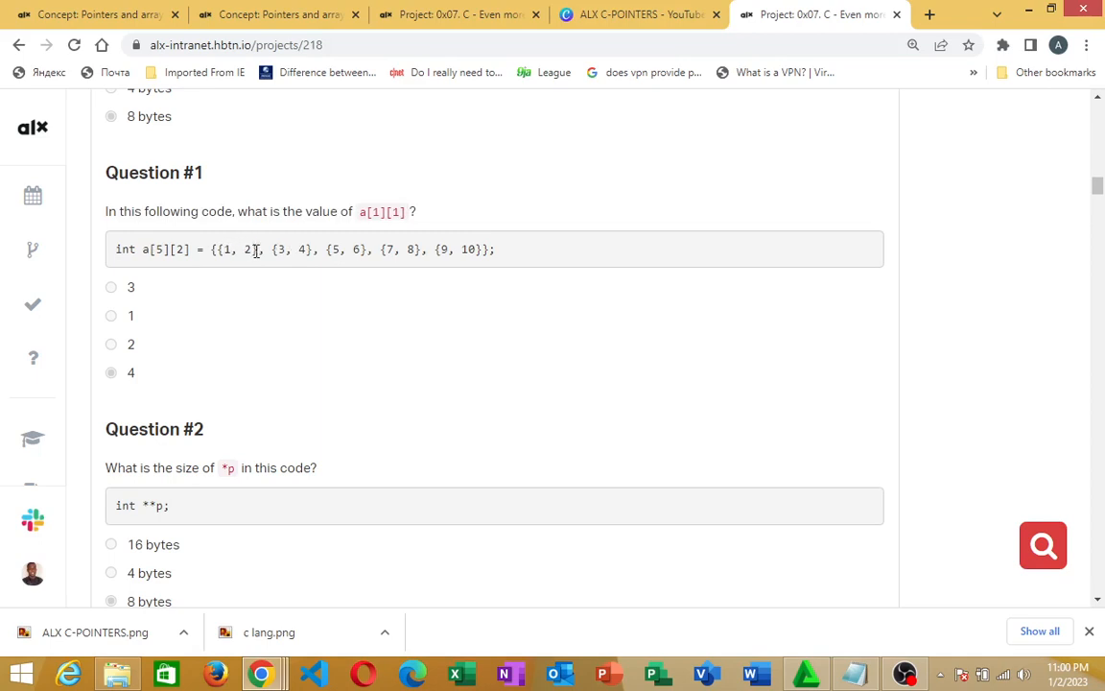
pyautogui.doubleClick(237, 250)
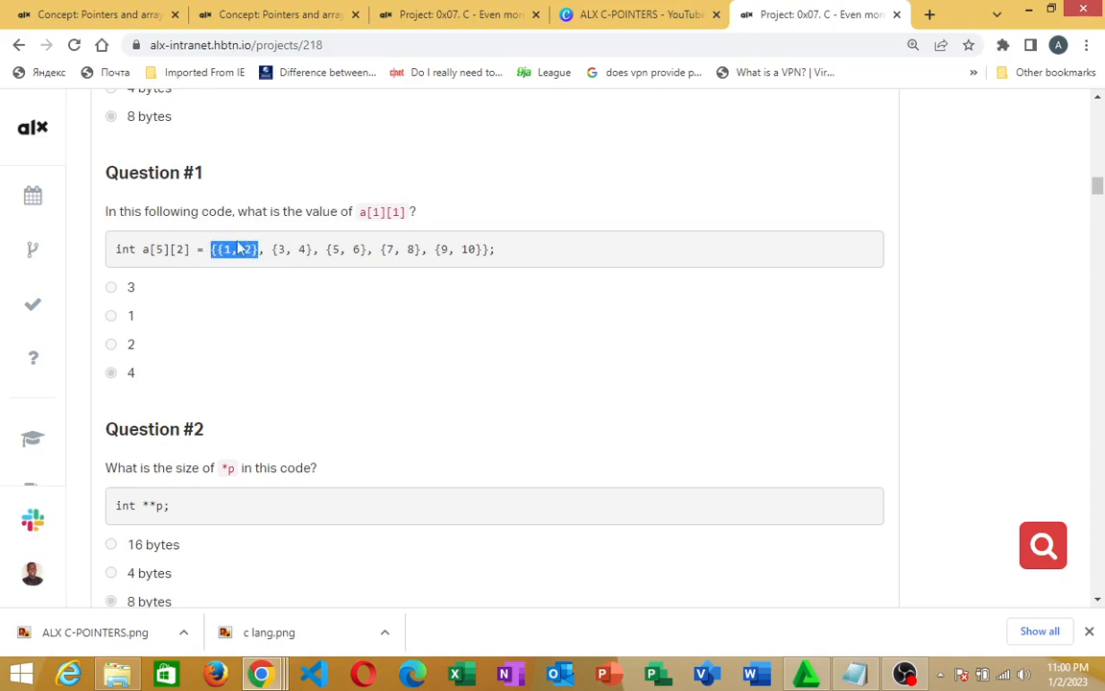
pyautogui.moveTo(213, 249); pyautogui.dragTo(309, 248)
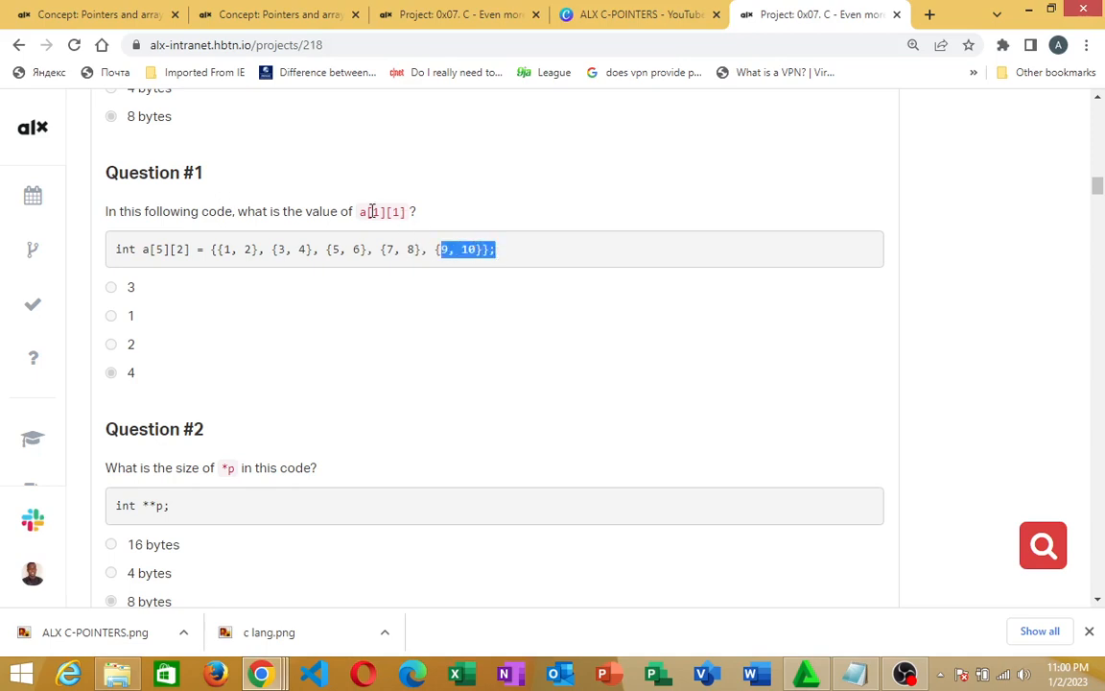
pyautogui.moveTo(375, 210)
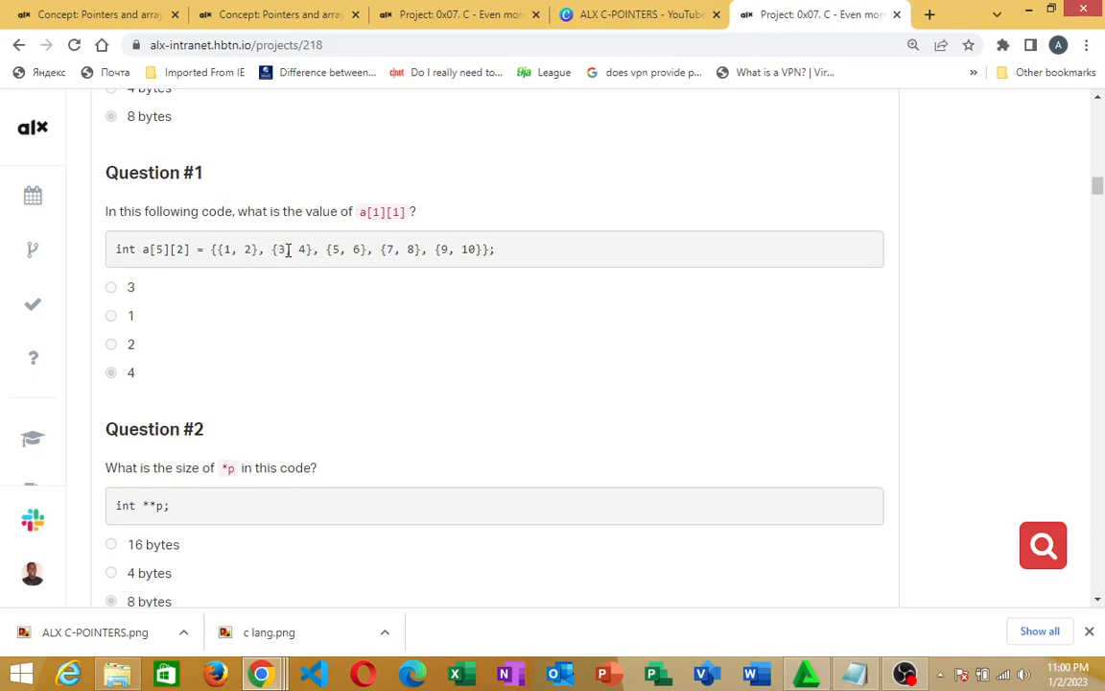
pyautogui.doubleClick(303, 250)
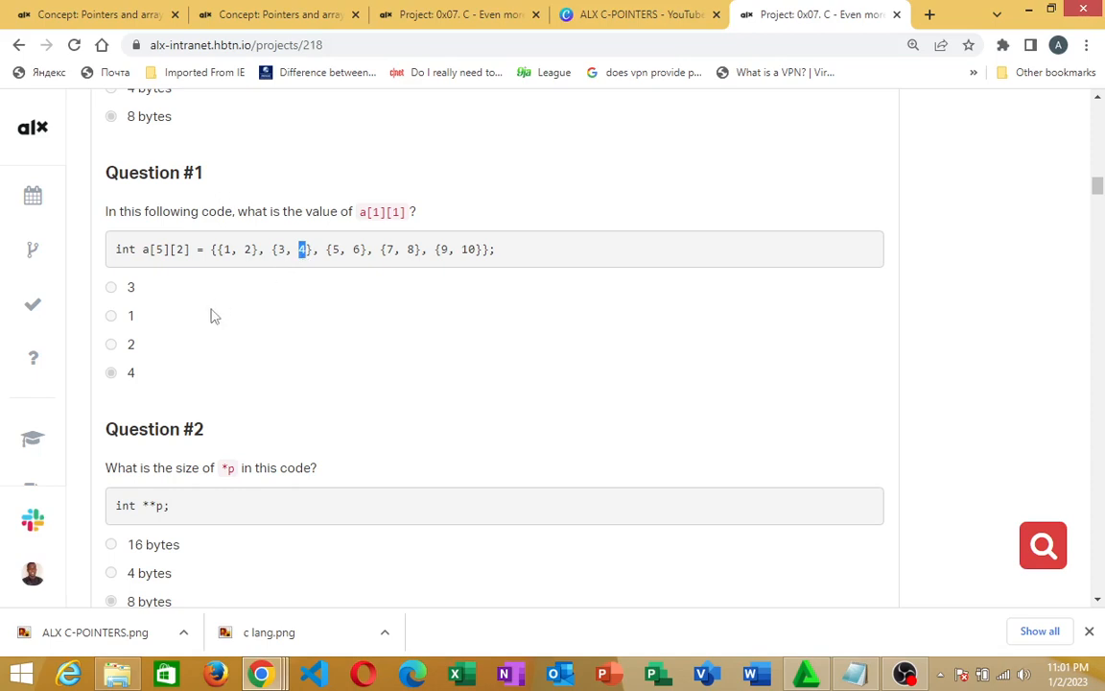
pyautogui.moveTo(120, 377)
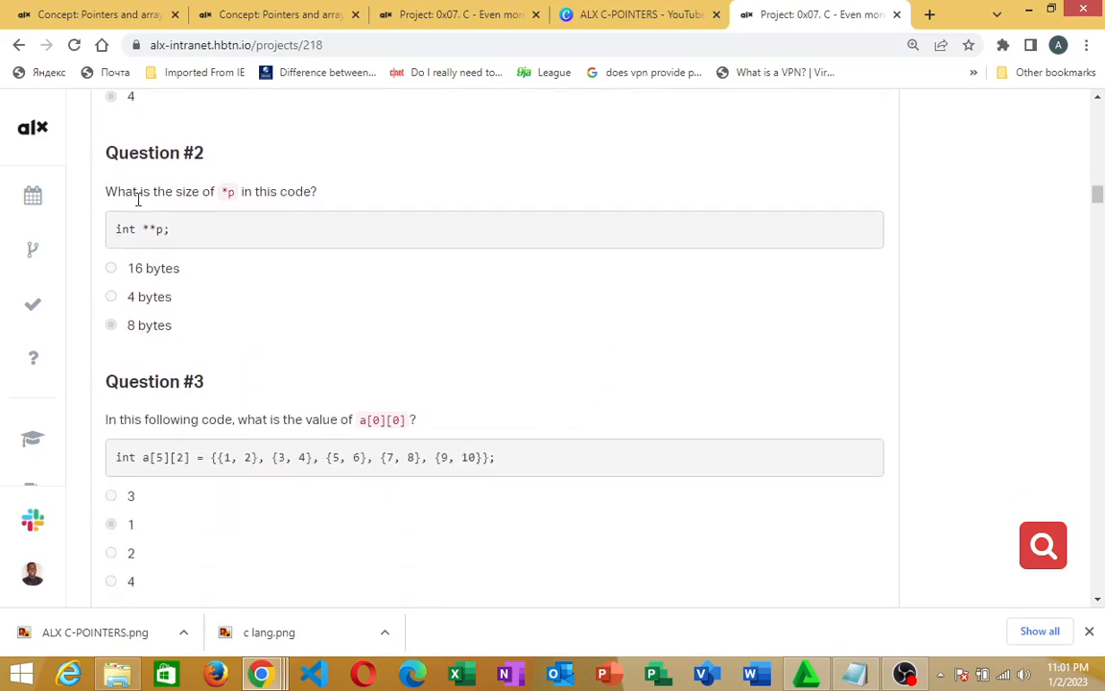
pyautogui.doubleClick(156, 325)
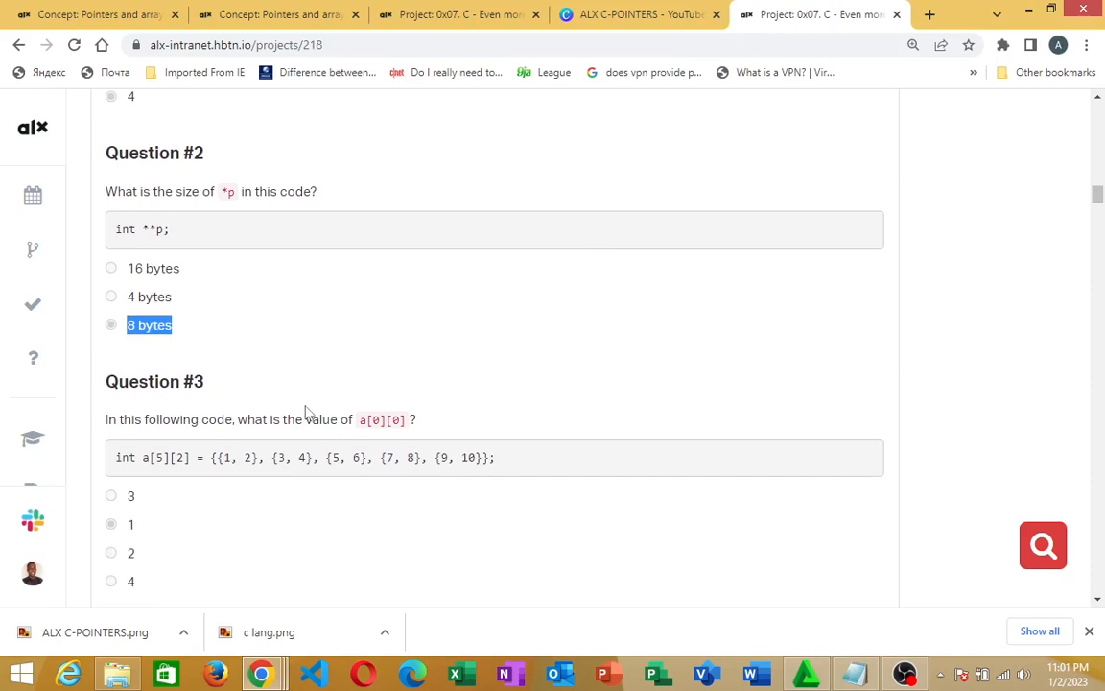
pyautogui.scroll(-3)
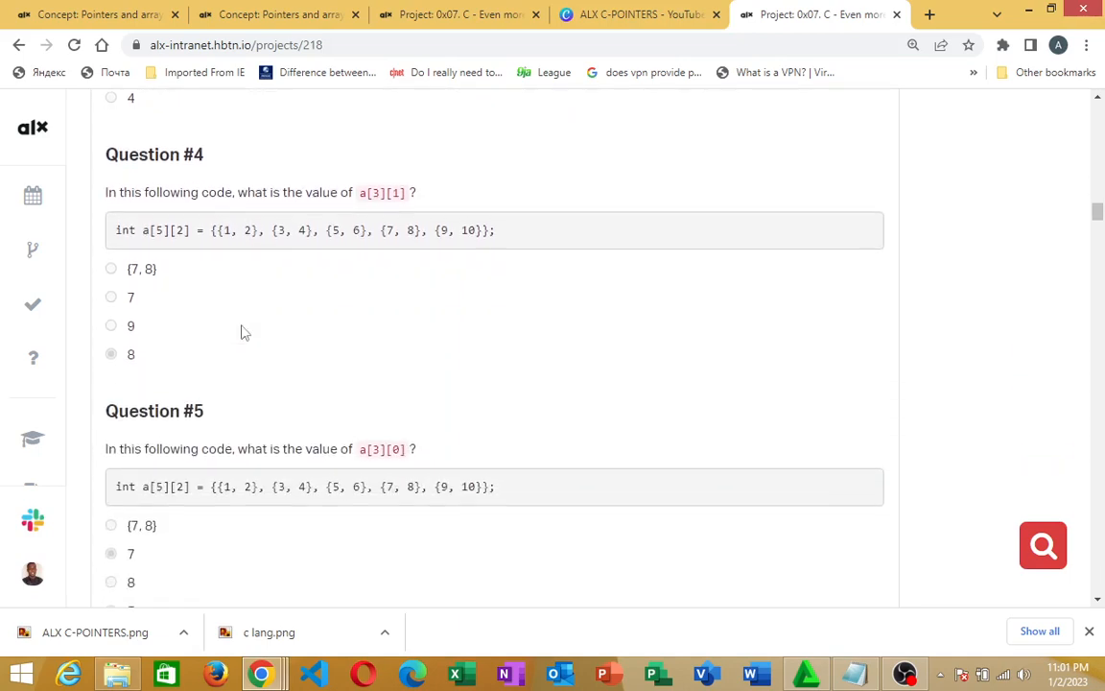
pyautogui.moveTo(106, 192); pyautogui.dragTo(245, 230)
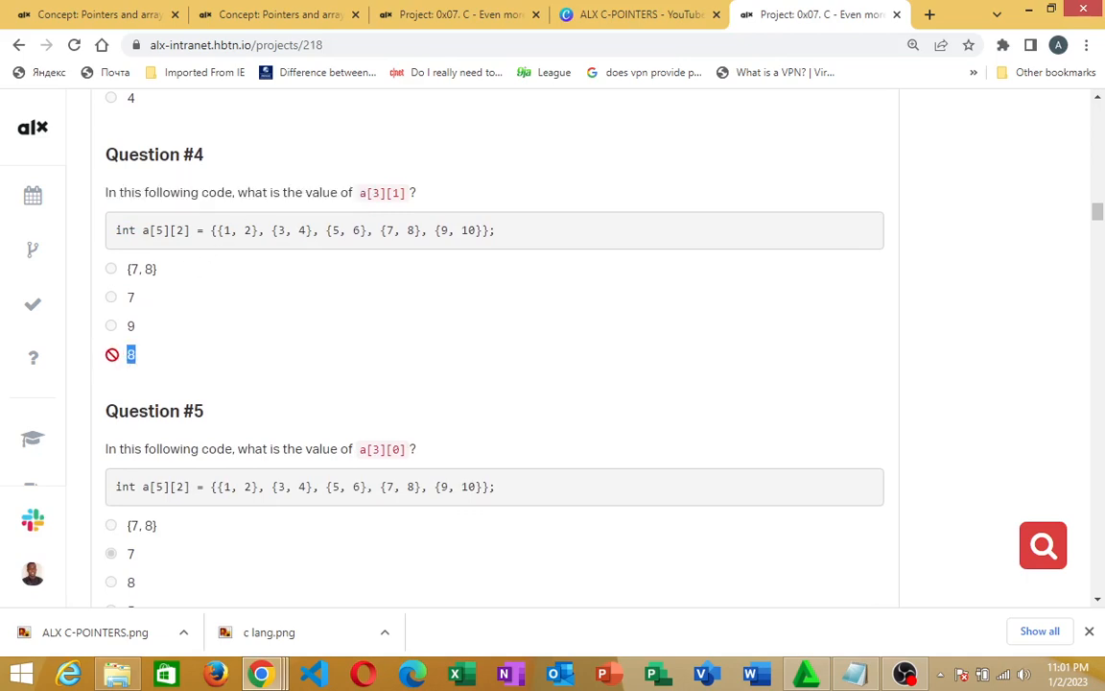
pyautogui.scroll(-3)
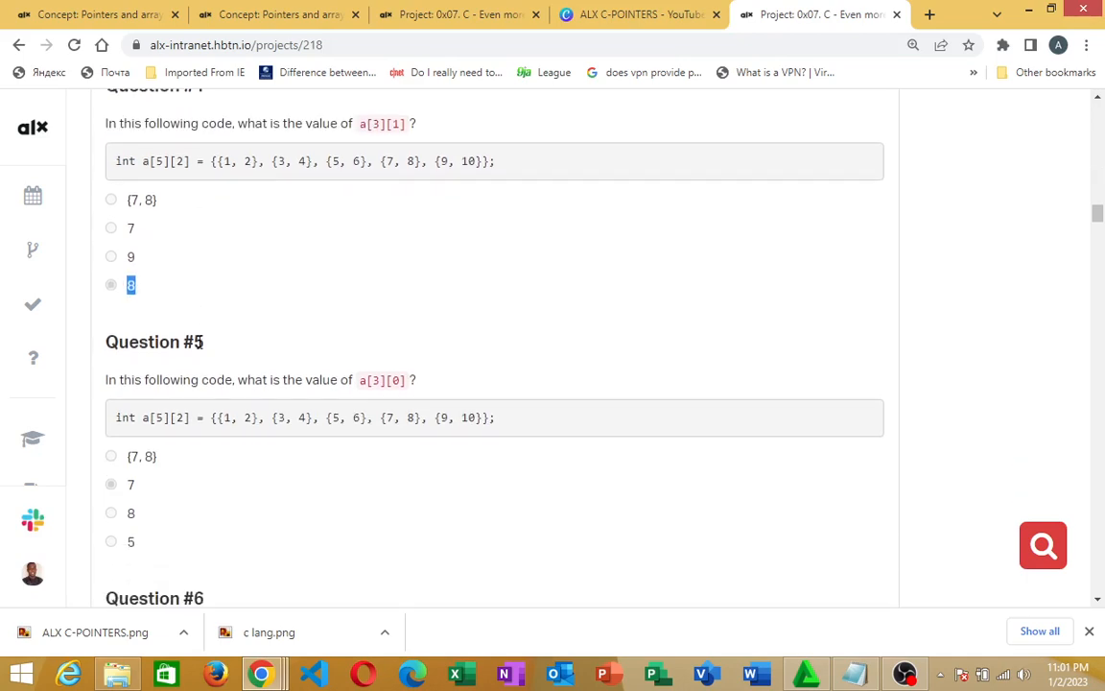
pyautogui.scroll(-3)
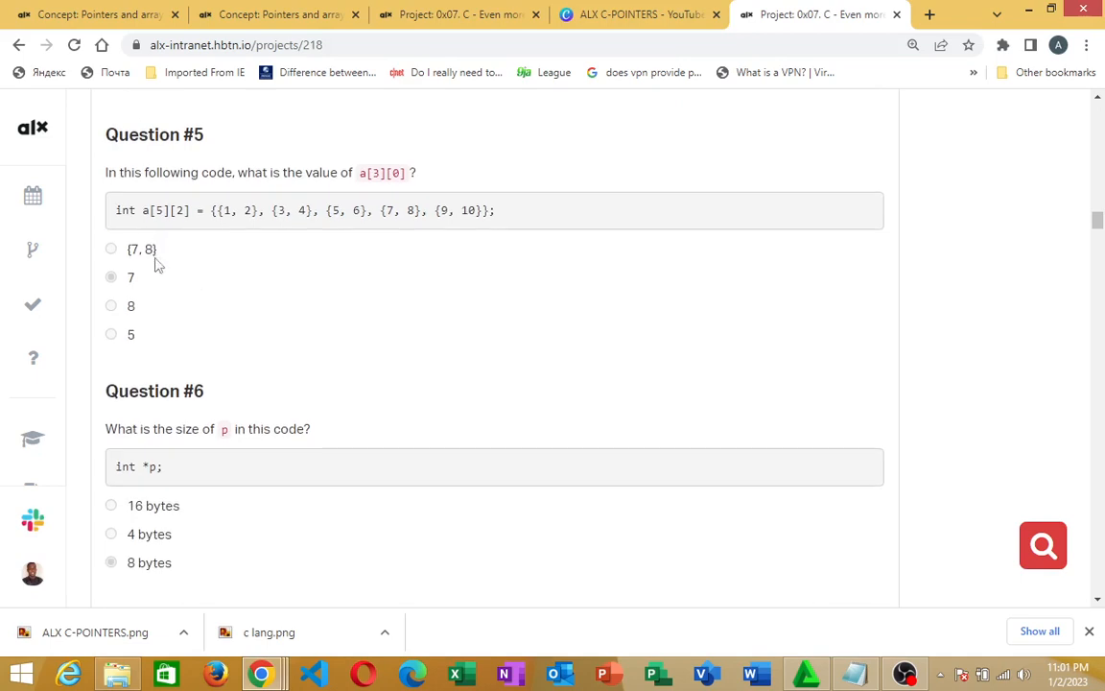
pyautogui.doubleClick(131, 277)
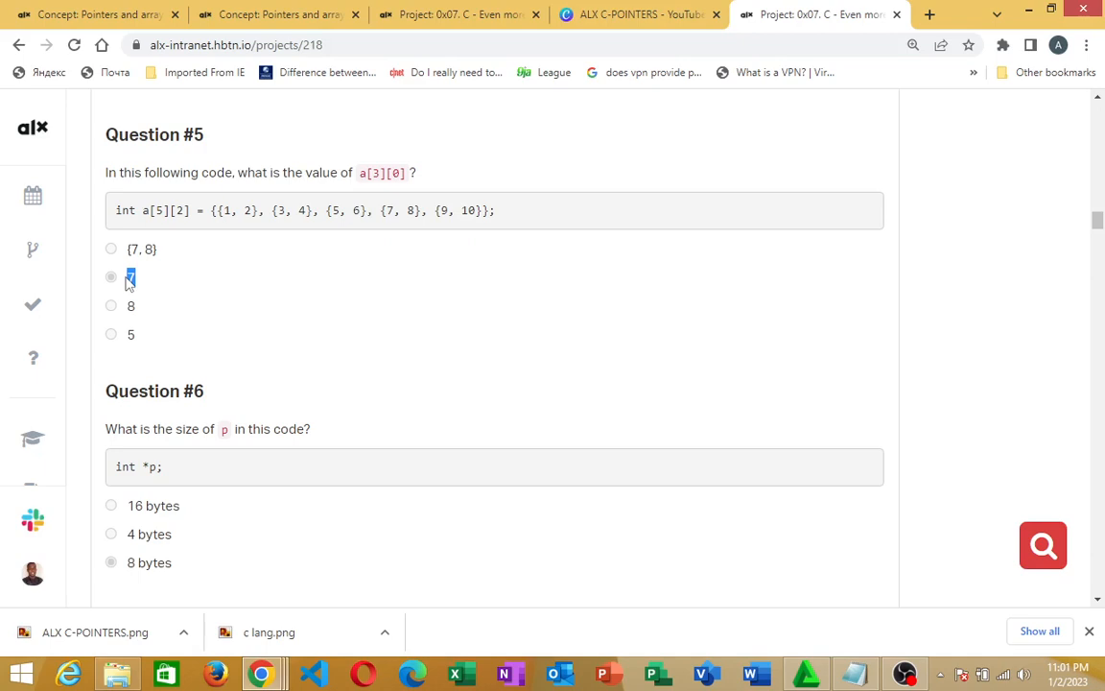
pyautogui.scroll(-3)
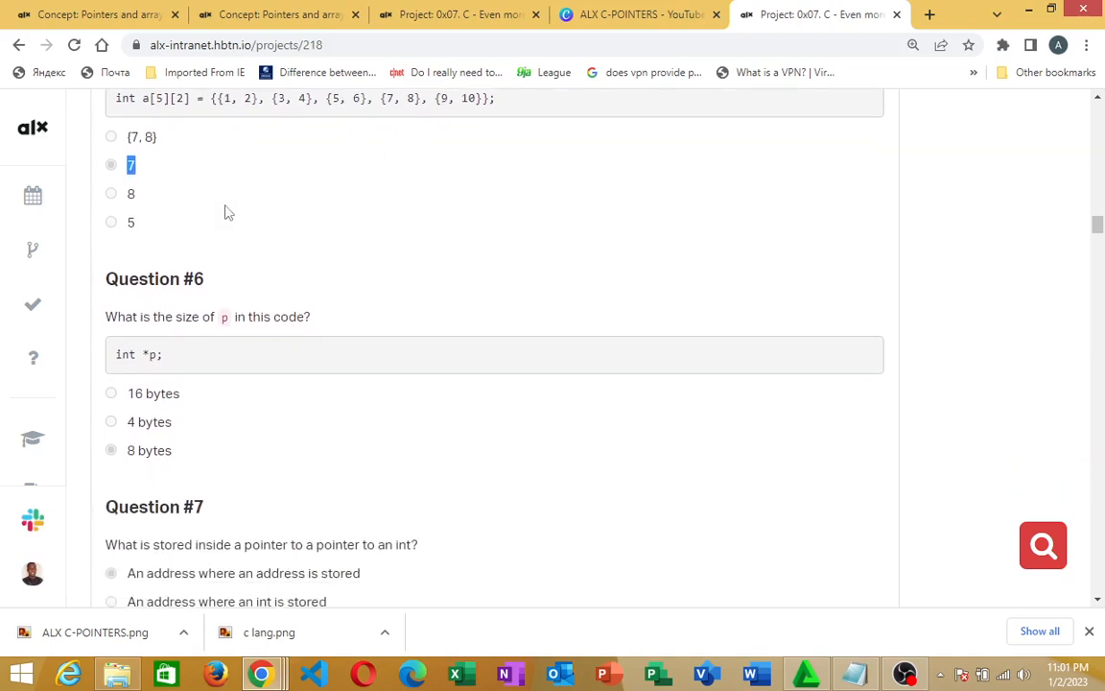
pyautogui.scroll(-3)
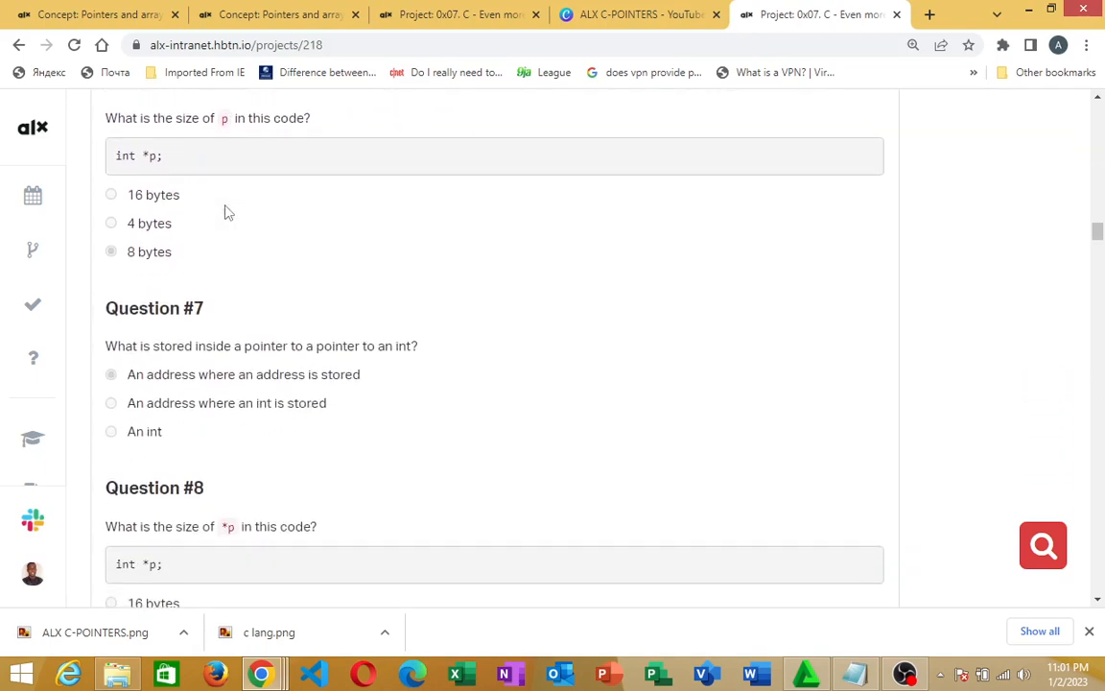
pyautogui.moveTo(125, 346); pyautogui.dragTo(233, 346)
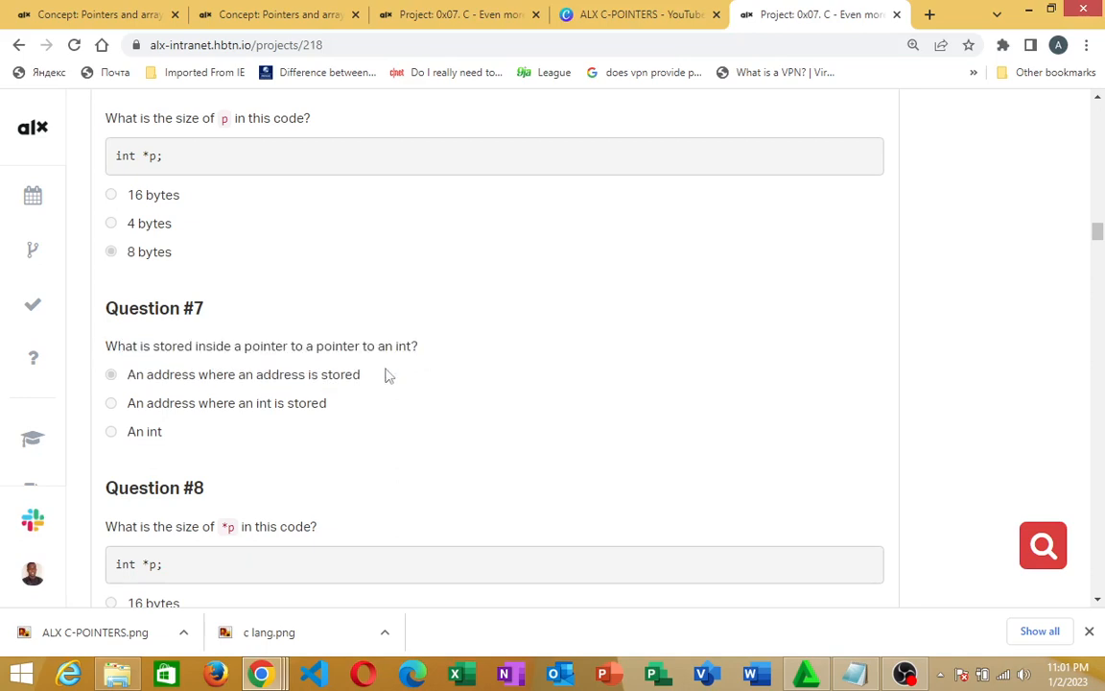
pyautogui.moveTo(224, 375); pyautogui.dragTo(362, 374)
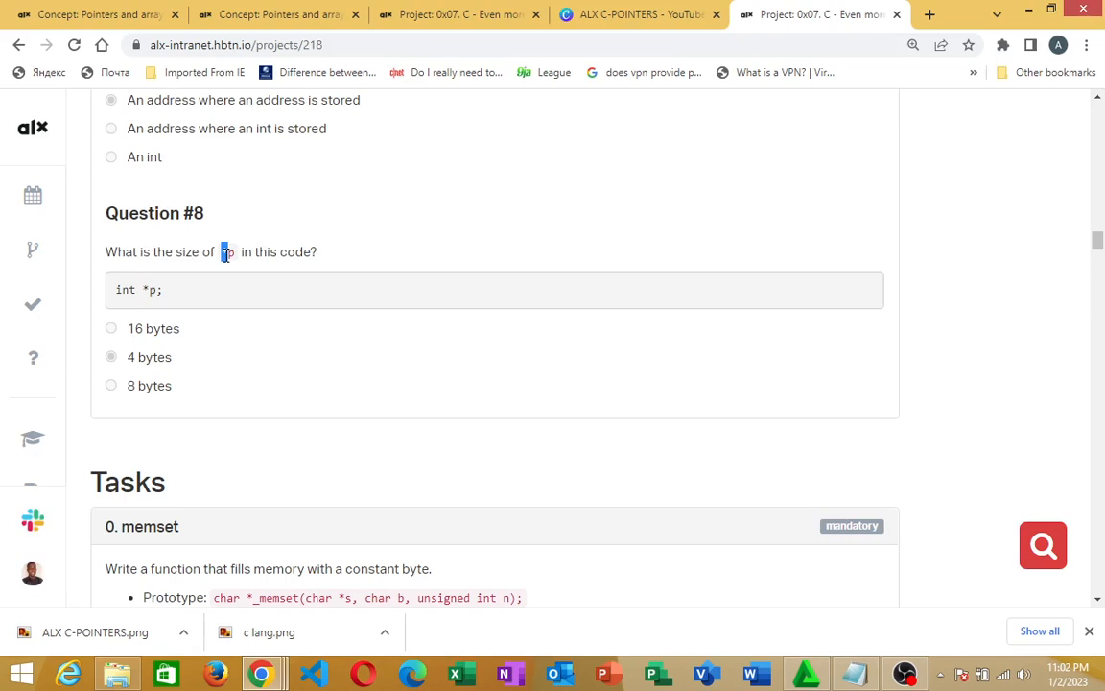
pyautogui.moveTo(150, 333)
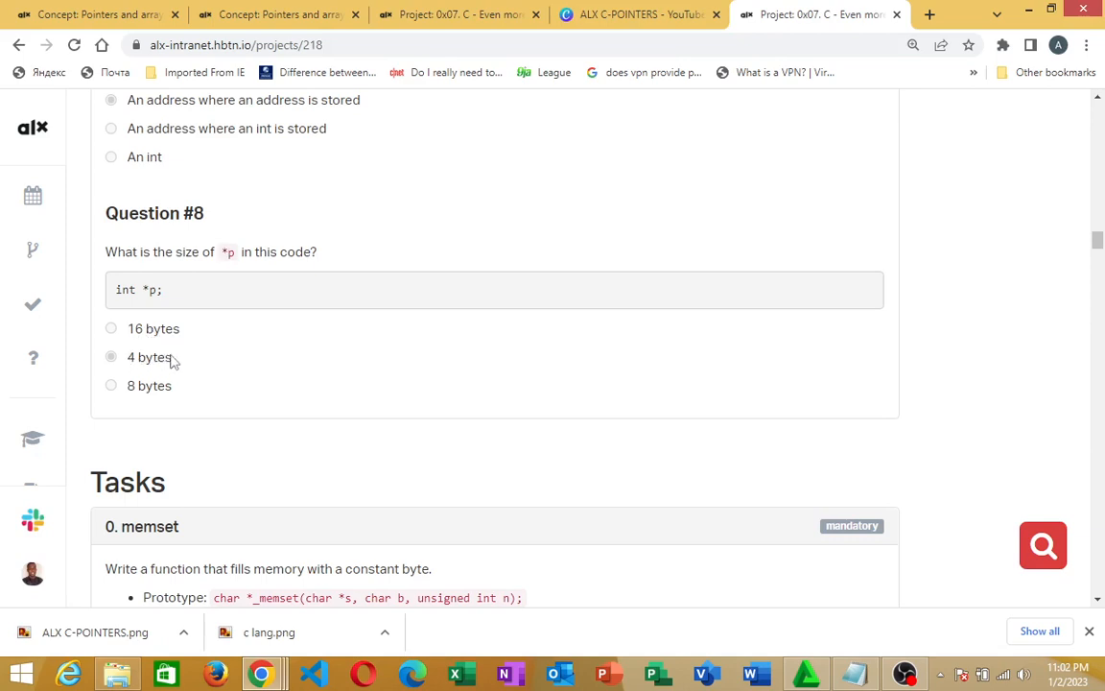
pyautogui.doubleClick(149, 356)
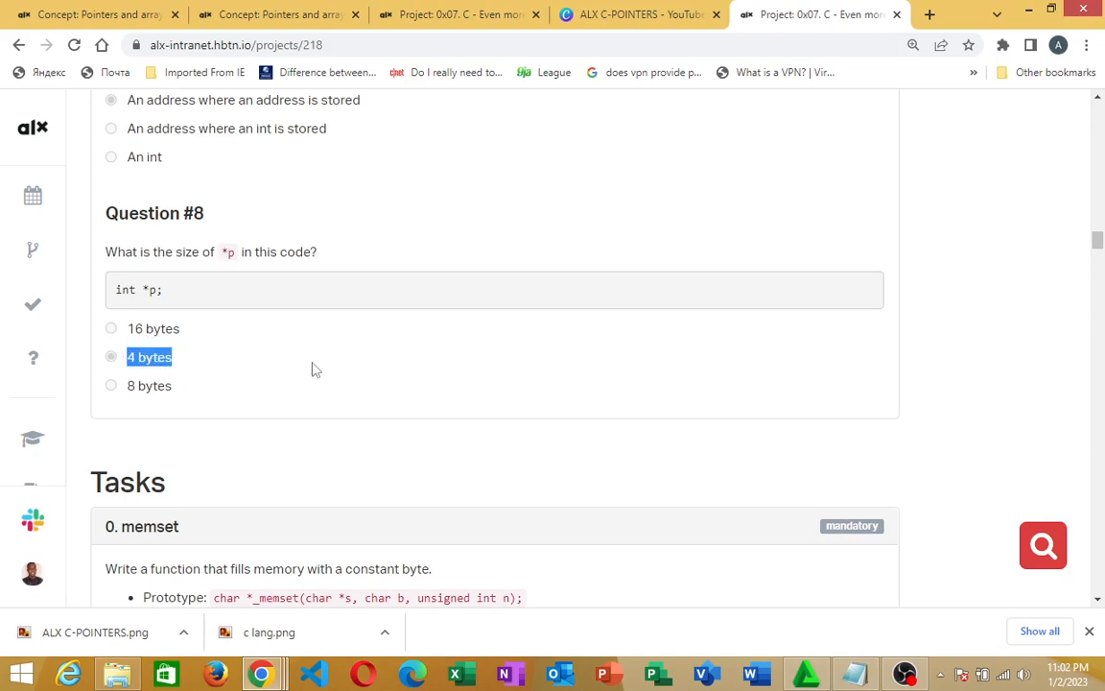
pyautogui.moveTo(981, 198)
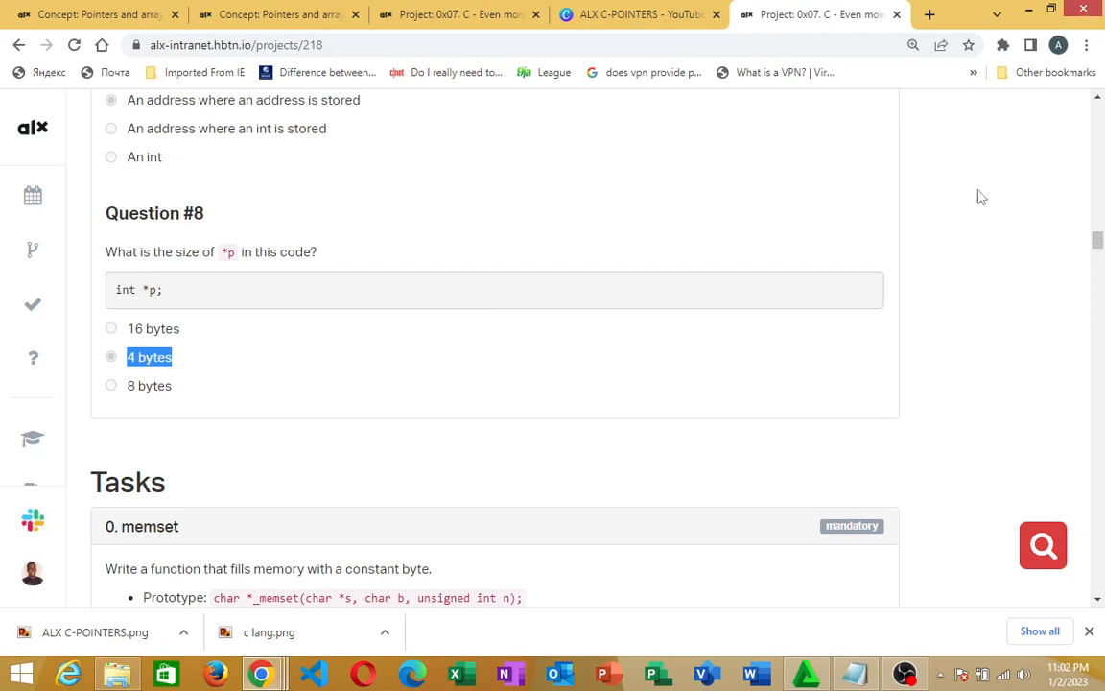
pyautogui.moveTo(1098, 237)
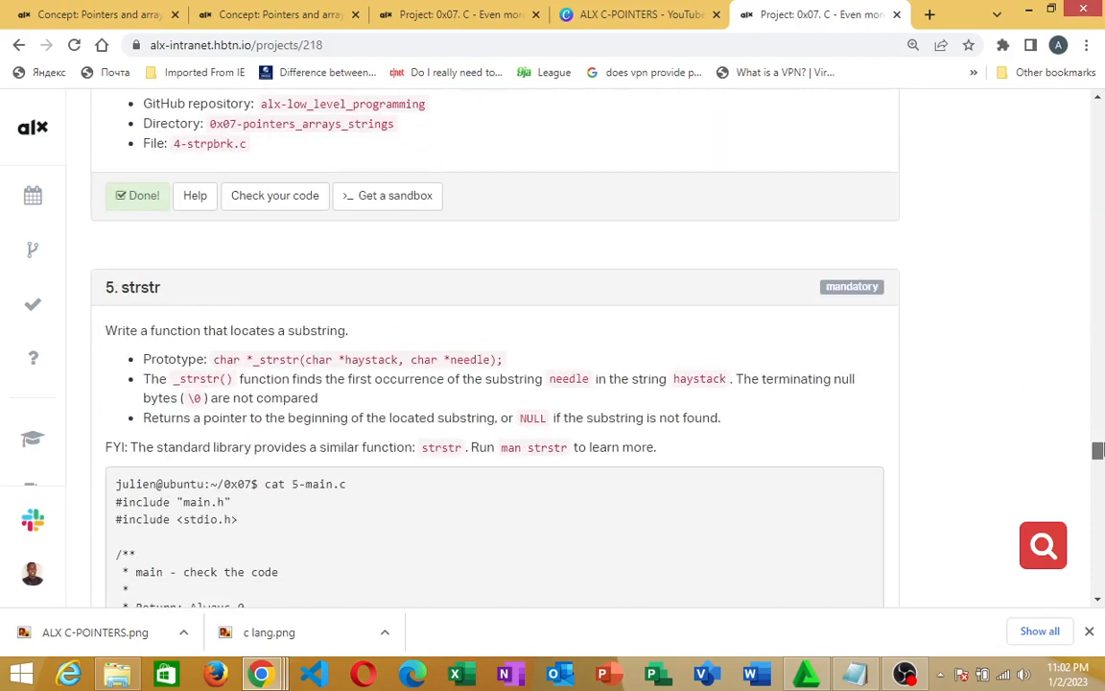
pyautogui.scroll(-3)
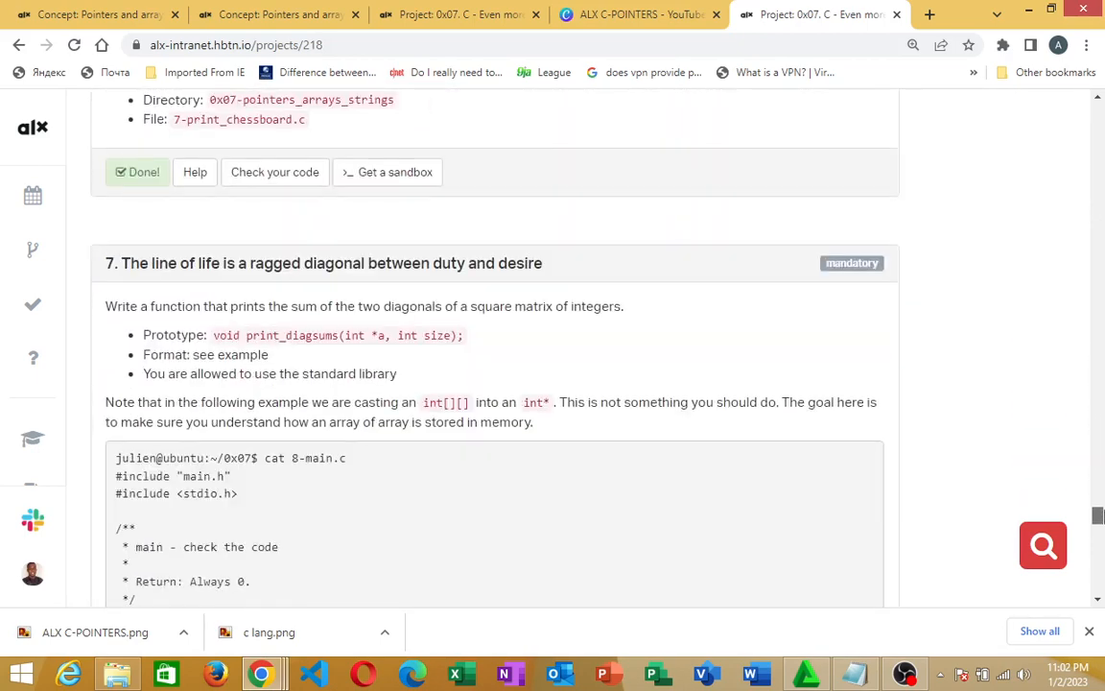
pyautogui.scroll(-3)
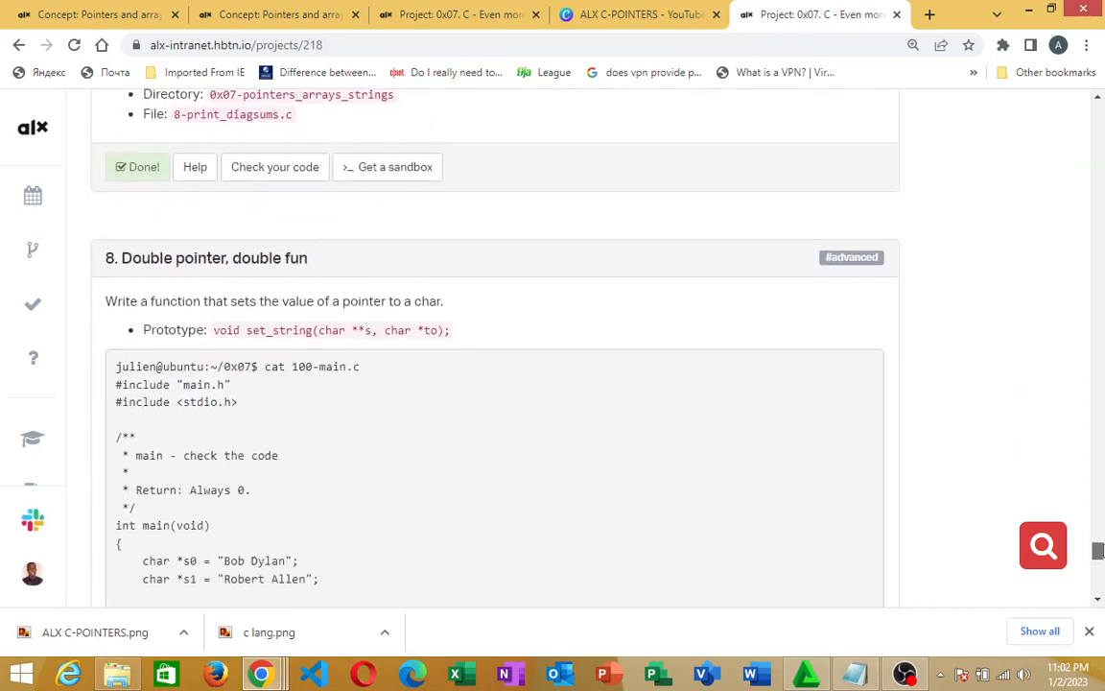
pyautogui.scroll(-3)
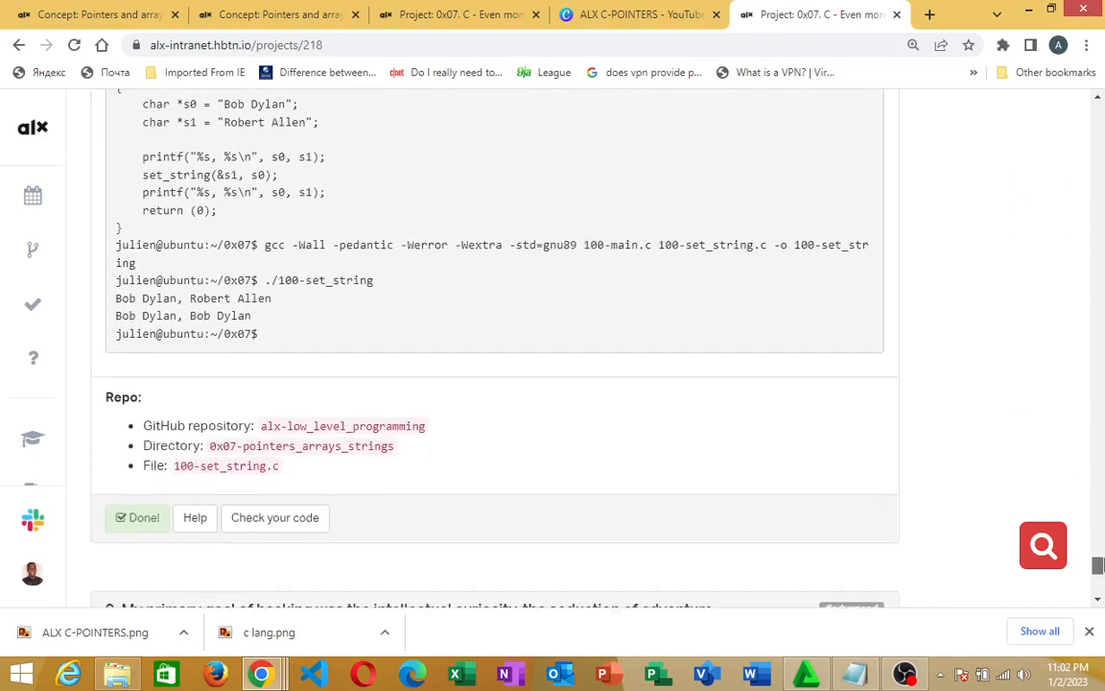
pyautogui.scroll(-3)
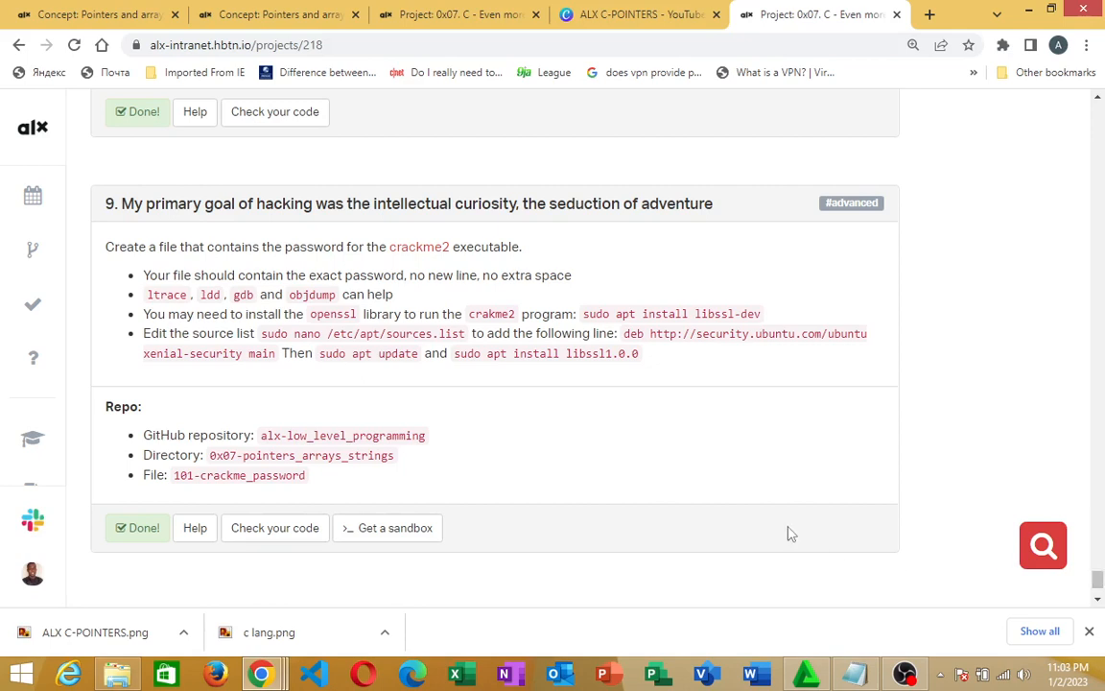
pyautogui.moveTo(536, 456)
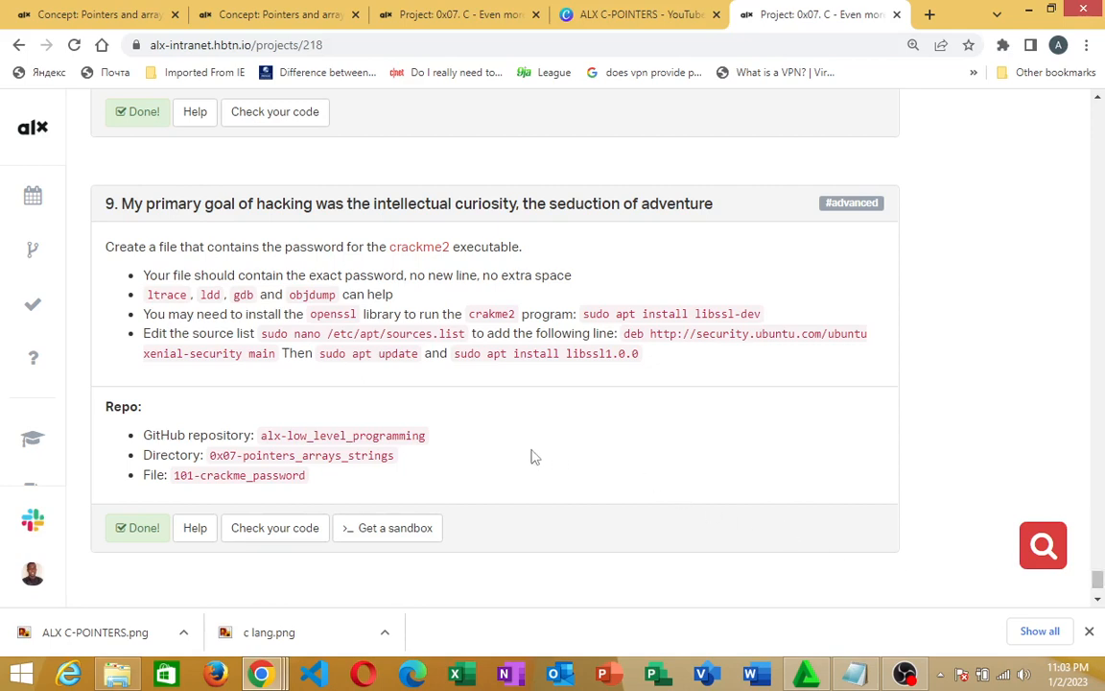
pyautogui.moveTo(506, 456)
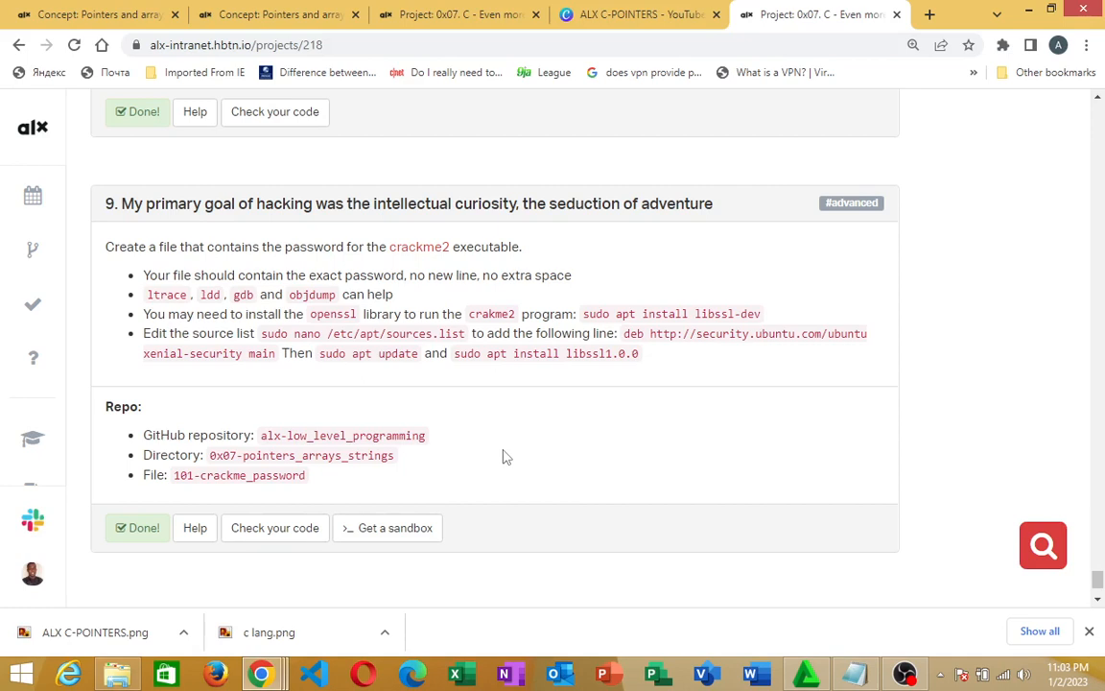
pyautogui.moveTo(401, 470)
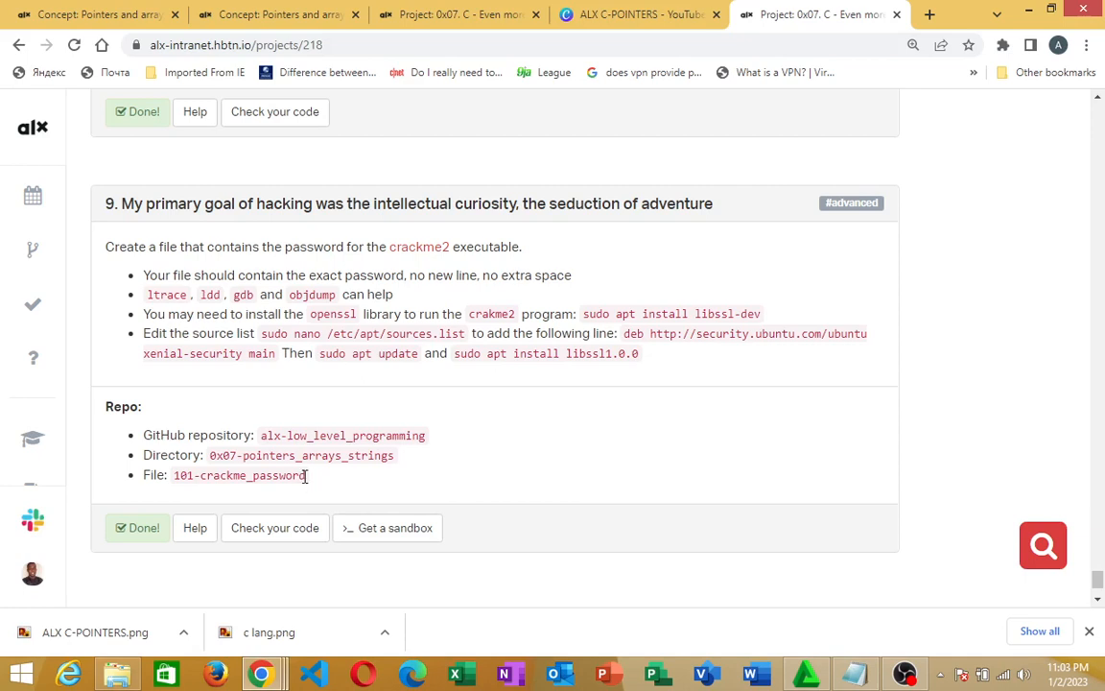
pyautogui.moveTo(384, 414)
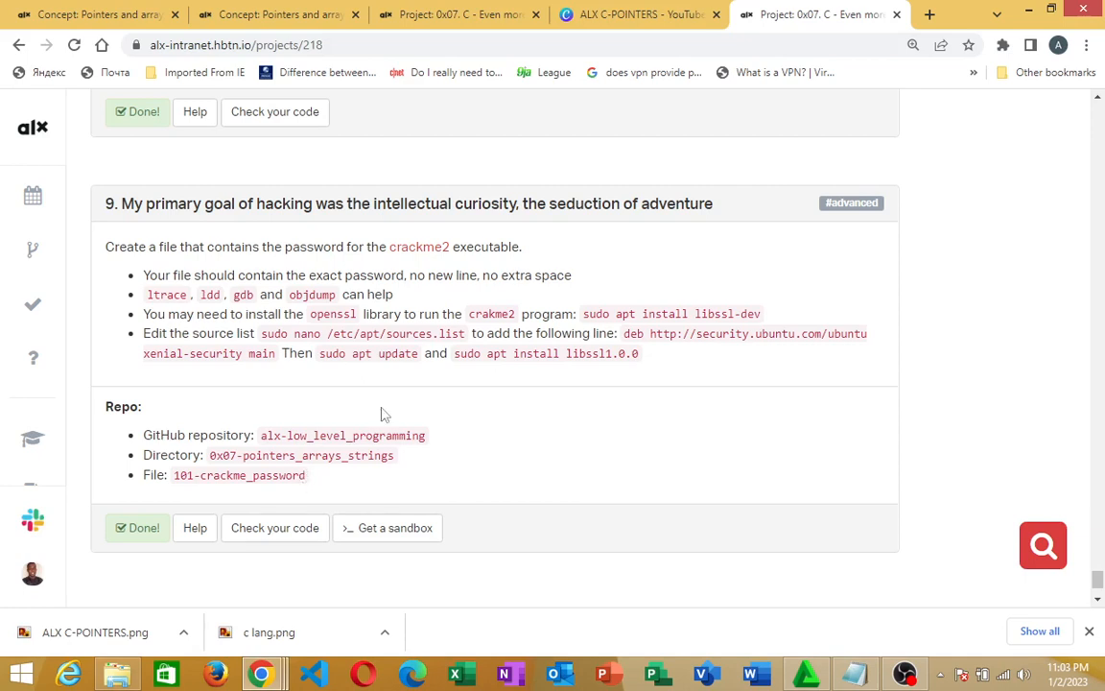
pyautogui.moveTo(996, 84)
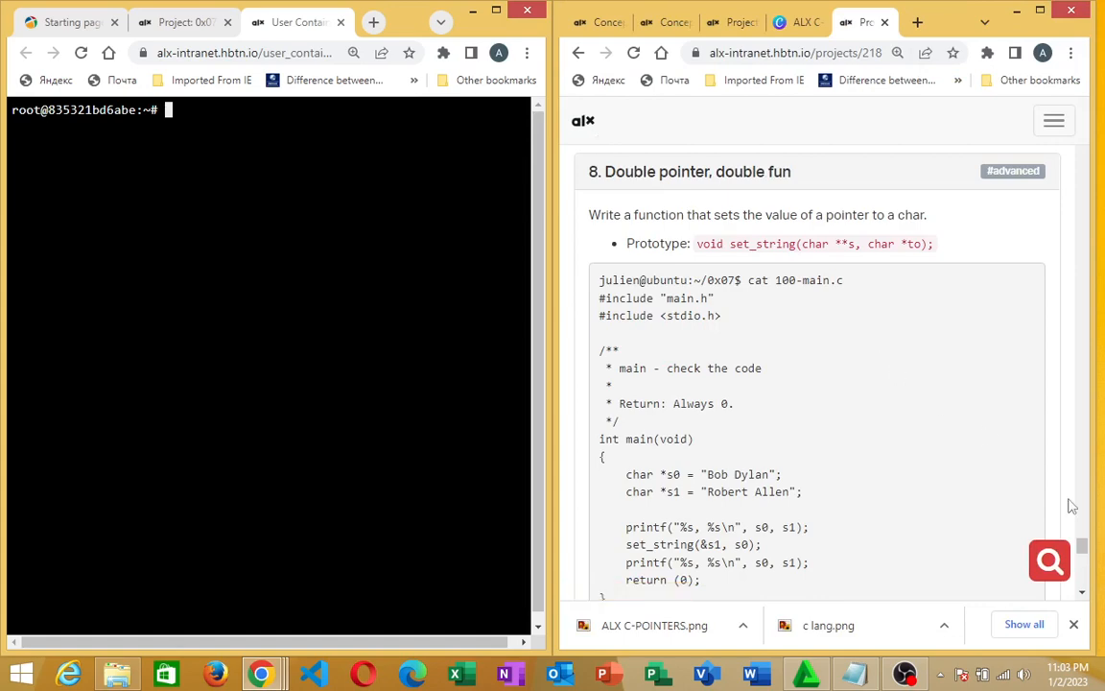
# Step: Change the sandbox terminal's directory to /root
pyautogui.scroll(-3)
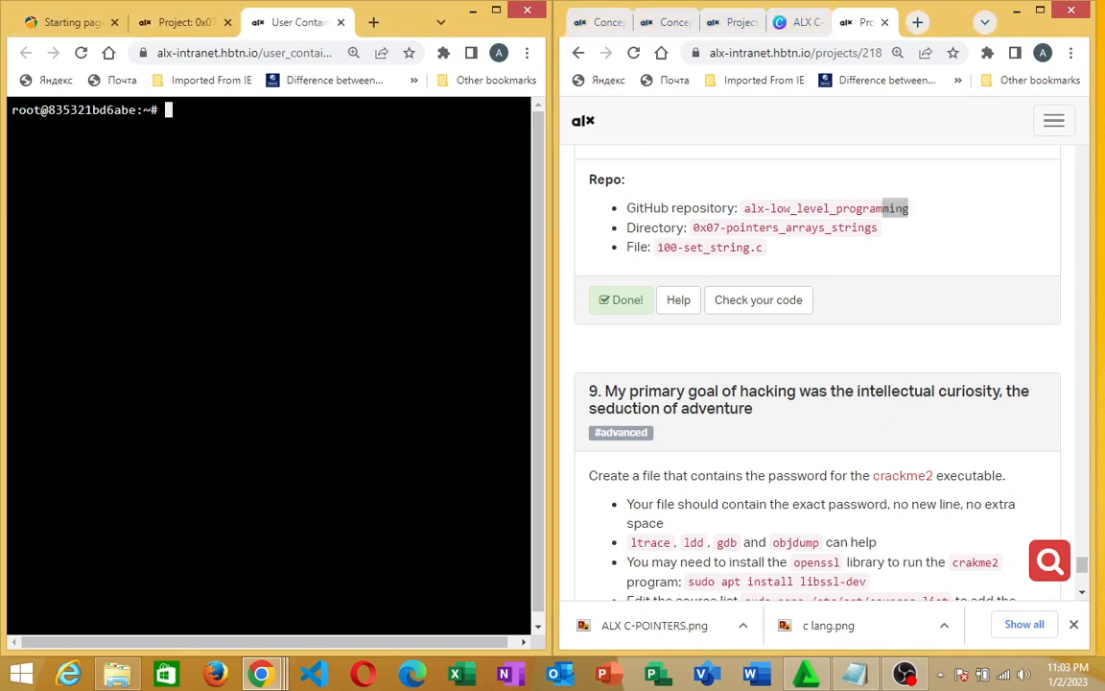
pyautogui.write('cd')
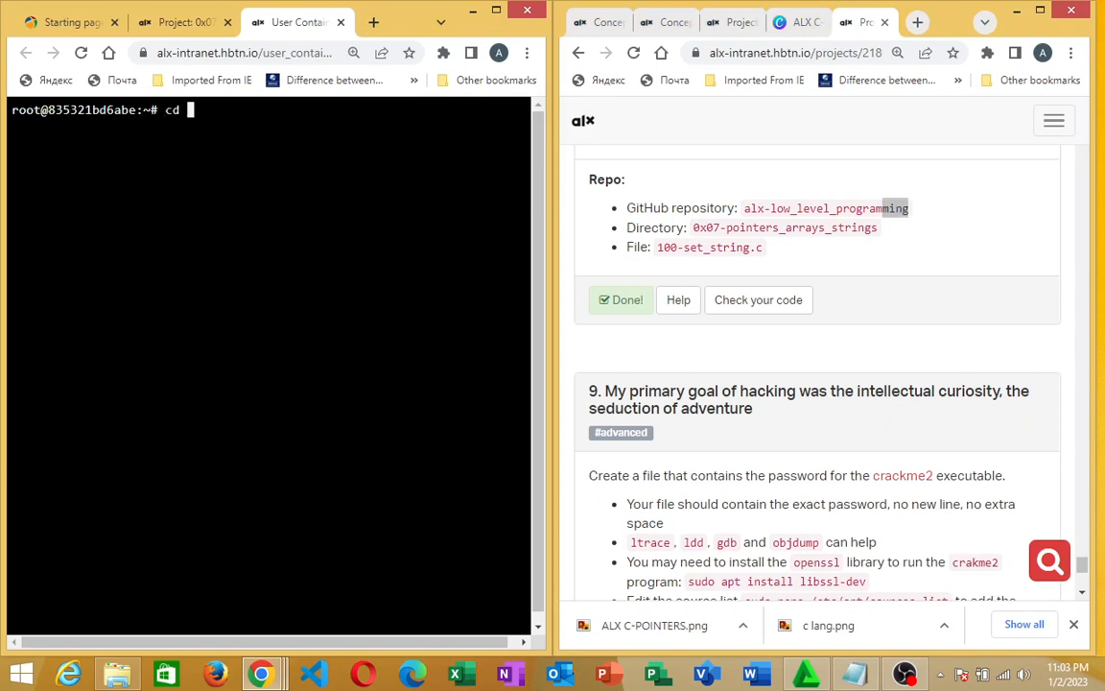
pyautogui.write('/root')
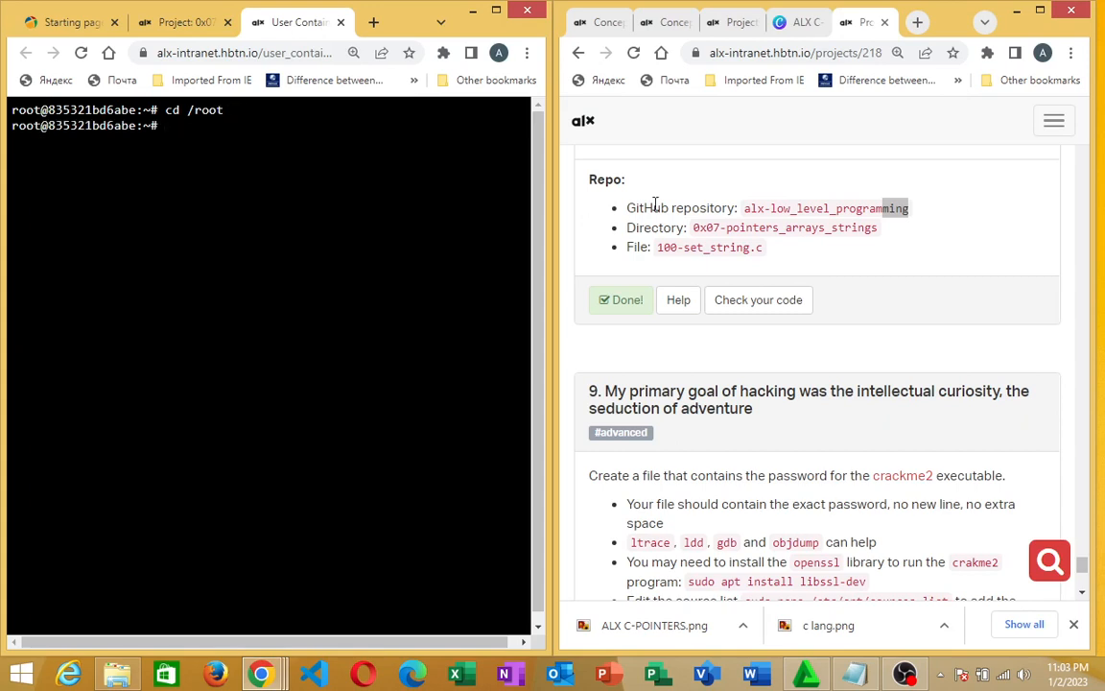
pyautogui.moveTo(895, 191)
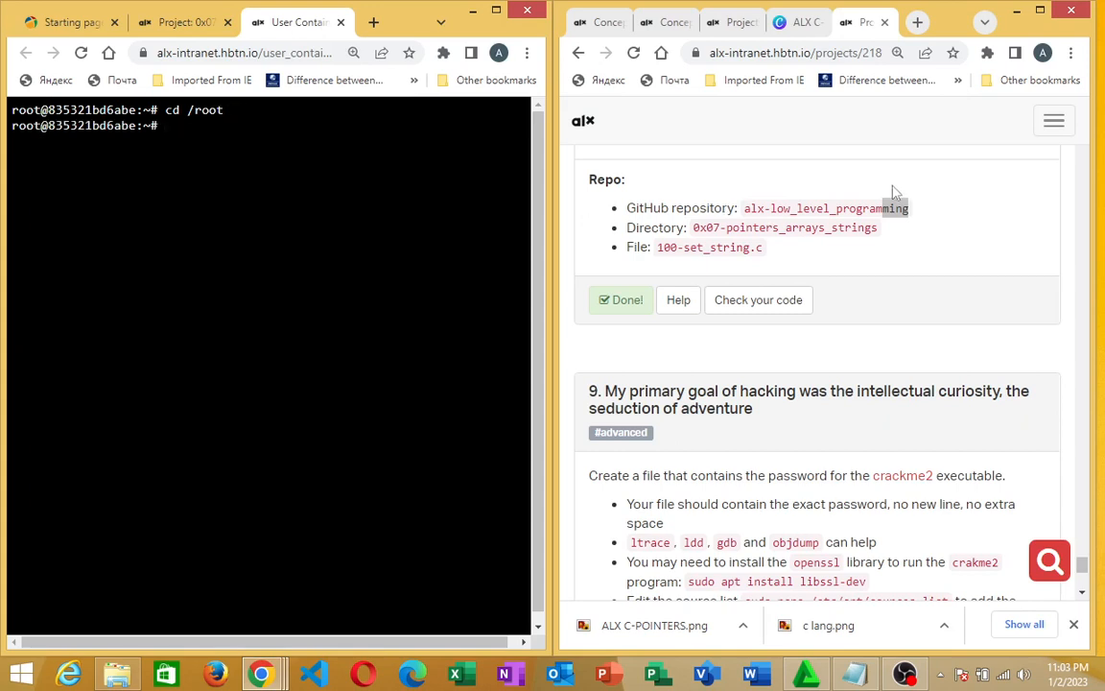
# Step: Copy the repo name and move into alx-low_level_programming, selecting 0x07-pointers_arrays_strings next
pyautogui.doubleClick(876, 208)
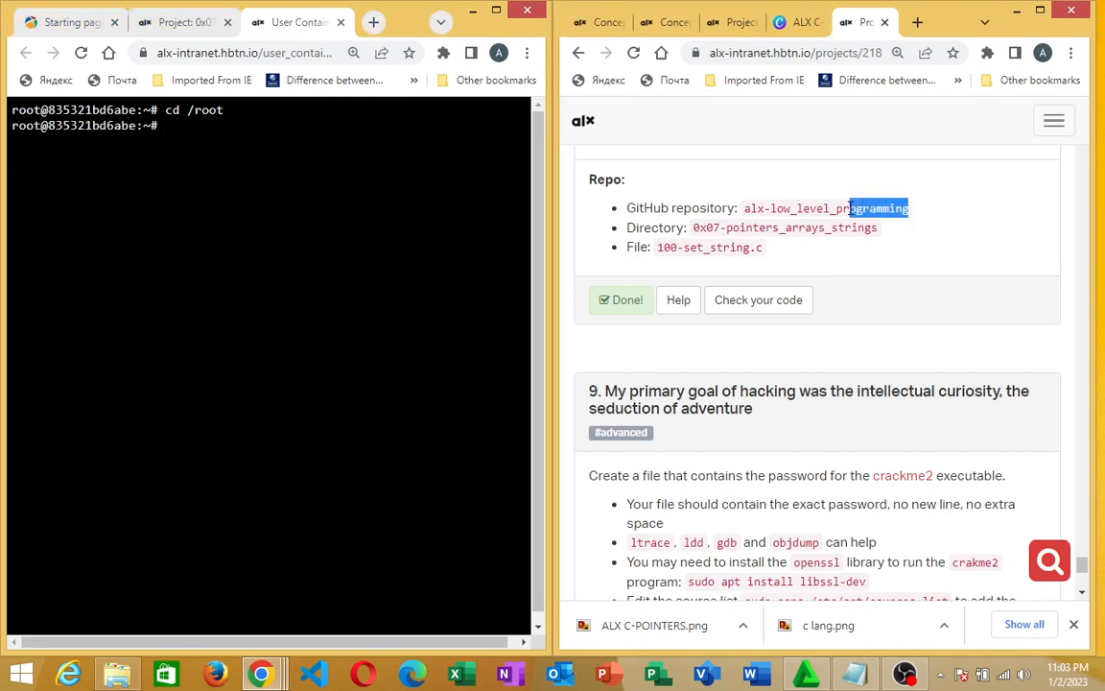
pyautogui.doubleClick(825, 208)
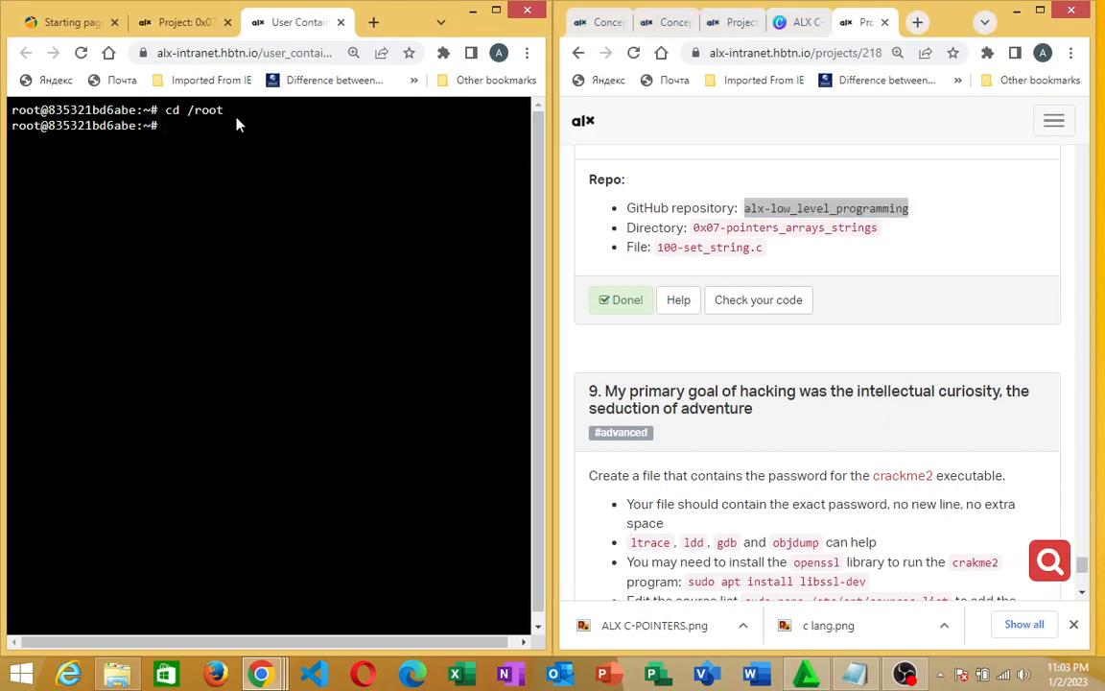
pyautogui.write('cd alx-low_level_programming')
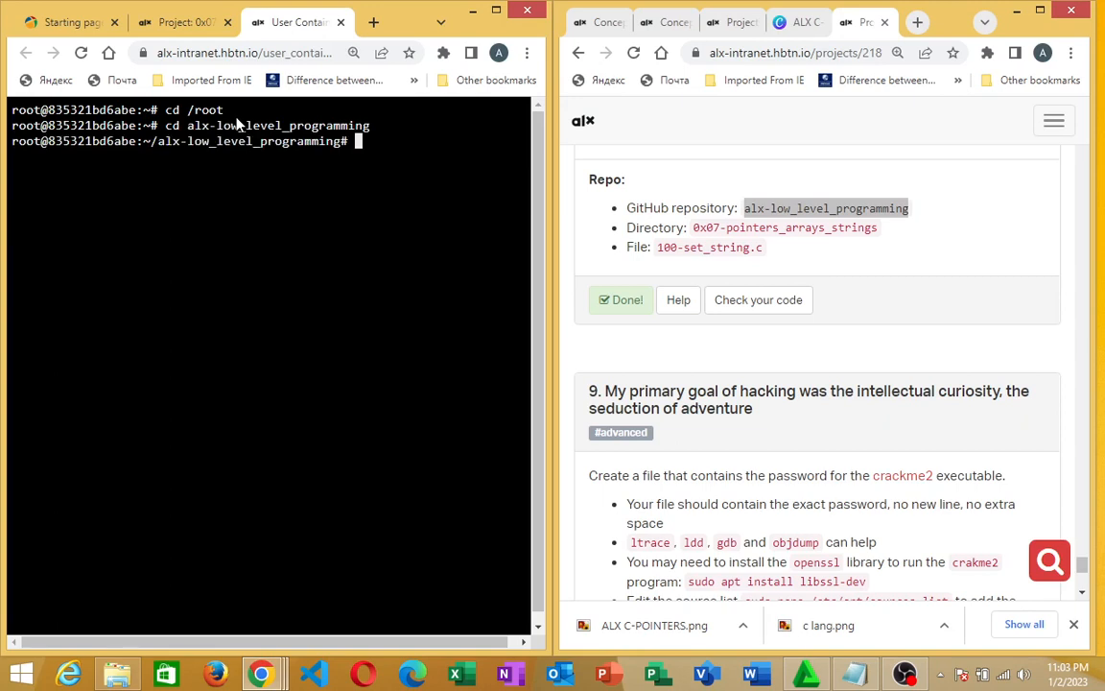
pyautogui.moveTo(239, 125)
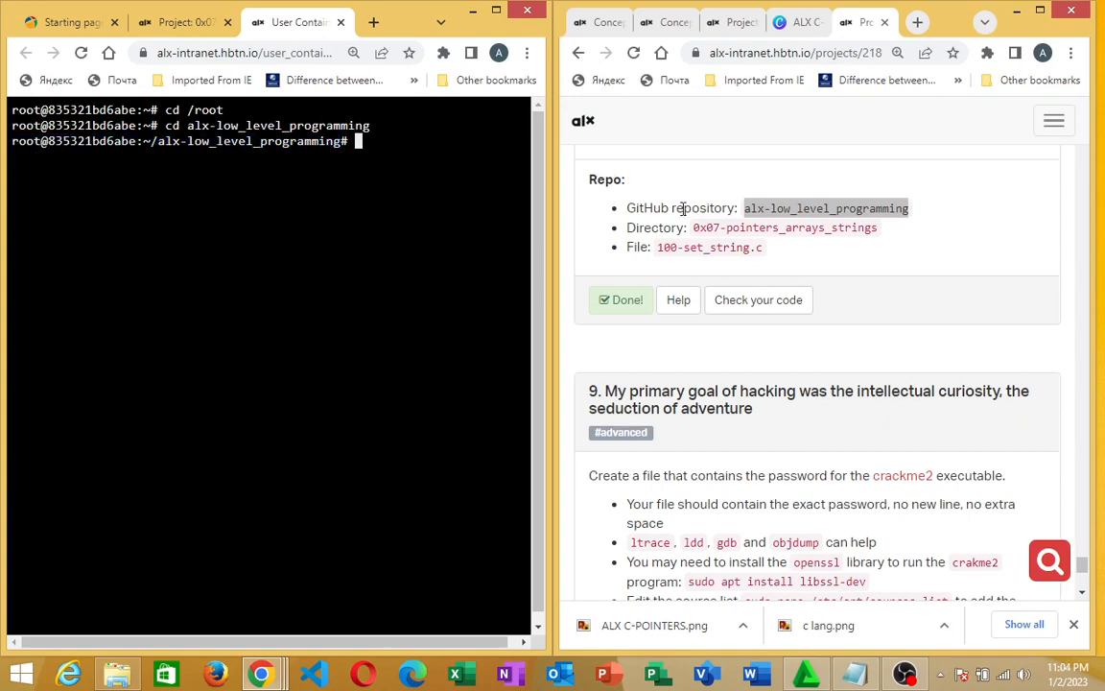
pyautogui.moveTo(693, 227); pyautogui.dragTo(750, 227)
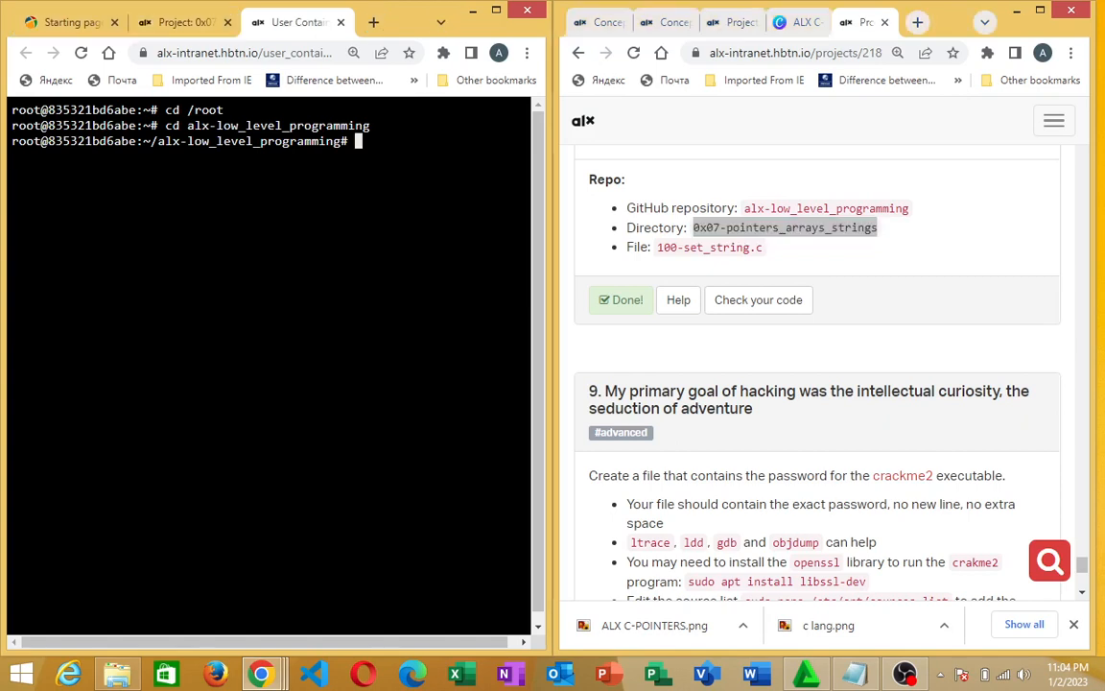
# Step: Try mkdir 0x07-pointers_arrays_strings (File exists), list the repo, and cd into that directory
pyautogui.write('mkdir 0x07-pointers_arrays_strings')
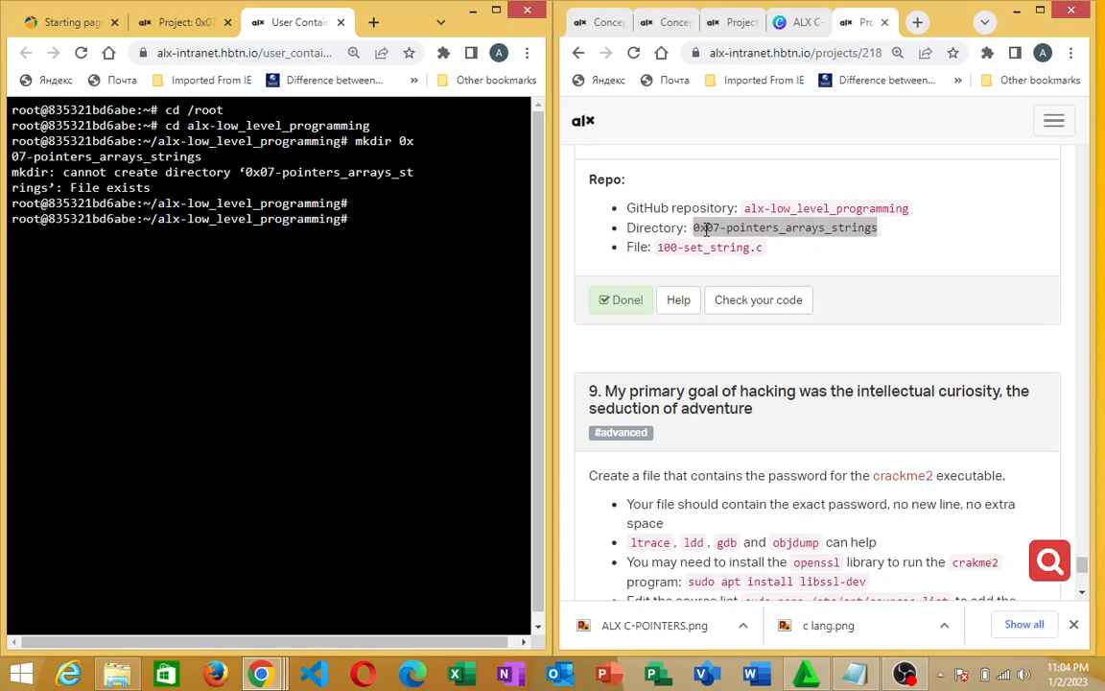
pyautogui.doubleClick(785, 227)
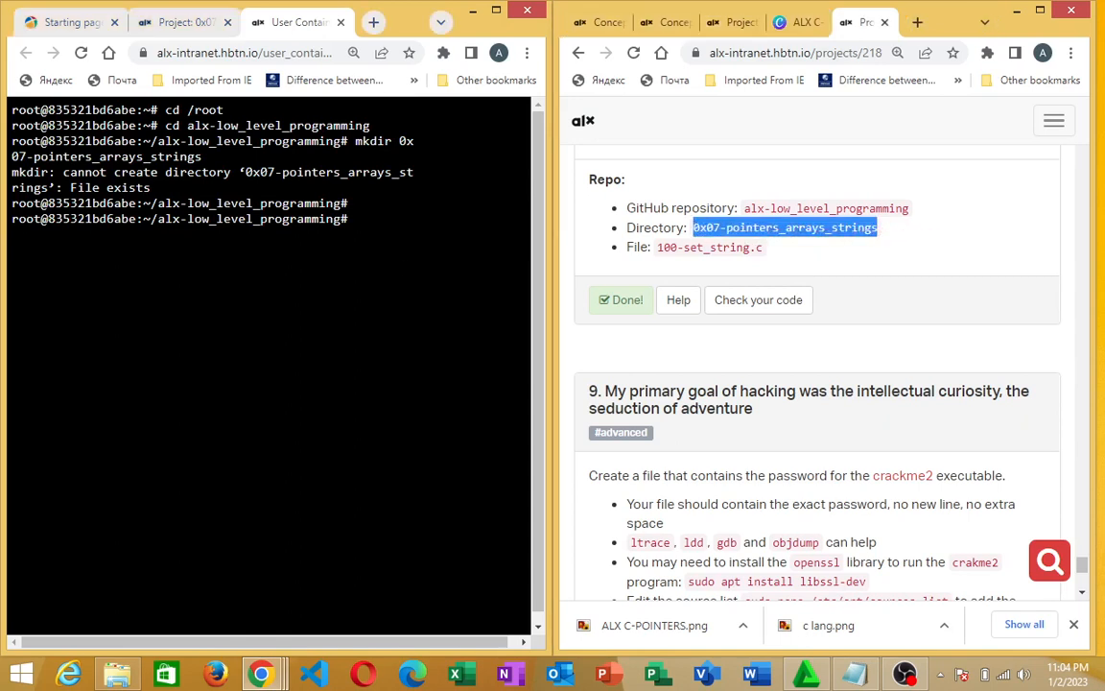
pyautogui.write('ls')
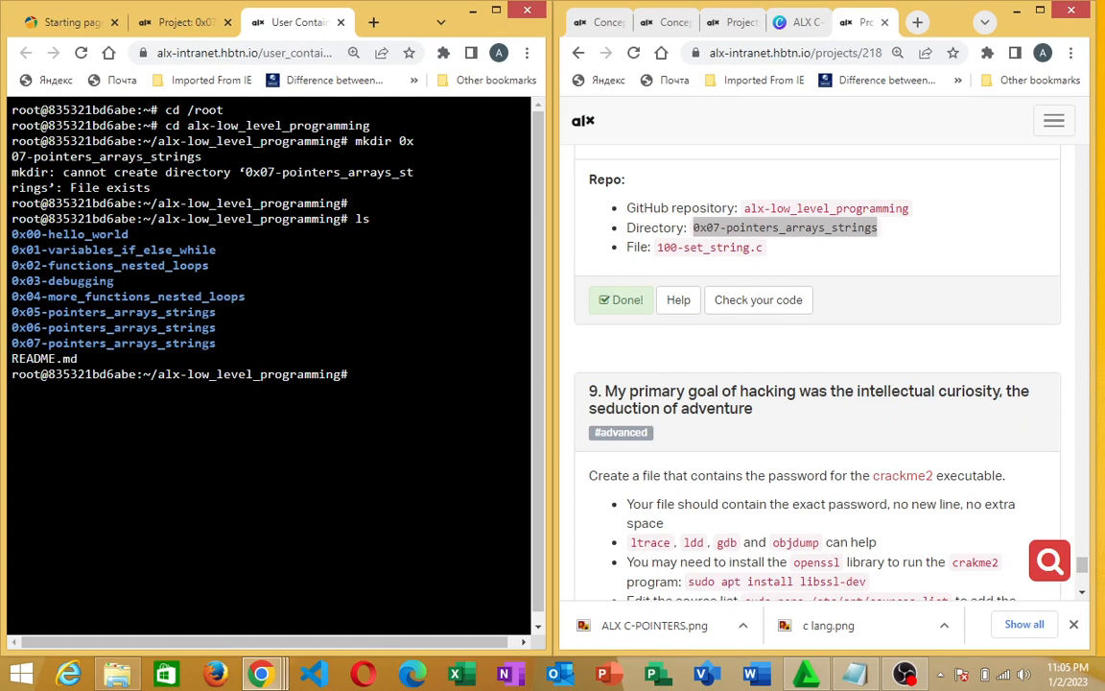
pyautogui.write('cd 0x07-pointers_arrays_strings')
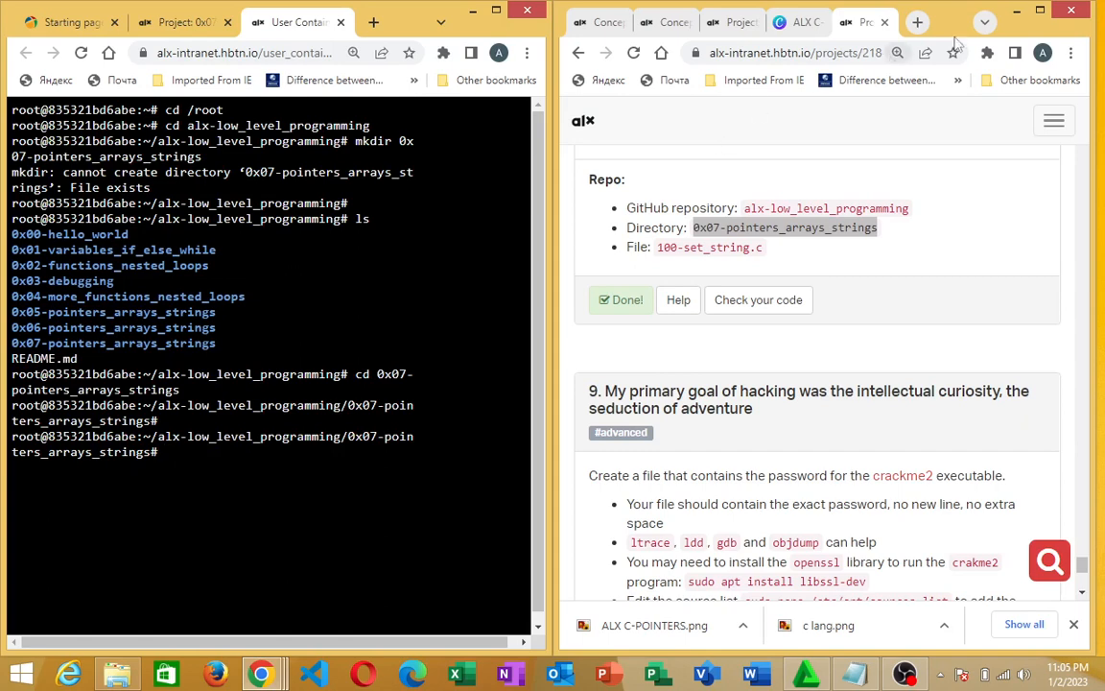
pyautogui.click(526, 53)
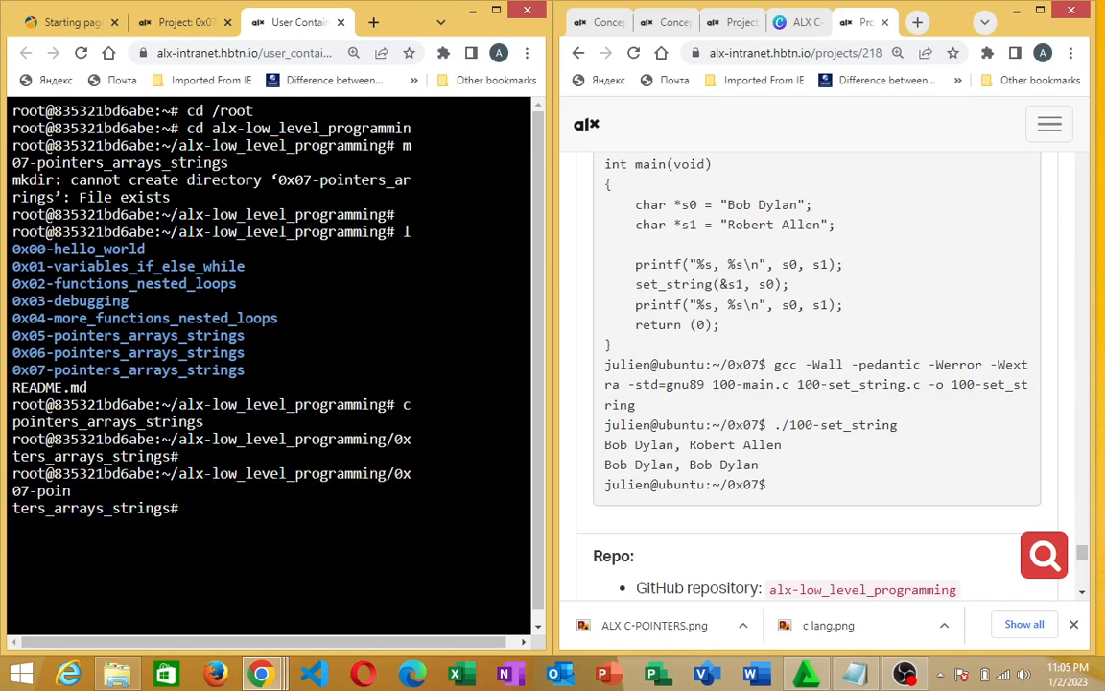
pyautogui.moveTo(643, 444)
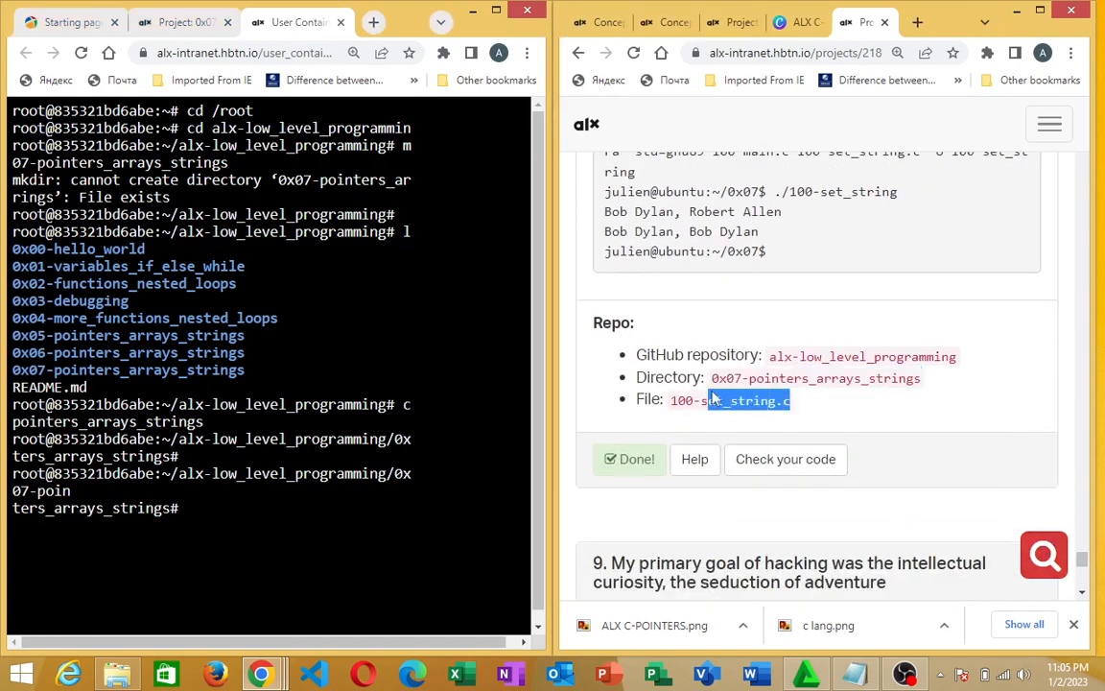
pyautogui.doubleClick(730, 400)
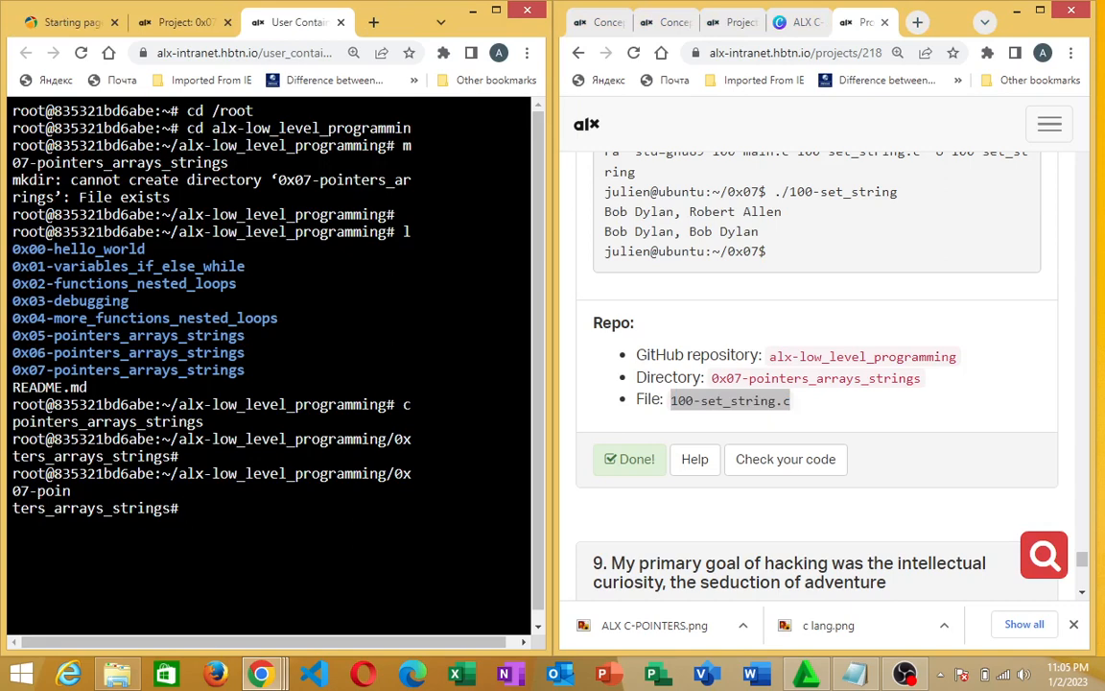
pyautogui.write('vi')
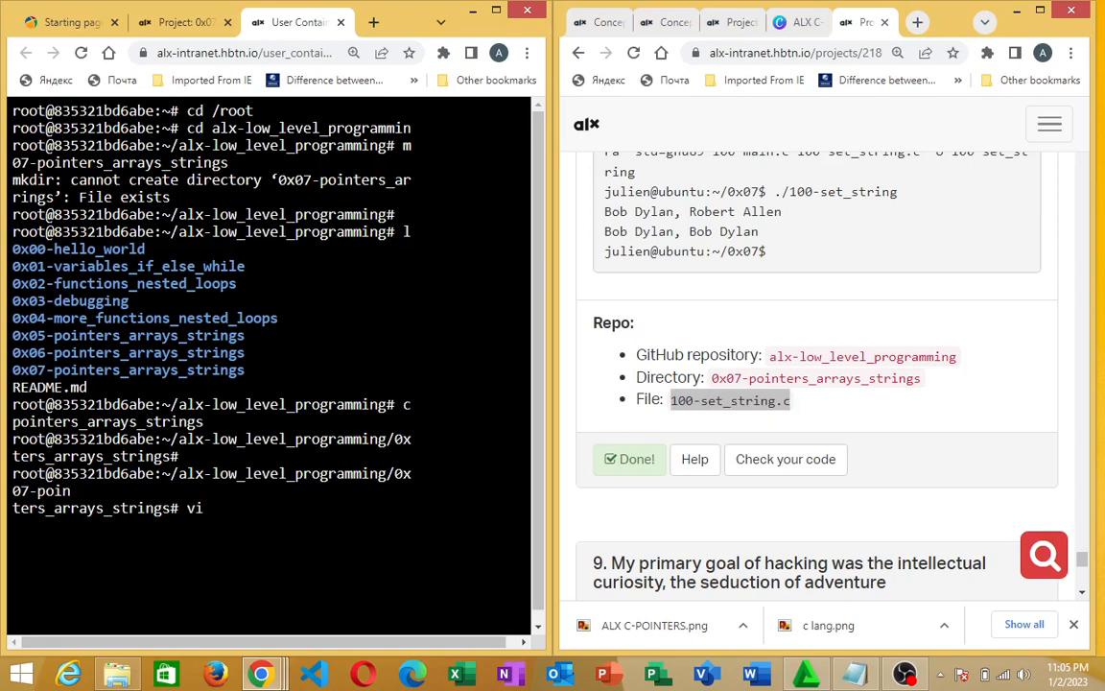
pyautogui.write('100-set_string.c')
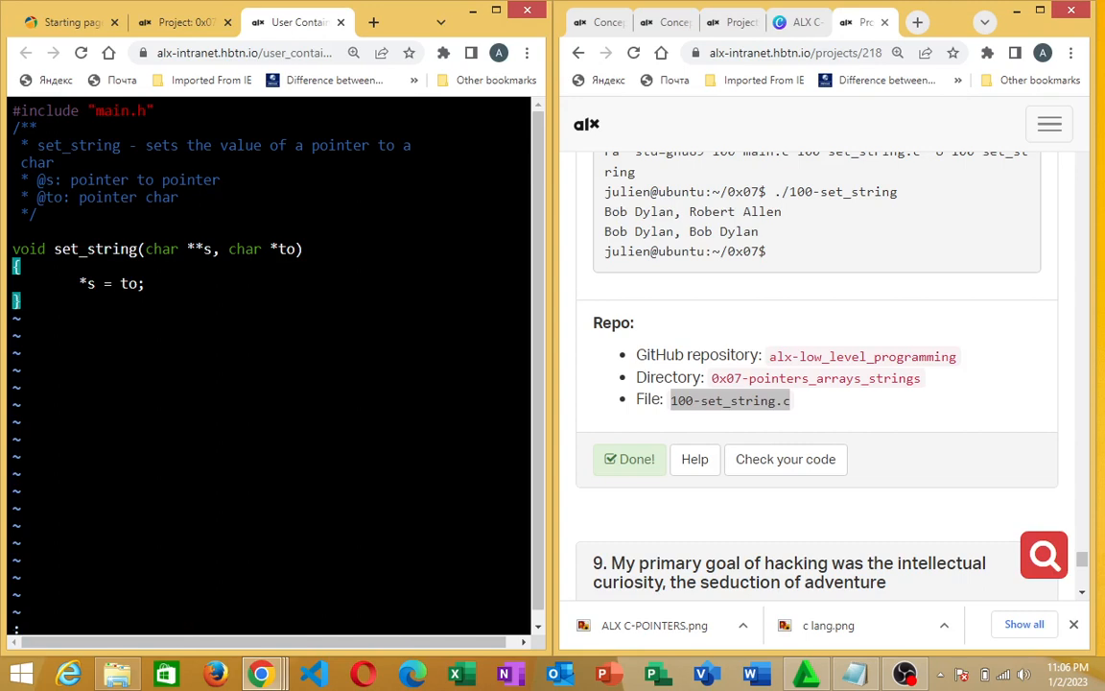
pyautogui.write('q')
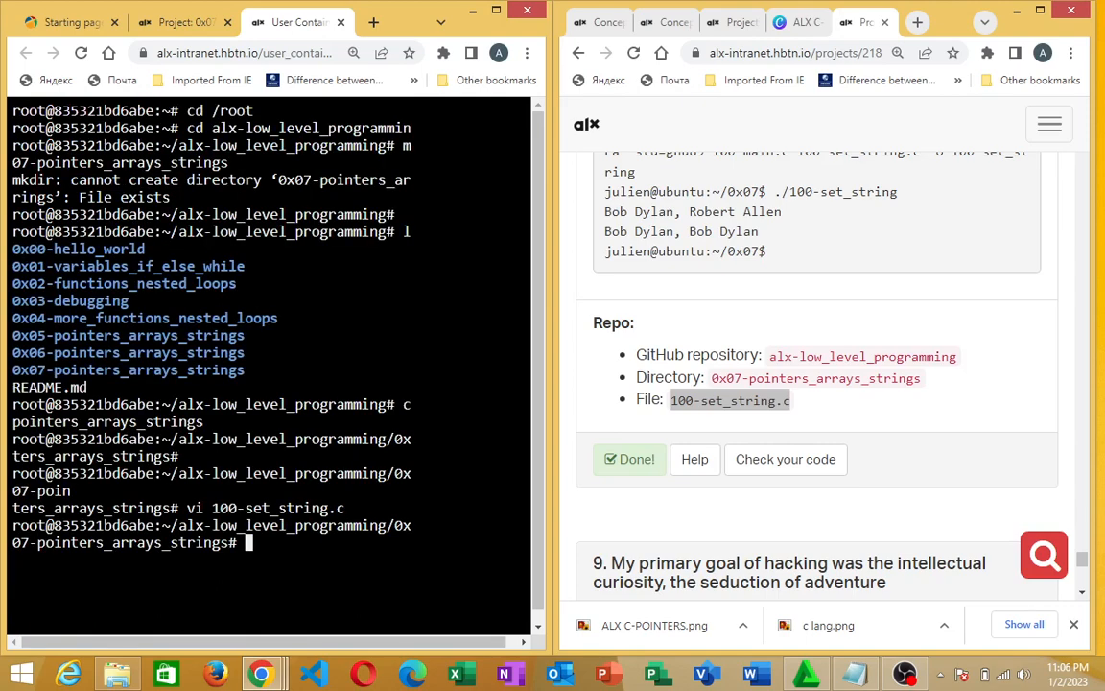
pyautogui.write('v')
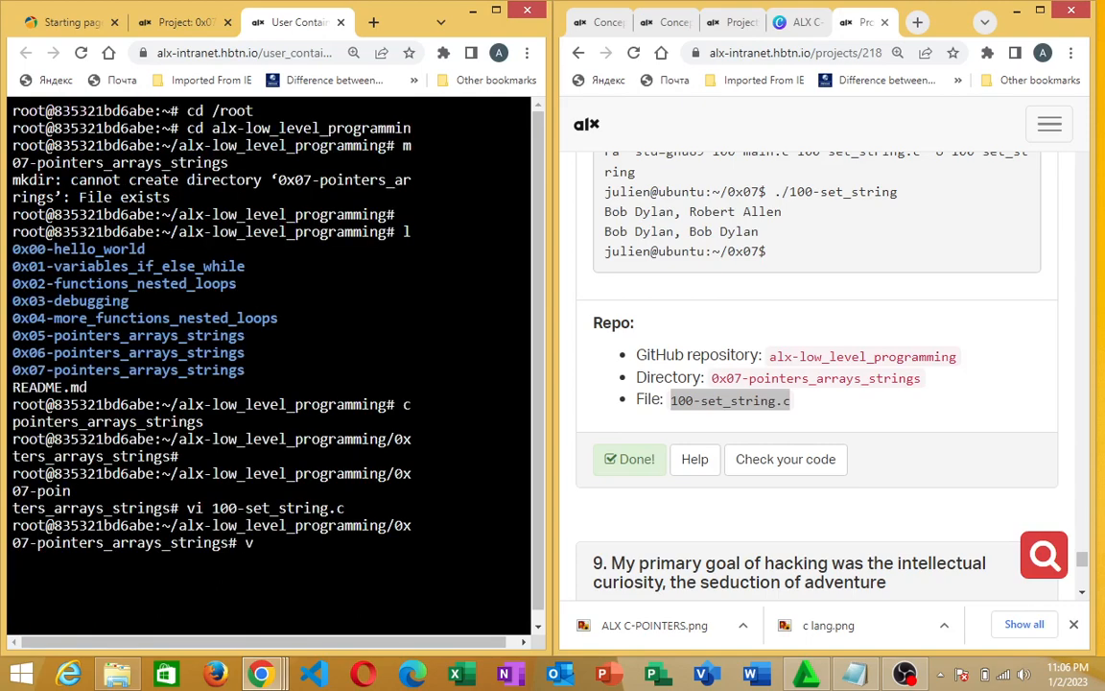
pyautogui.write('i')
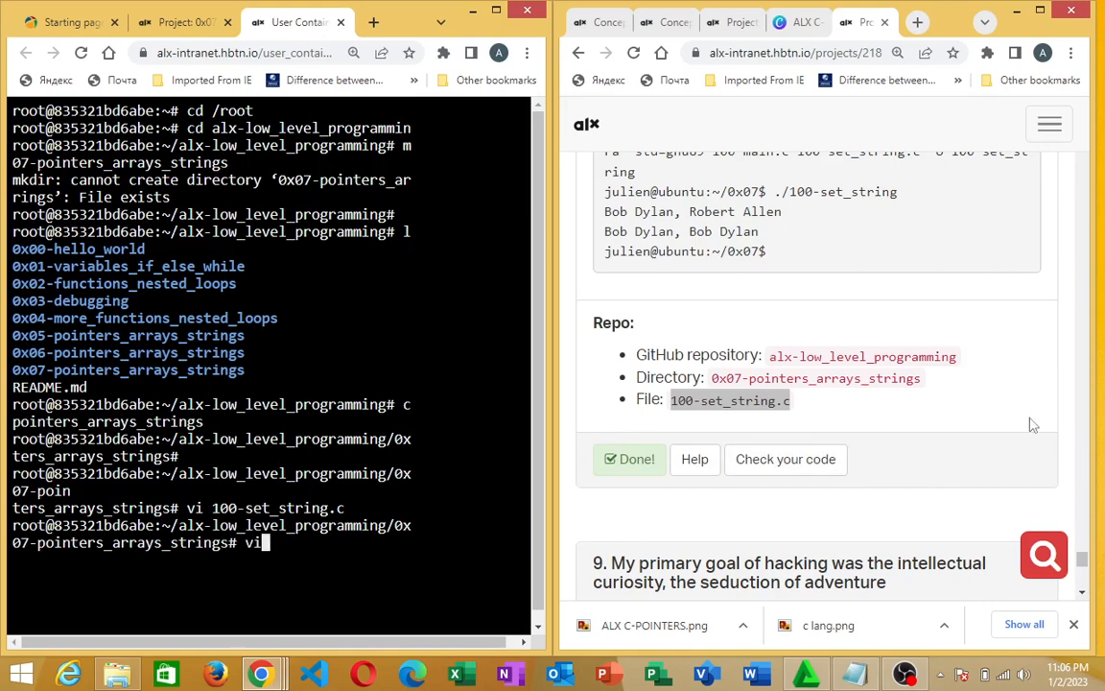
pyautogui.scroll(-3)
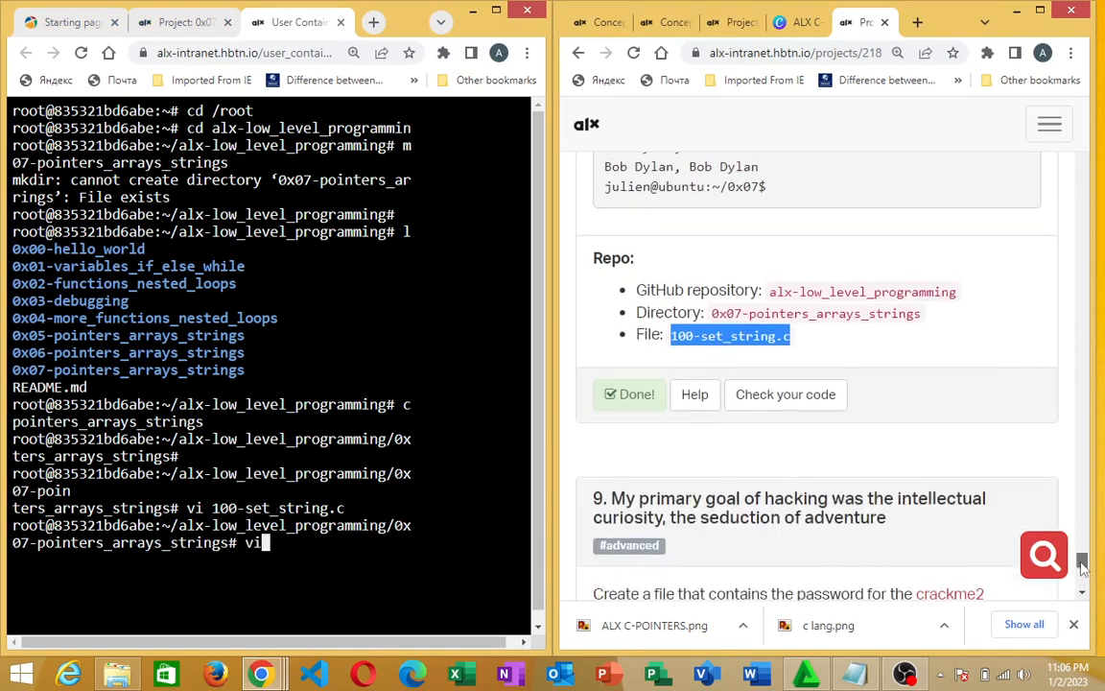
pyautogui.scroll(-3)
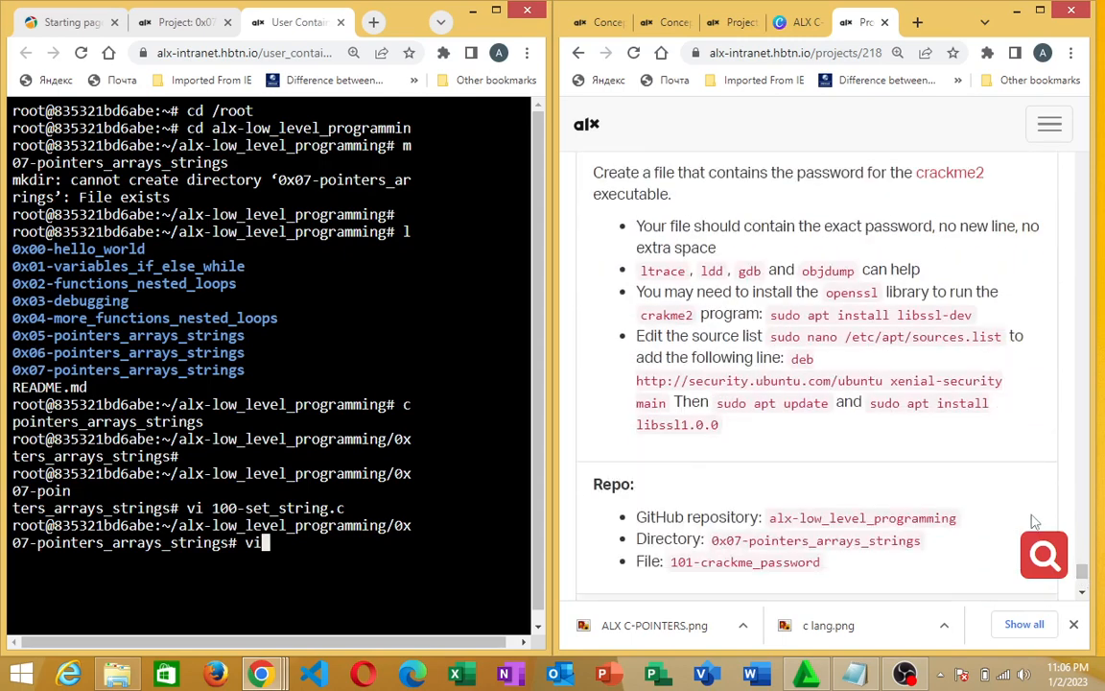
pyautogui.moveTo(835, 568)
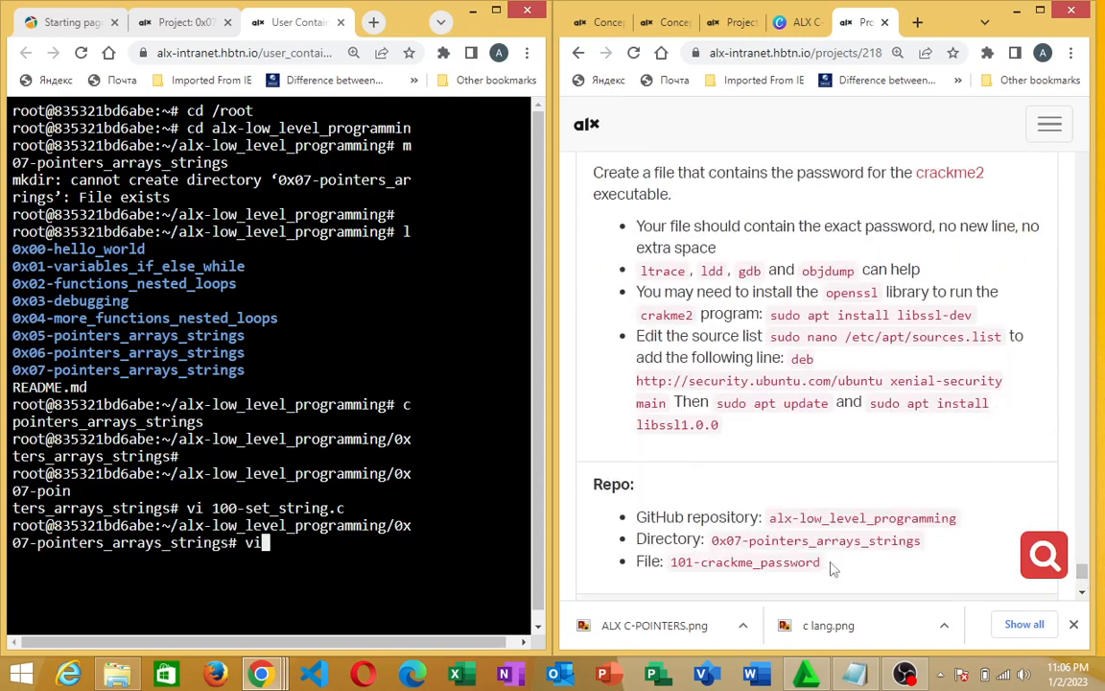
pyautogui.doubleClick(744, 562)
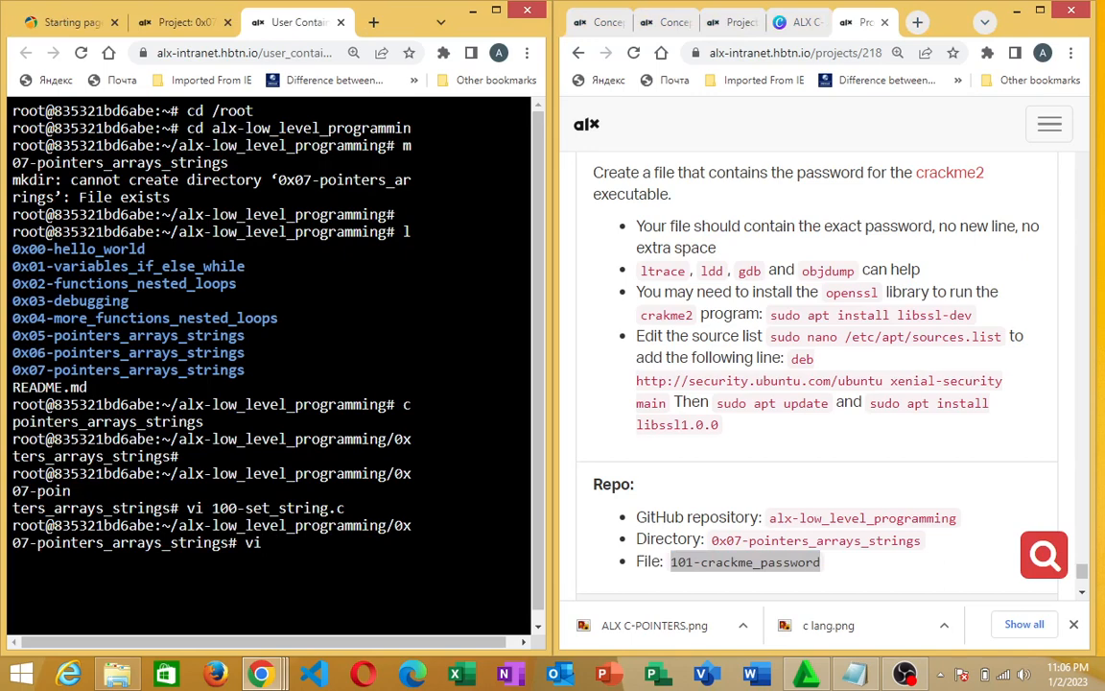
pyautogui.write('101-crackme_password')
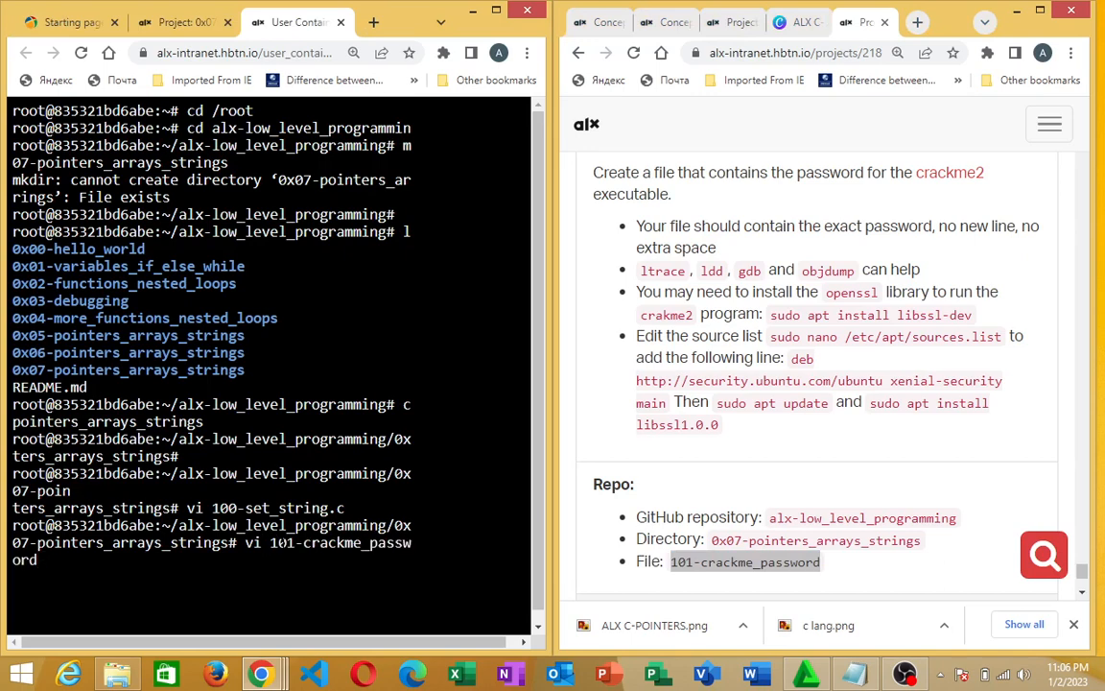
pyautogui.write('abc123')
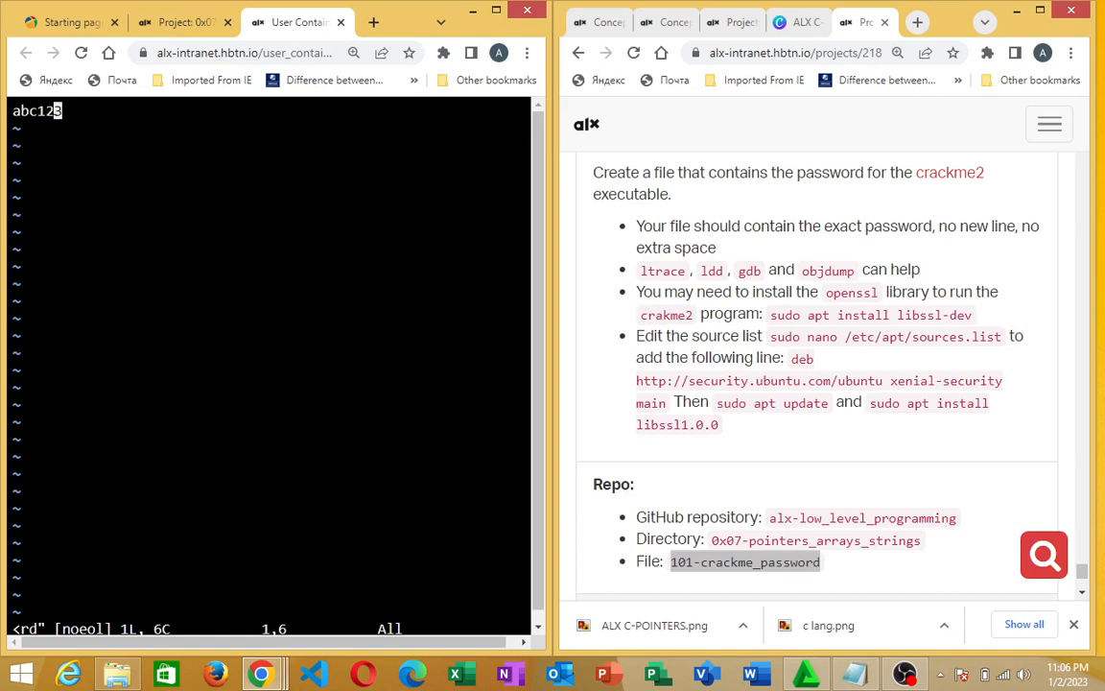
pyautogui.moveTo(772, 539)
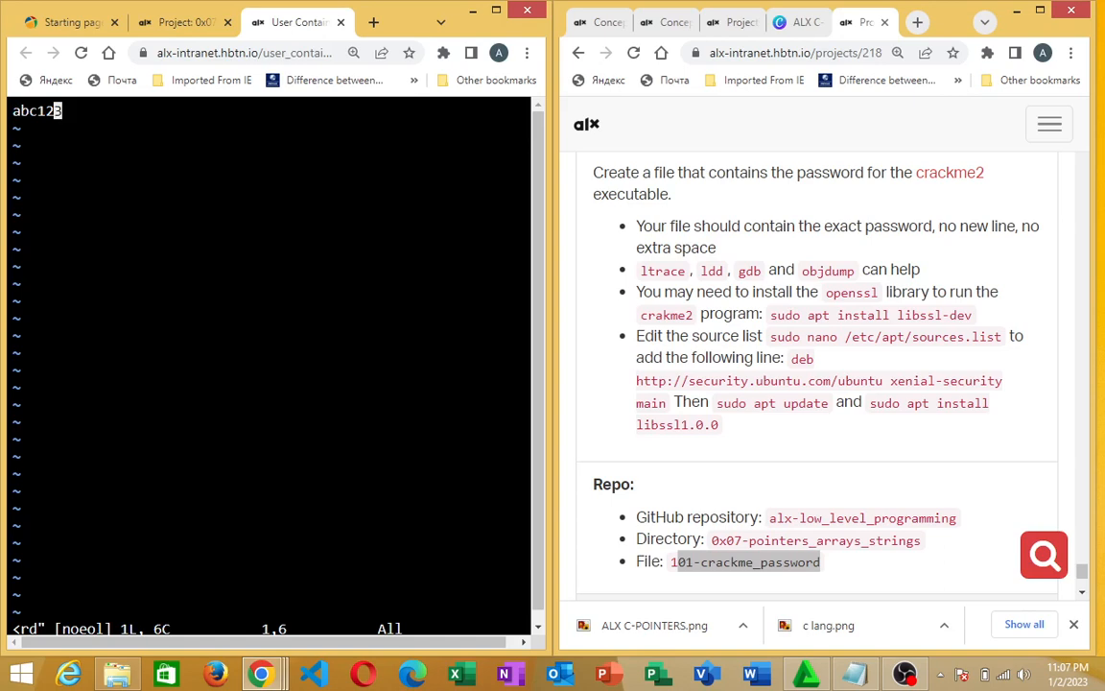
# Step: Leave insert mode and quit vi with :q, returning to the shell prompt
pyautogui.press('Escape')
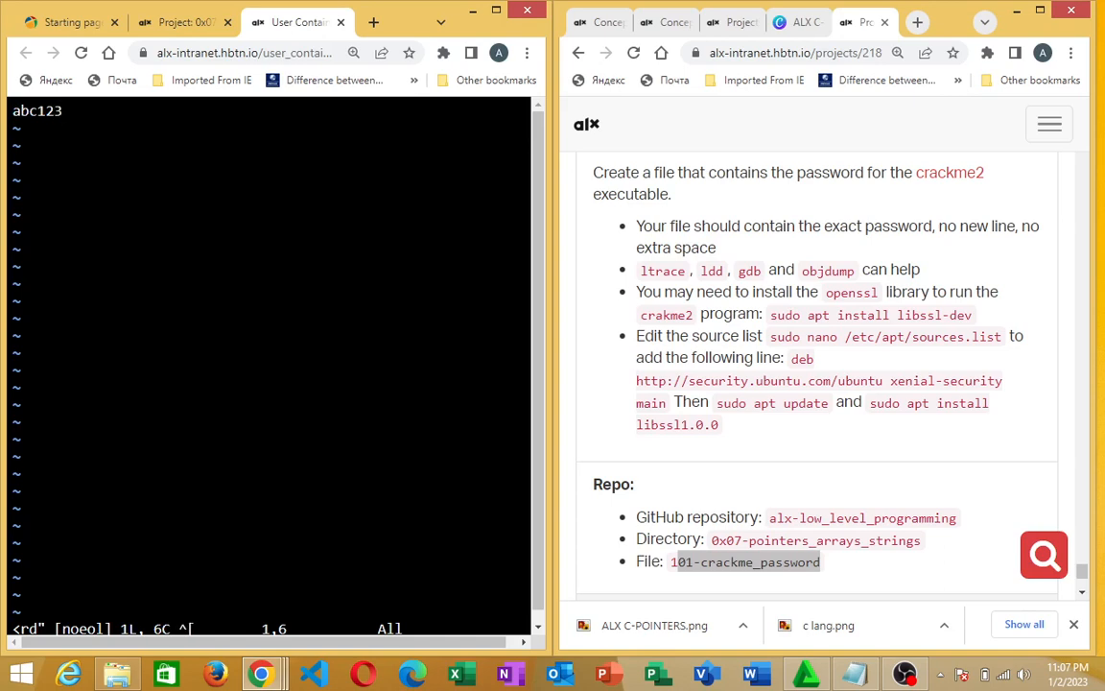
pyautogui.press('Escape')
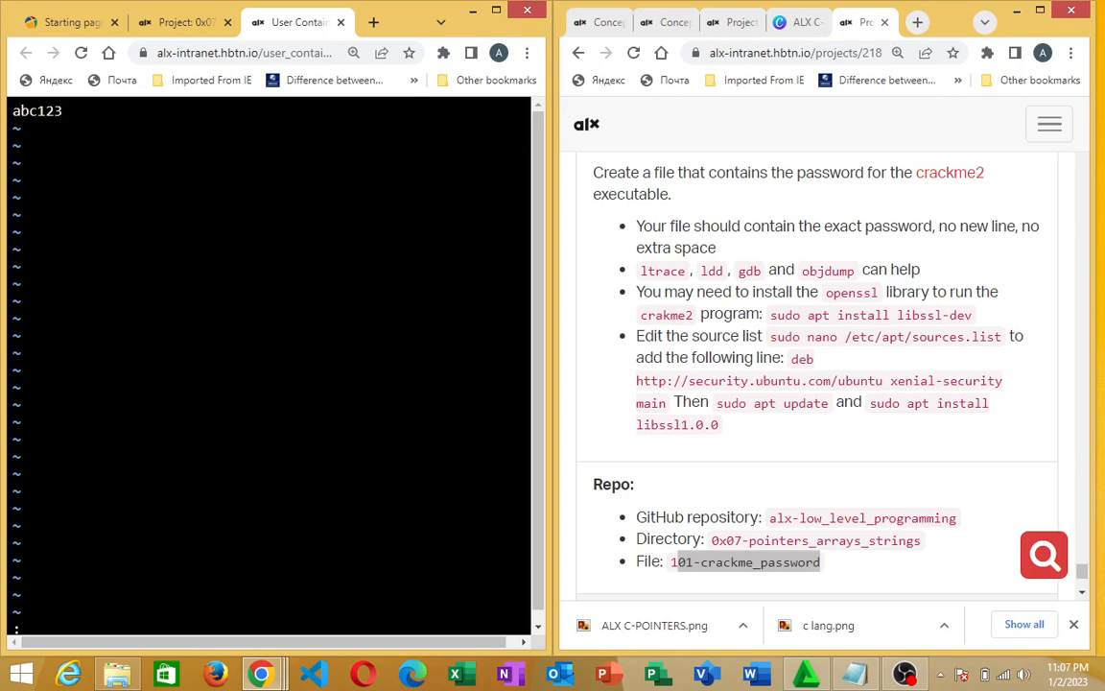
pyautogui.write('q')
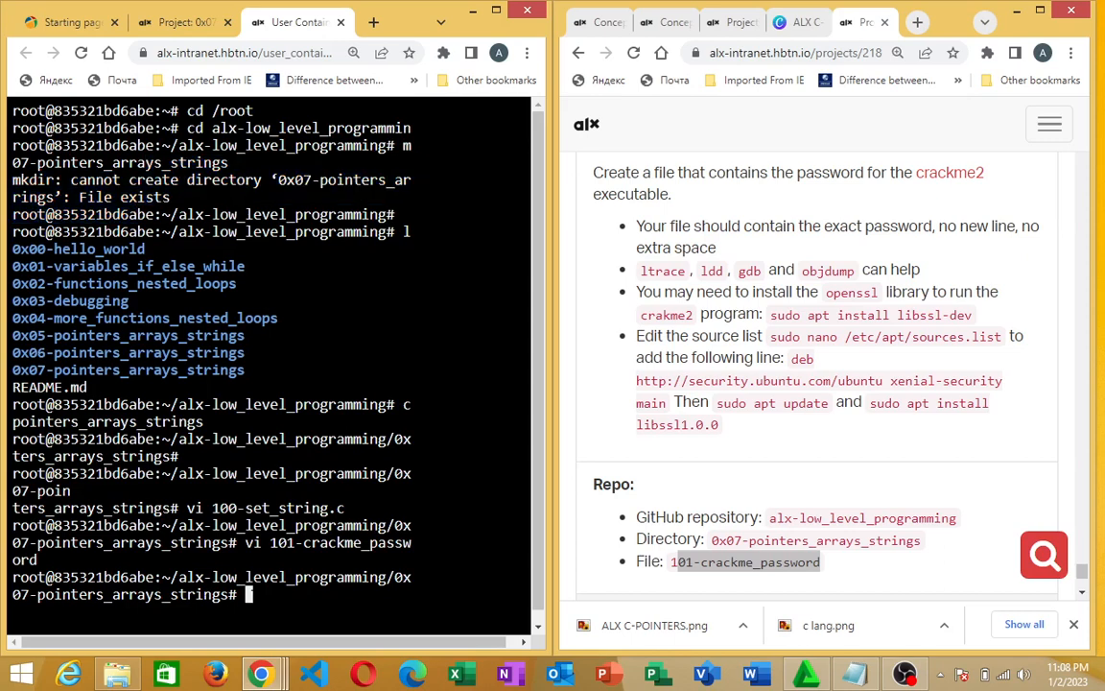
# Step: Clear the terminal and start cat > 101-crackme_password to write the file
pyautogui.write('c')
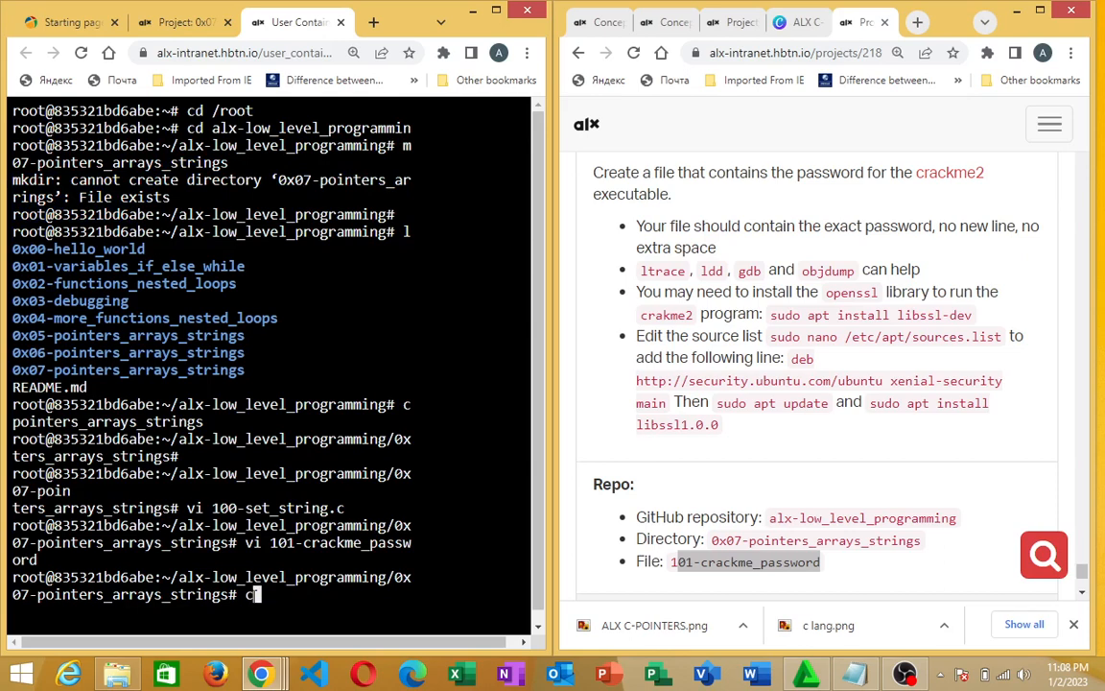
pyautogui.write('lea')
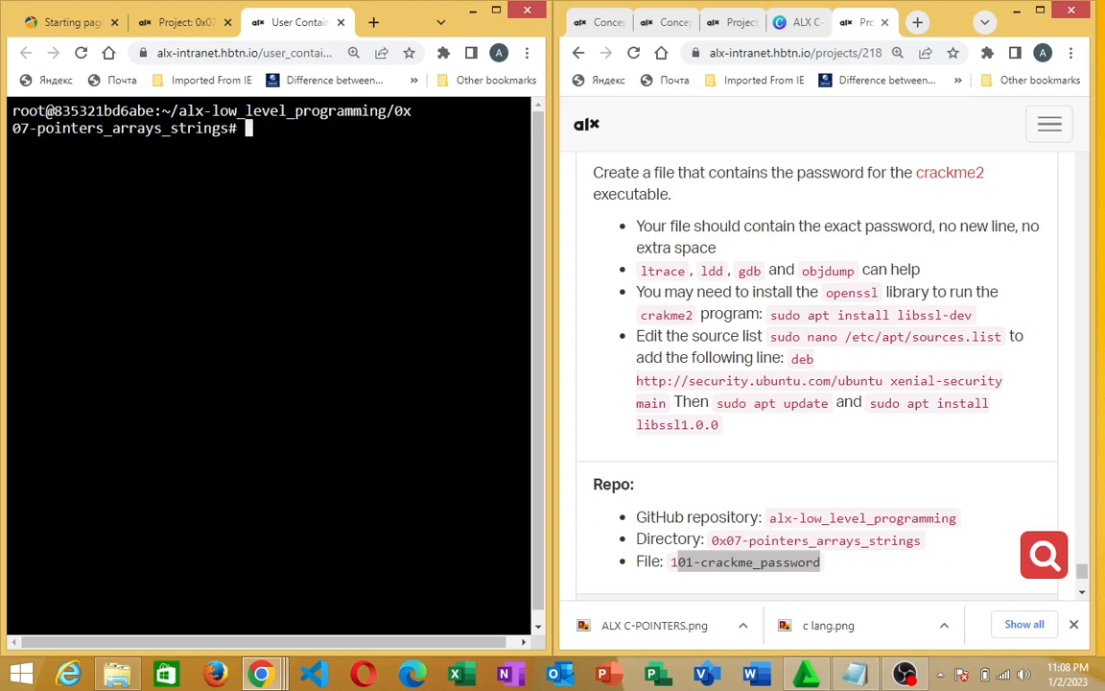
pyautogui.write('cat')
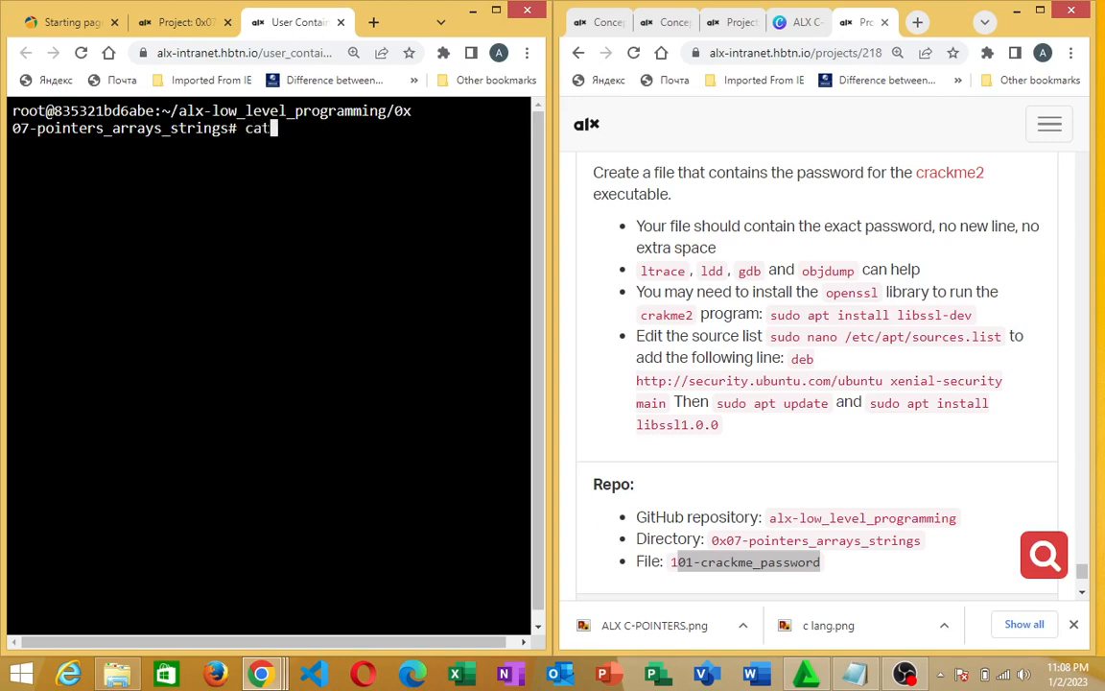
pyautogui.write('>')
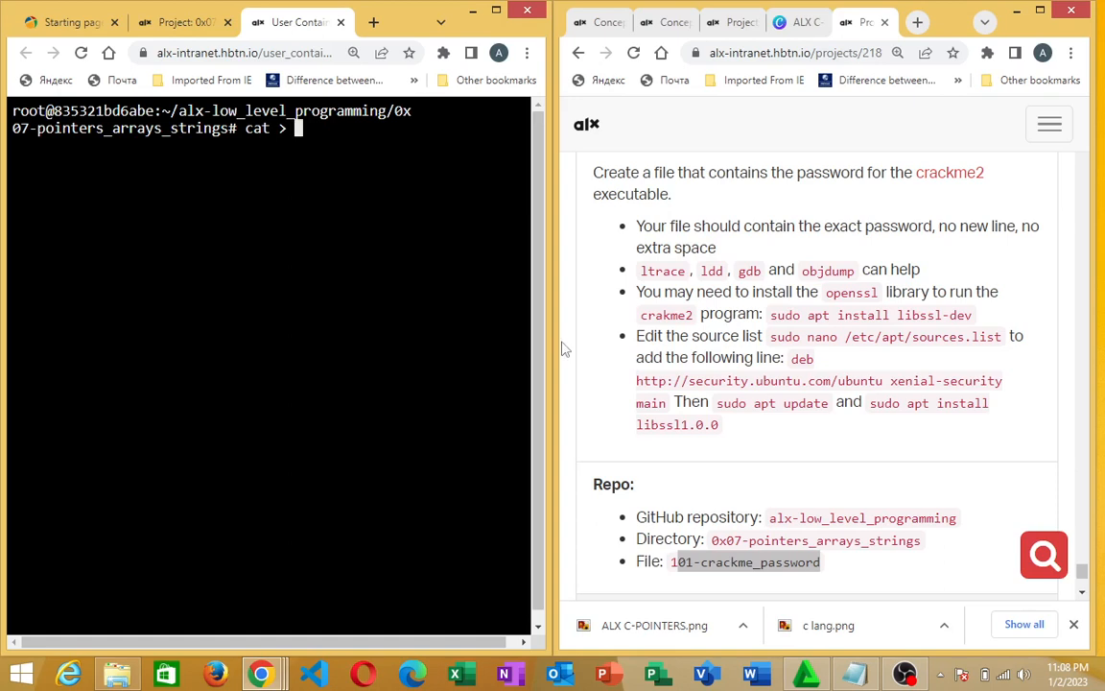
pyautogui.moveTo(821, 563)
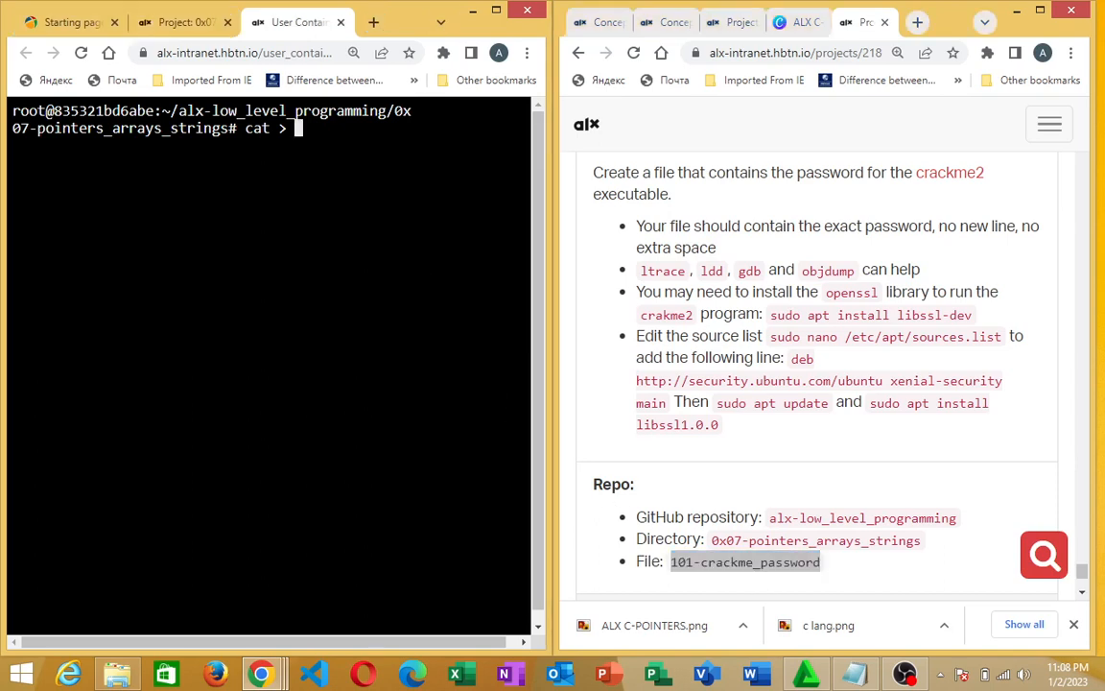
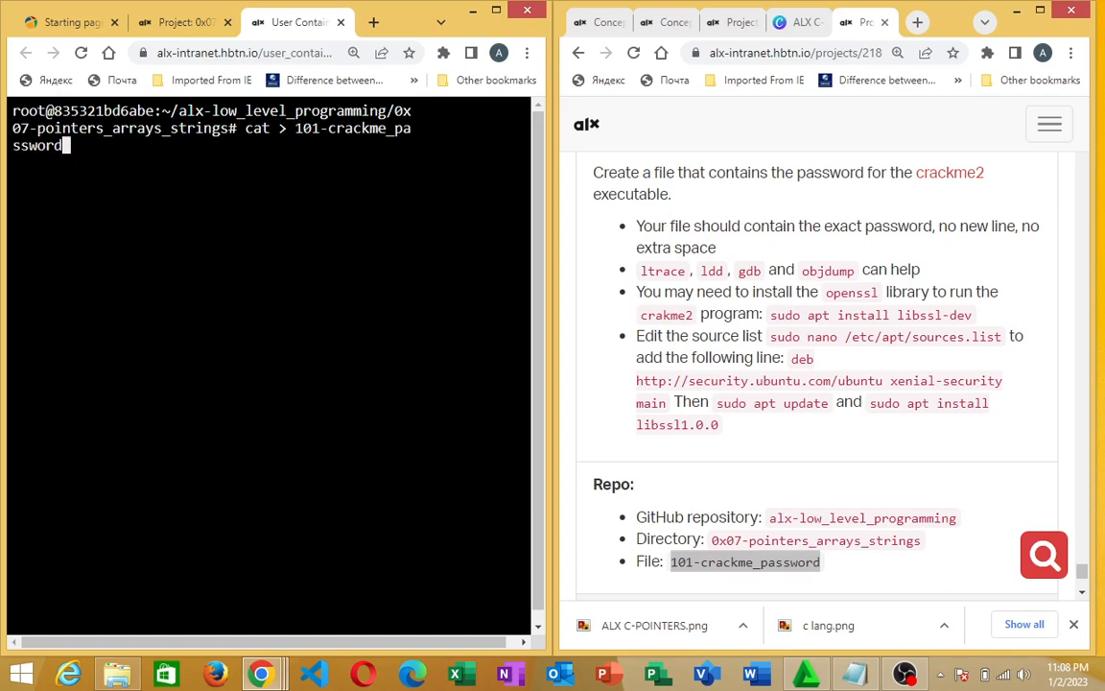
pyautogui.press('Enter')
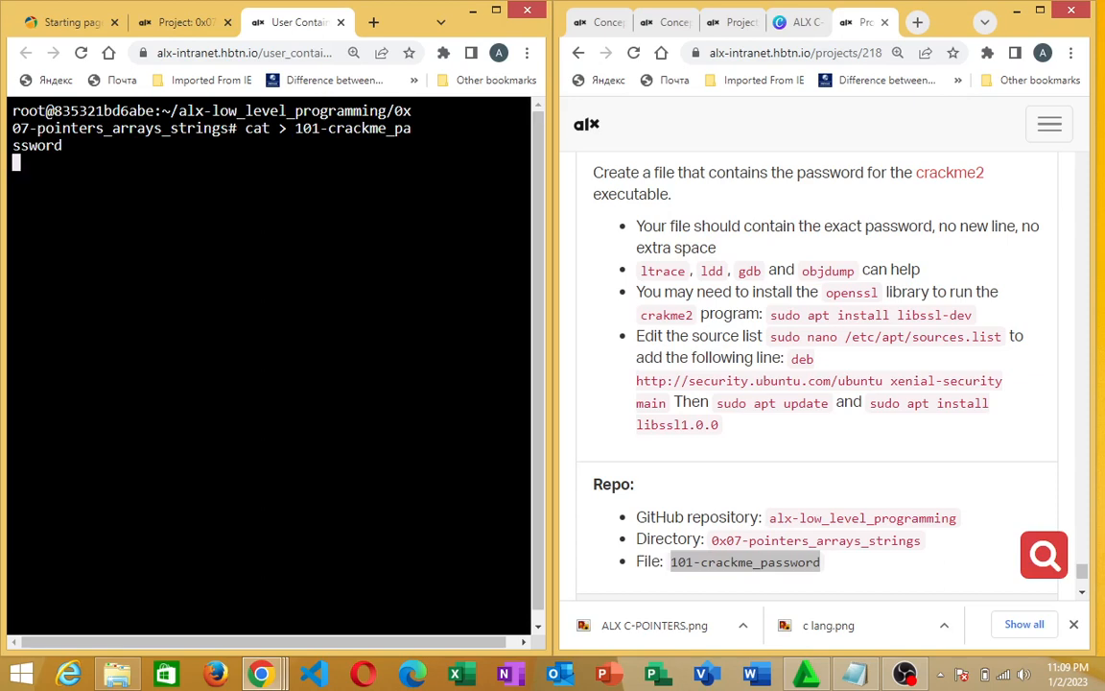
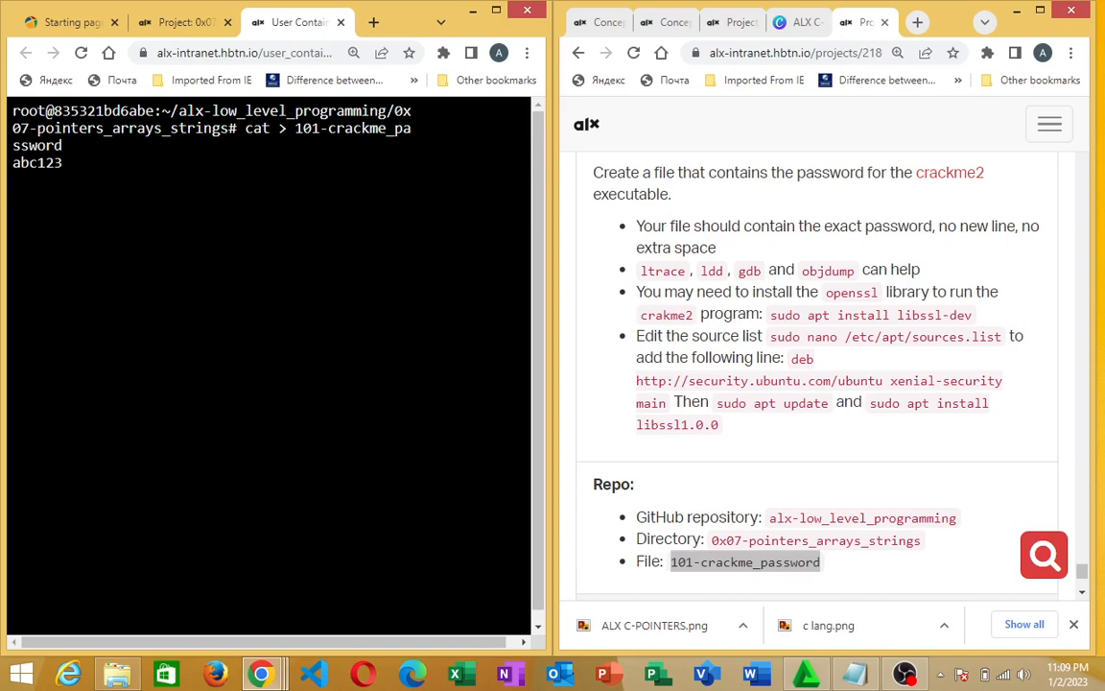
pyautogui.press('ctrl+d')
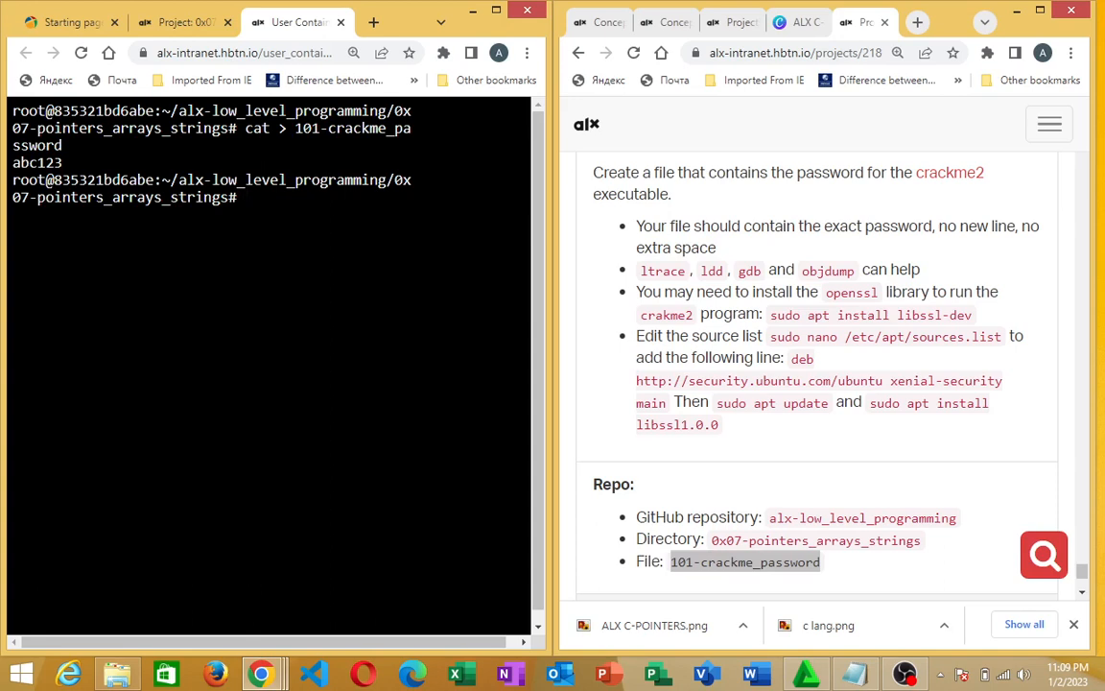
# Step: Make 101-crackme_password executable with chmod u+x and list the directory to confirm
pyautogui.write('ch')
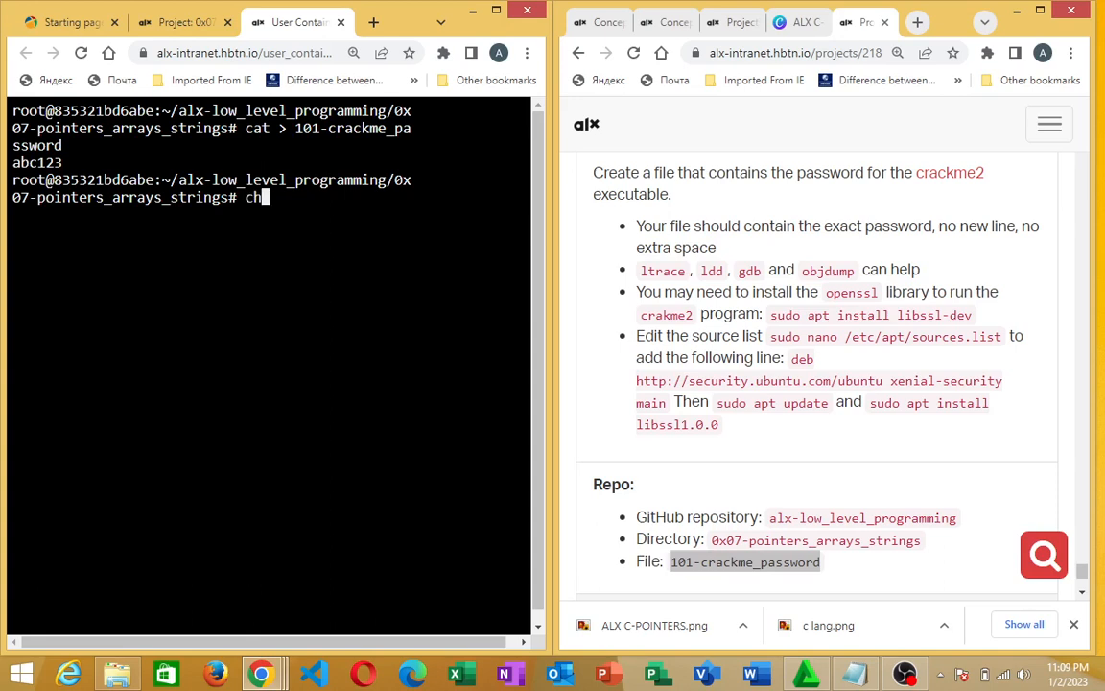
pyautogui.write('mod')
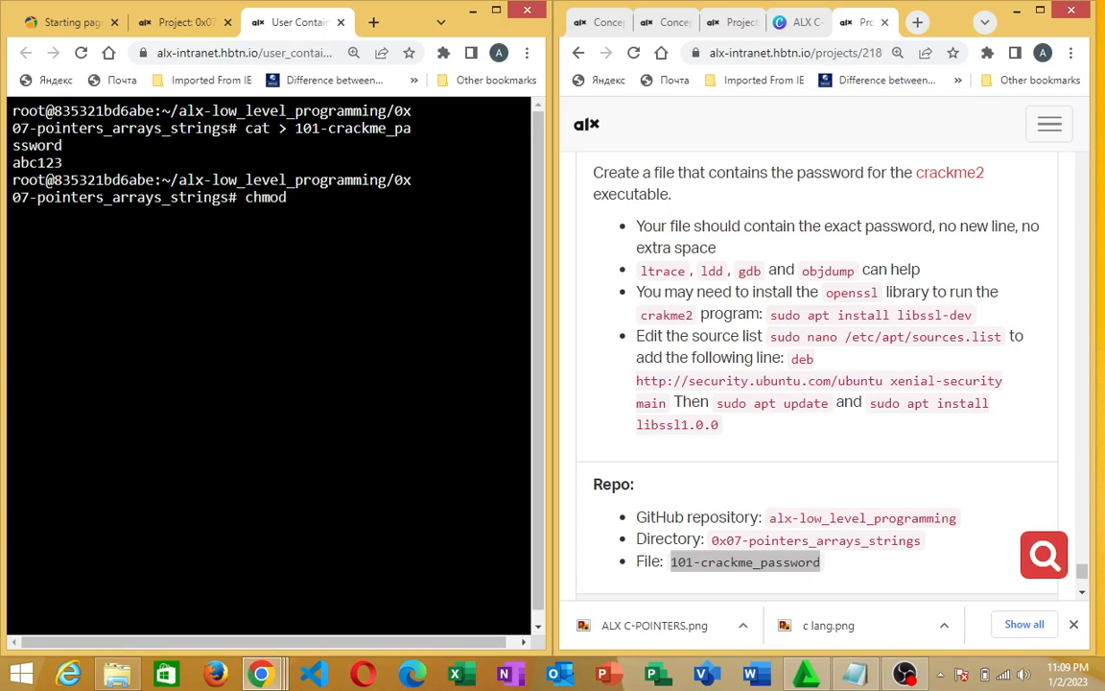
pyautogui.write('u')
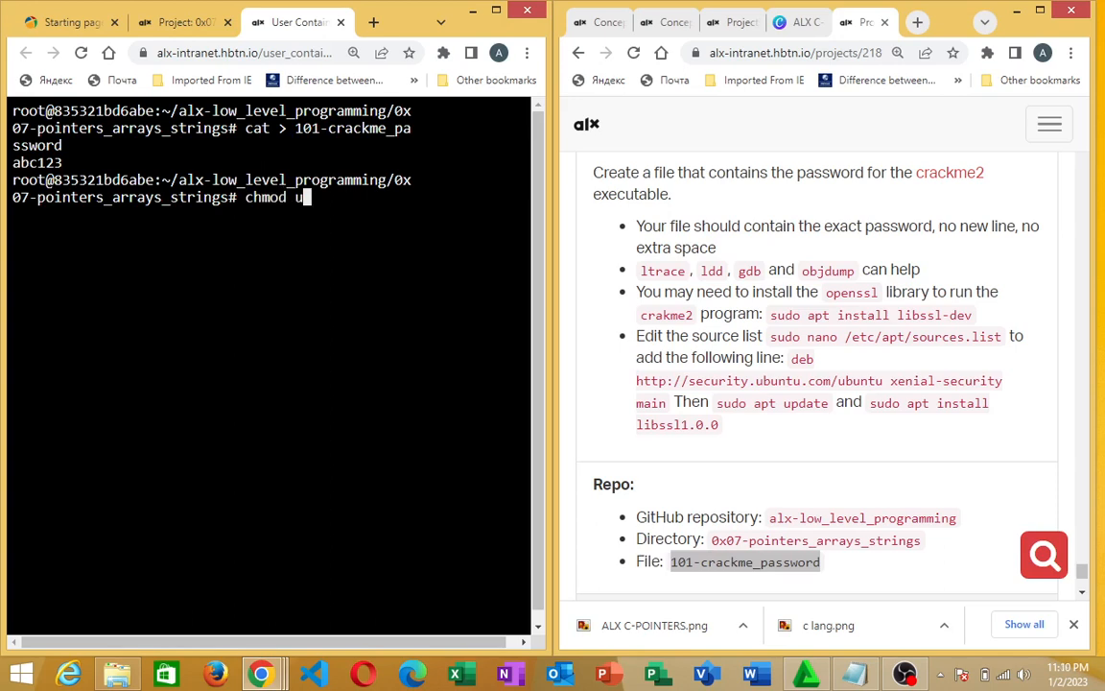
pyautogui.write('+x')
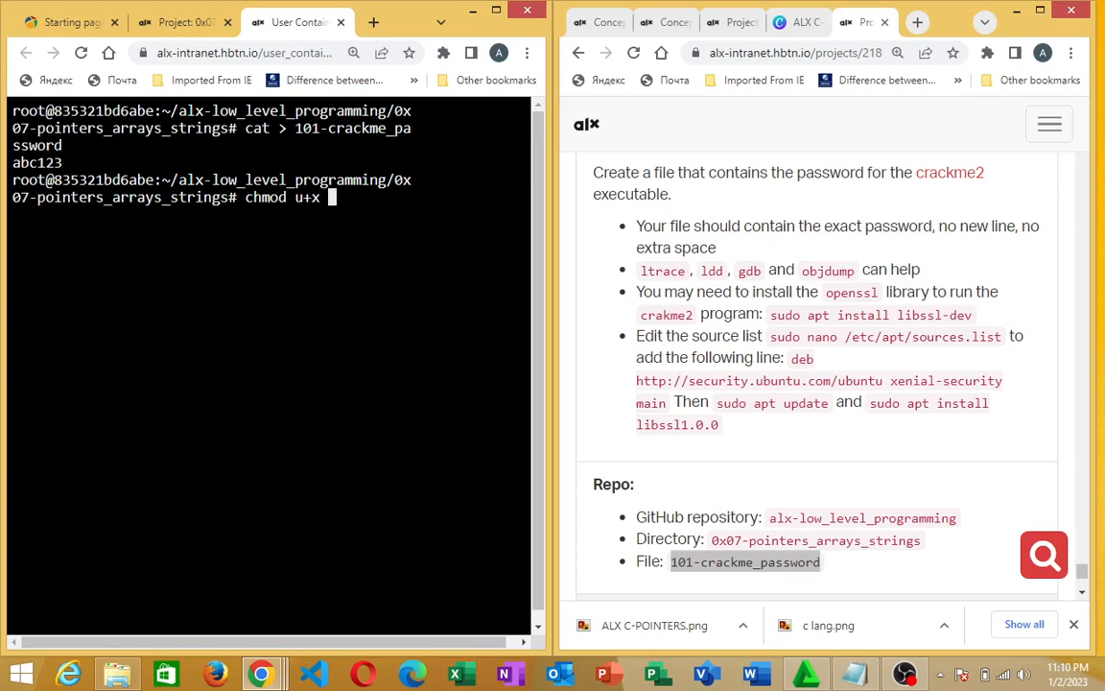
pyautogui.write('101-crackme_password')
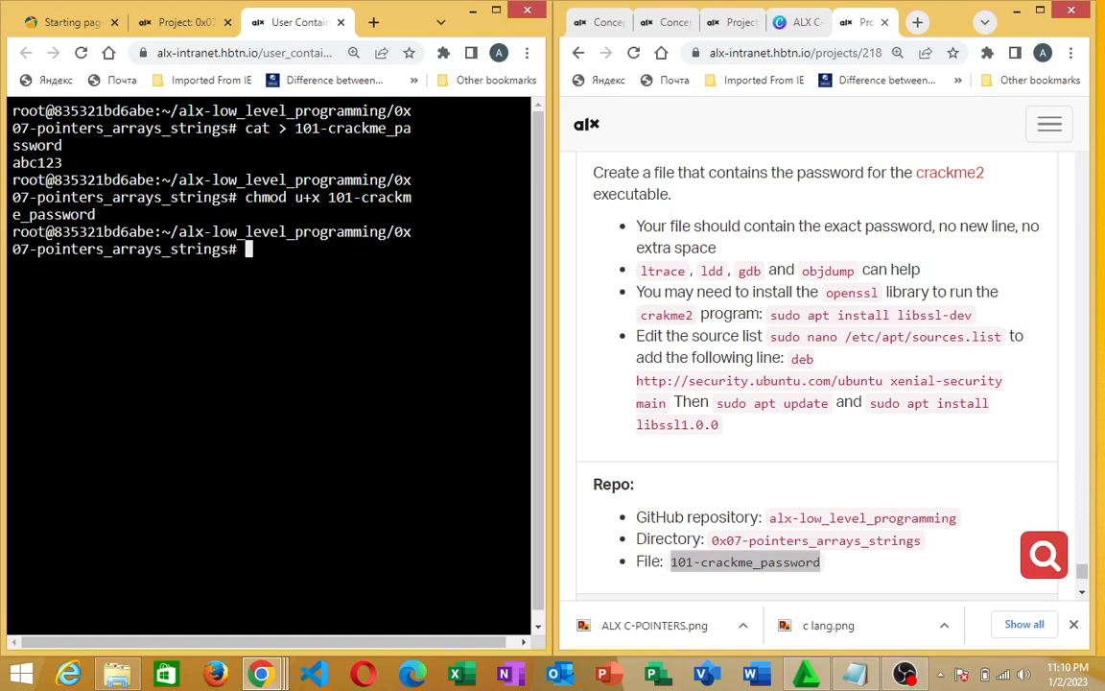
pyautogui.write('ls')
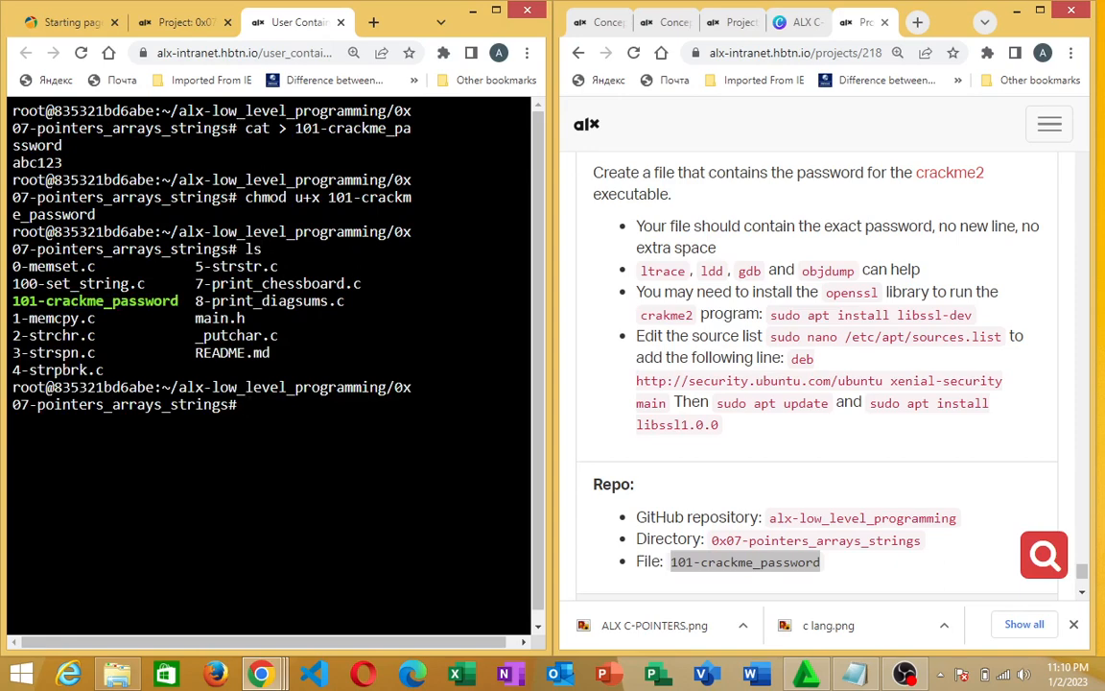
# Step: Stage all changes in the project directory with git add
pyautogui.write('git')
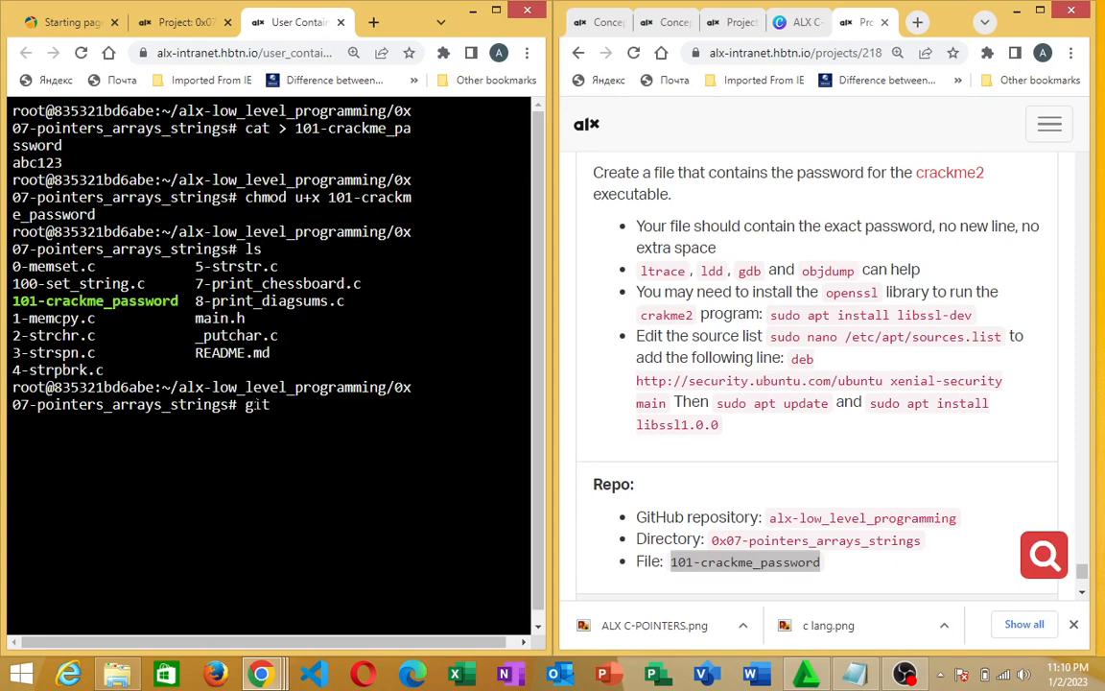
pyautogui.write('add')
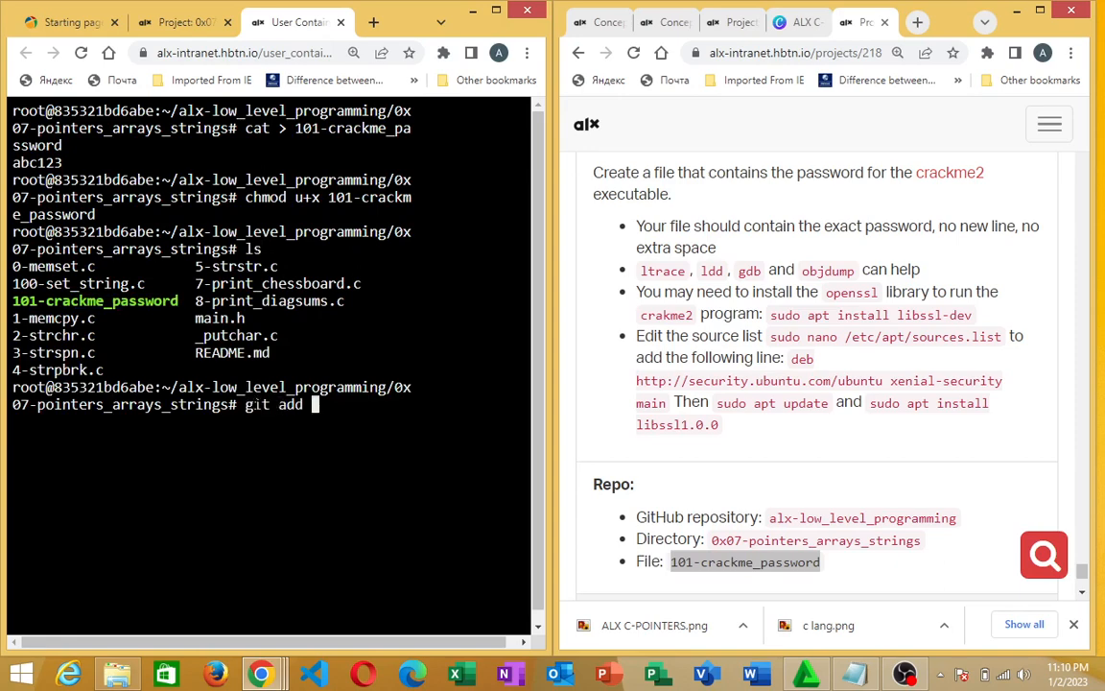
pyautogui.write('.')
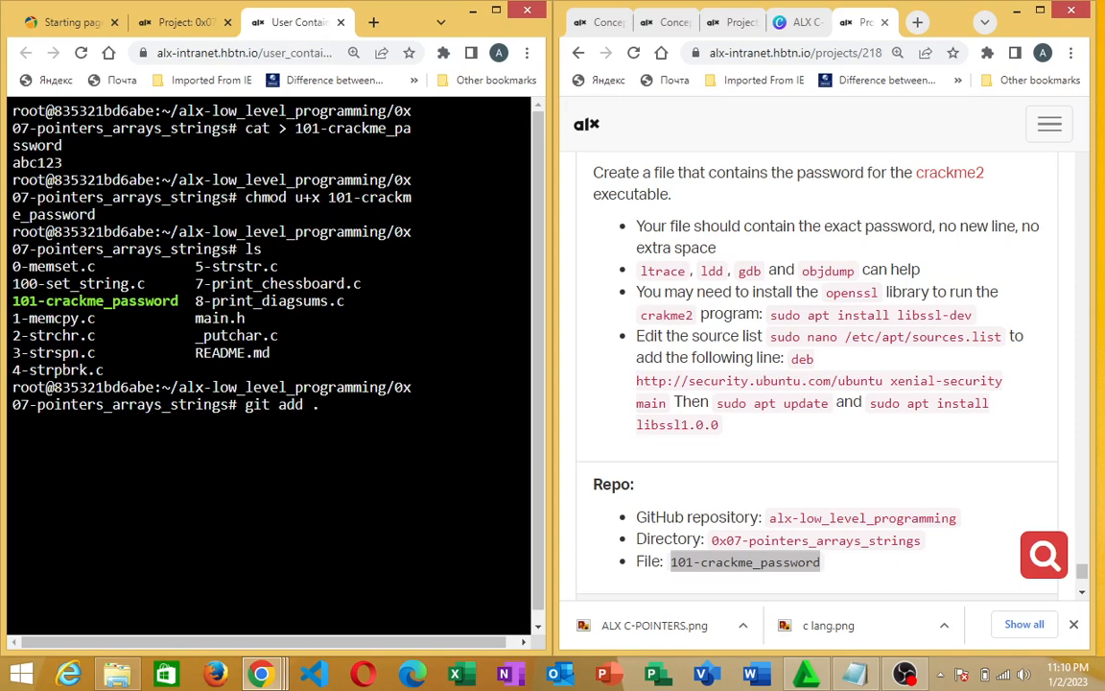
pyautogui.press('Backspace')
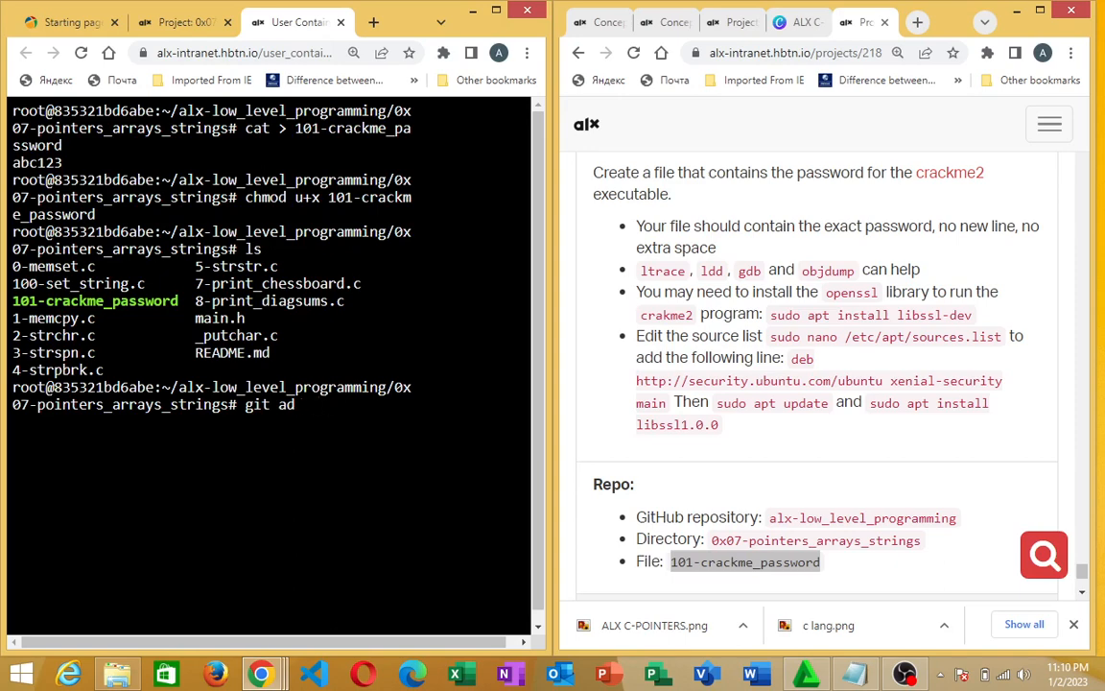
pyautogui.press('Backspace')
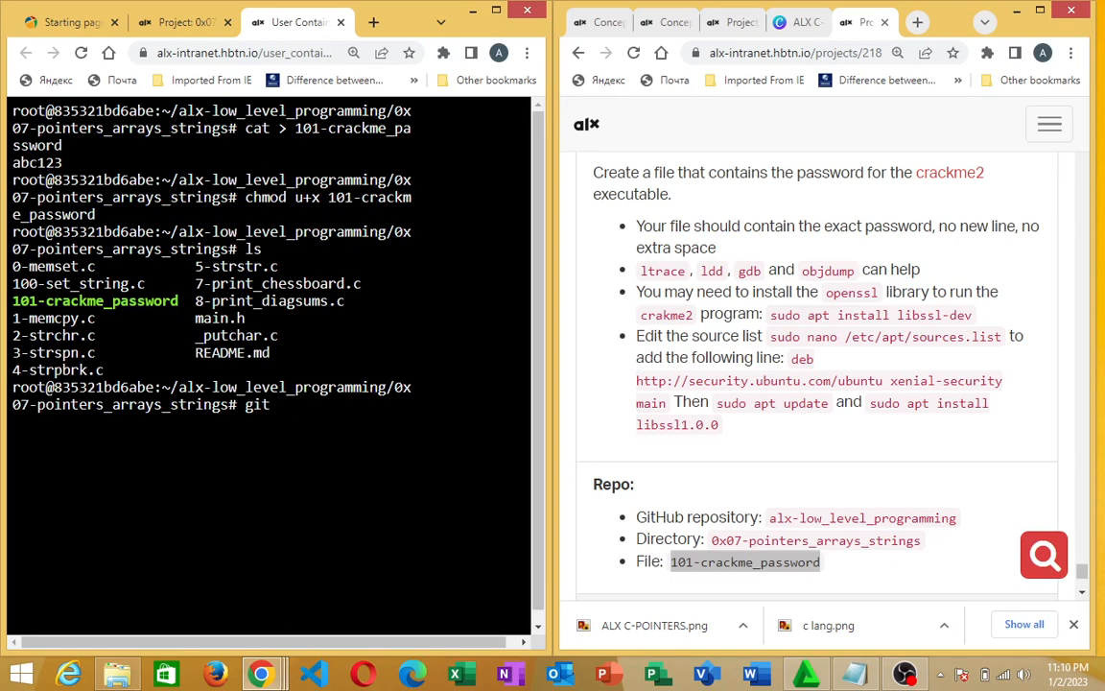
# Step: Commit with the message "101-crackme_password" and push to the repository
pyautogui.write('commi')
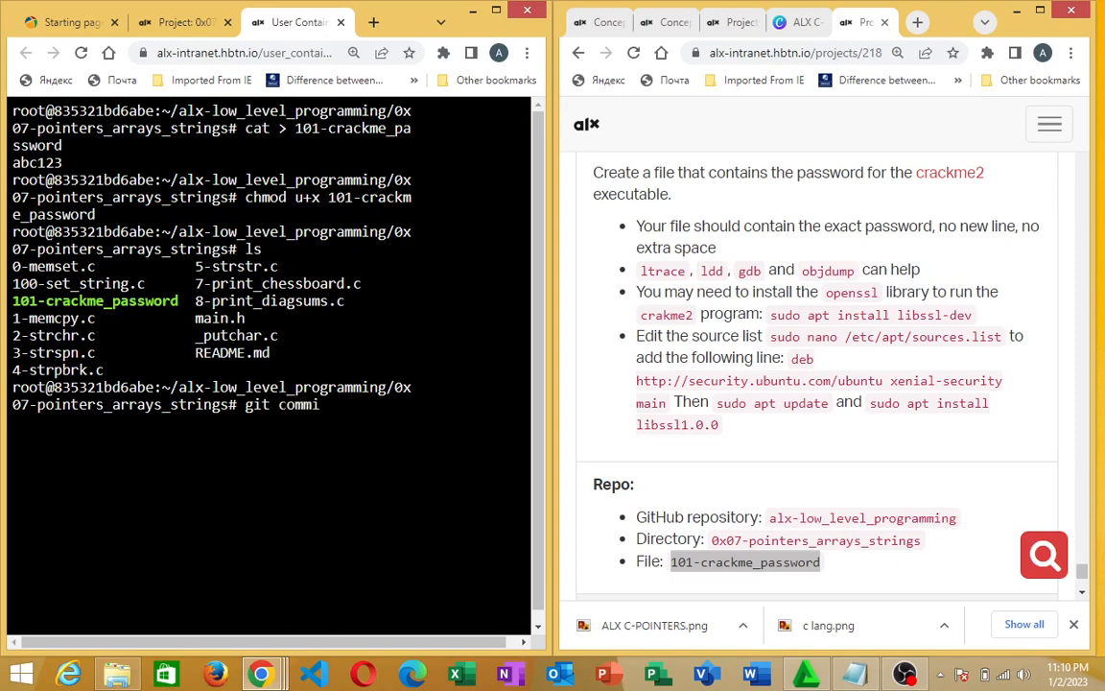
pyautogui.write('t -')
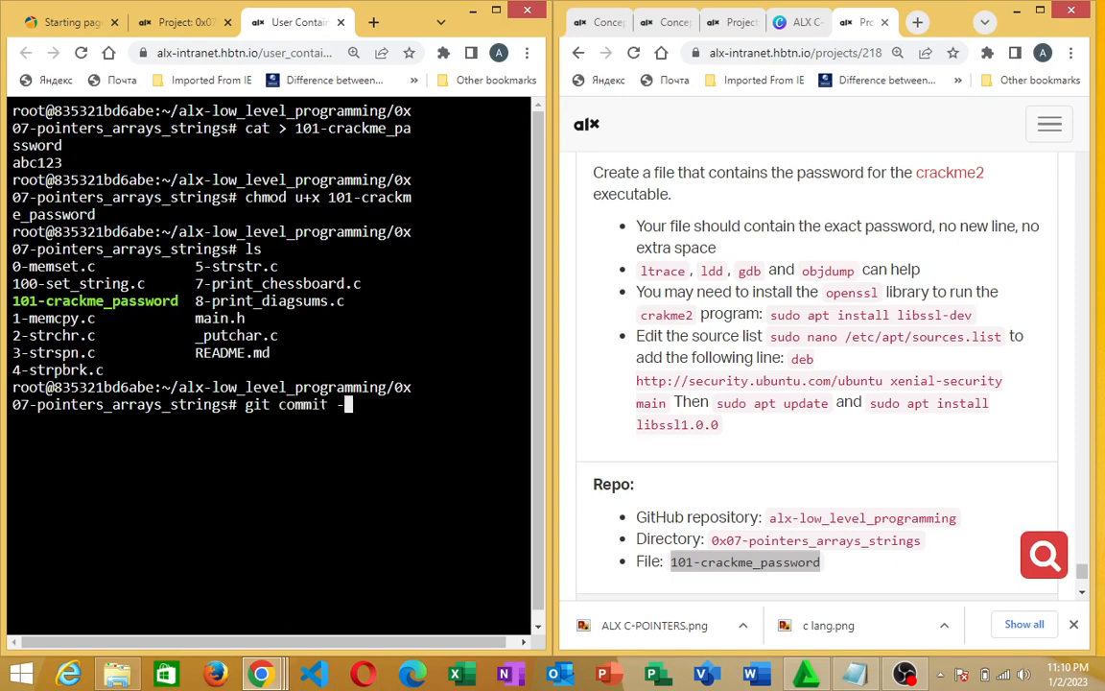
pyautogui.write('-m "')
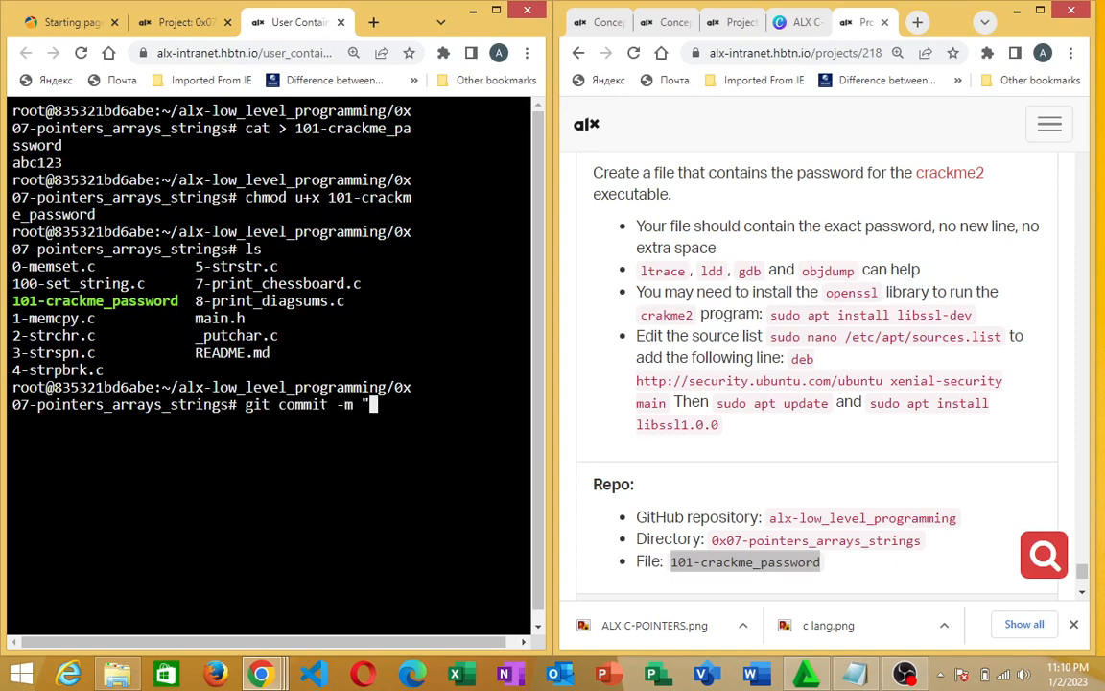
pyautogui.write('101-crackme_password')
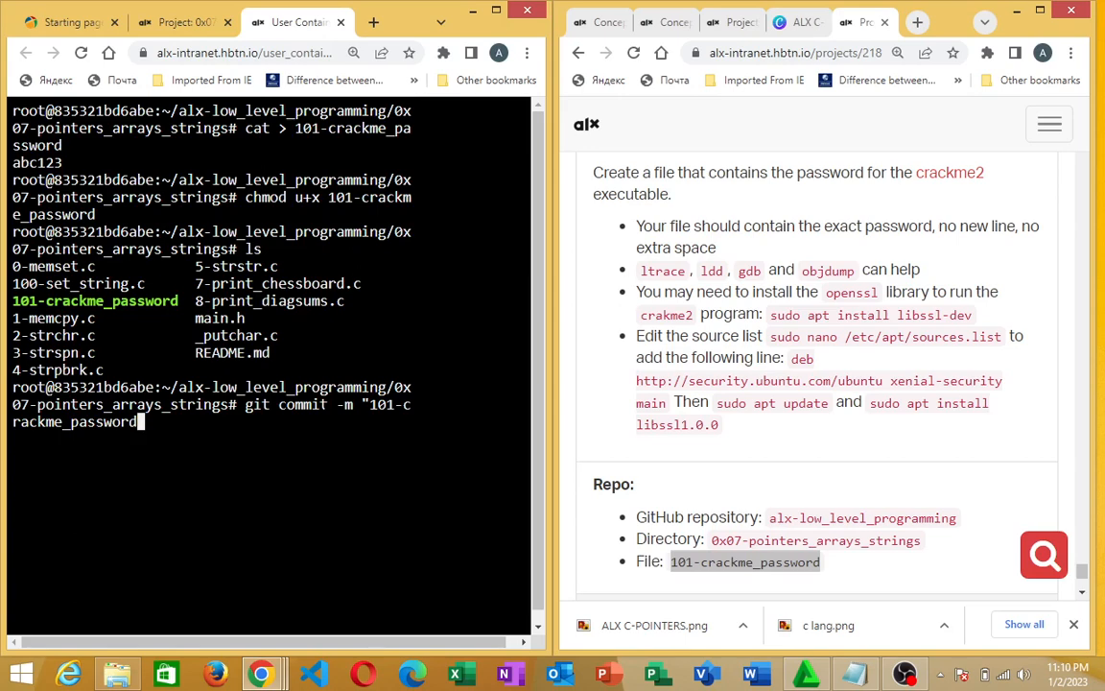
pyautogui.write('"')
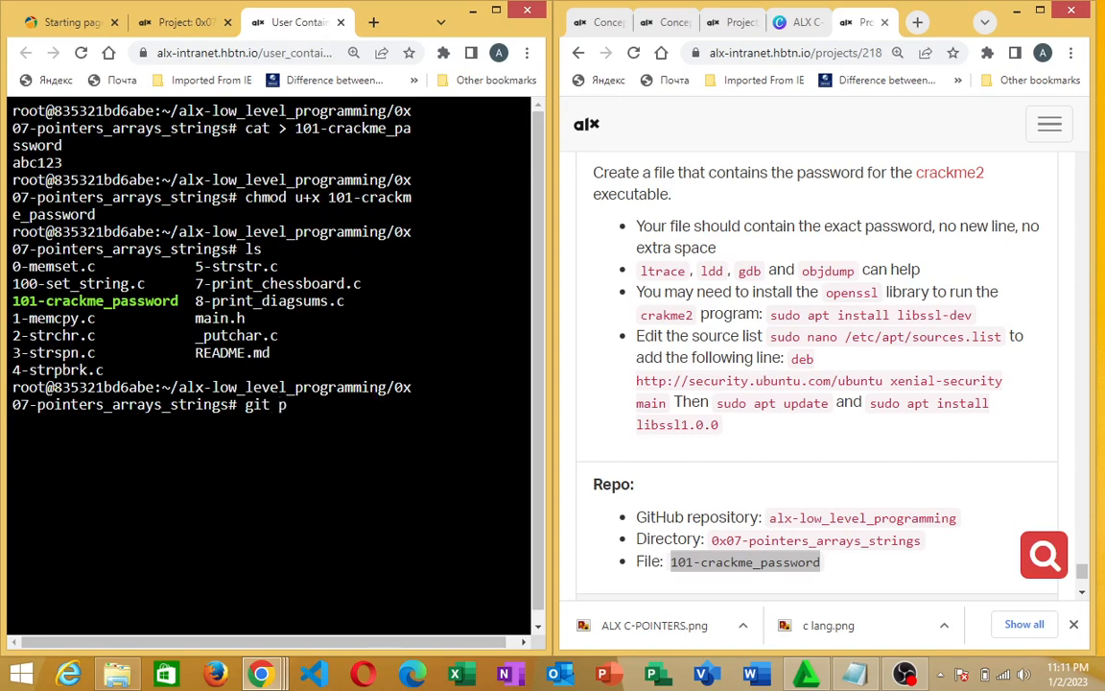
pyautogui.write('ush')
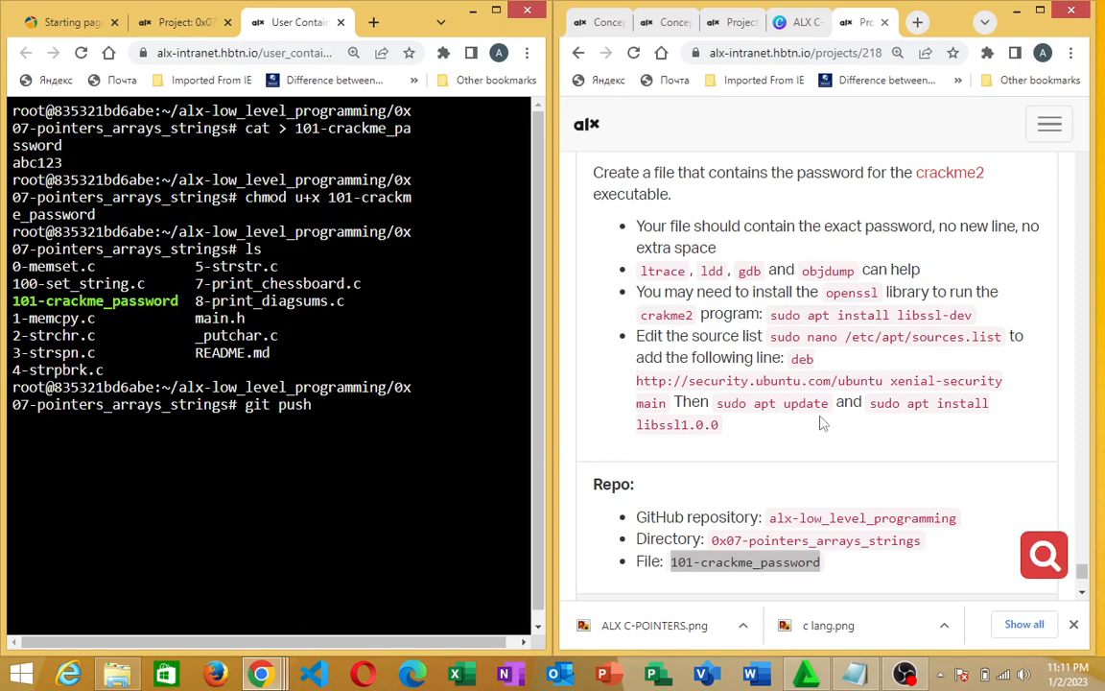
# Step: Run 'Check your code' for task 9 and review Check 0 and Check 1 passing
pyautogui.doubleClick(744, 561)
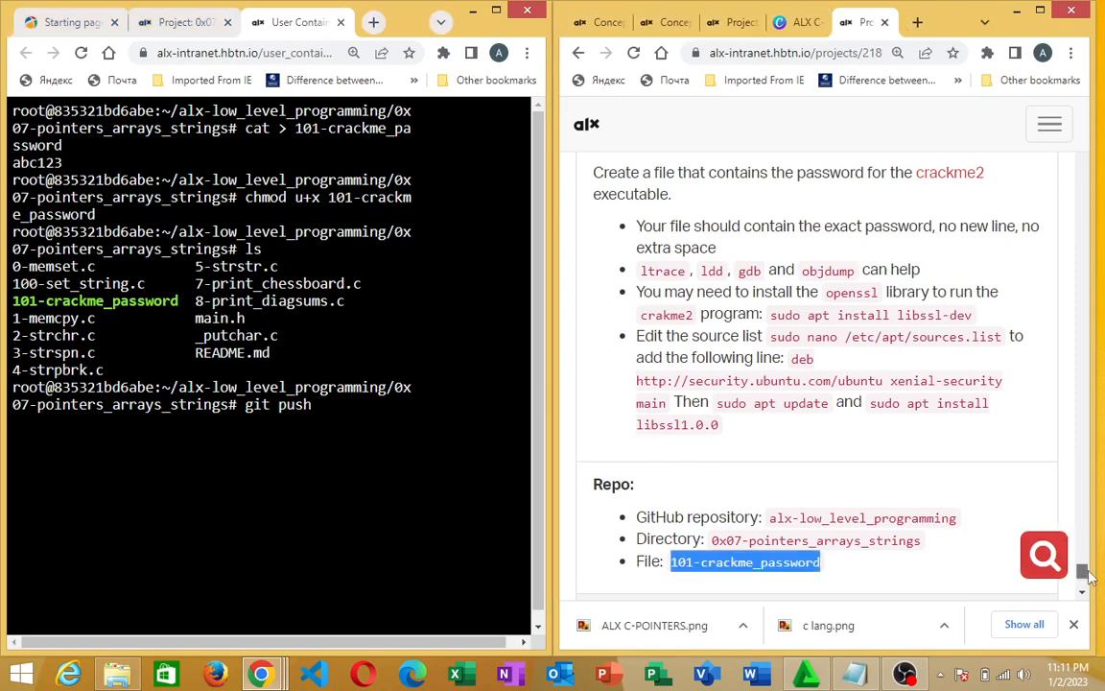
pyautogui.scroll(-3)
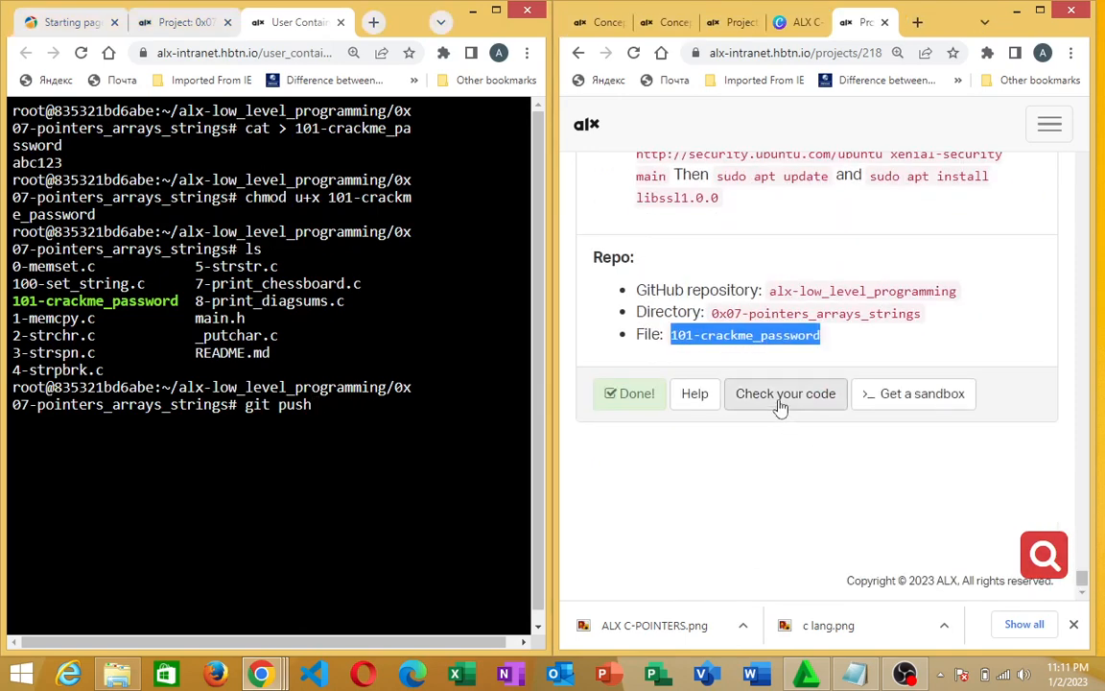
pyautogui.click(785, 393)
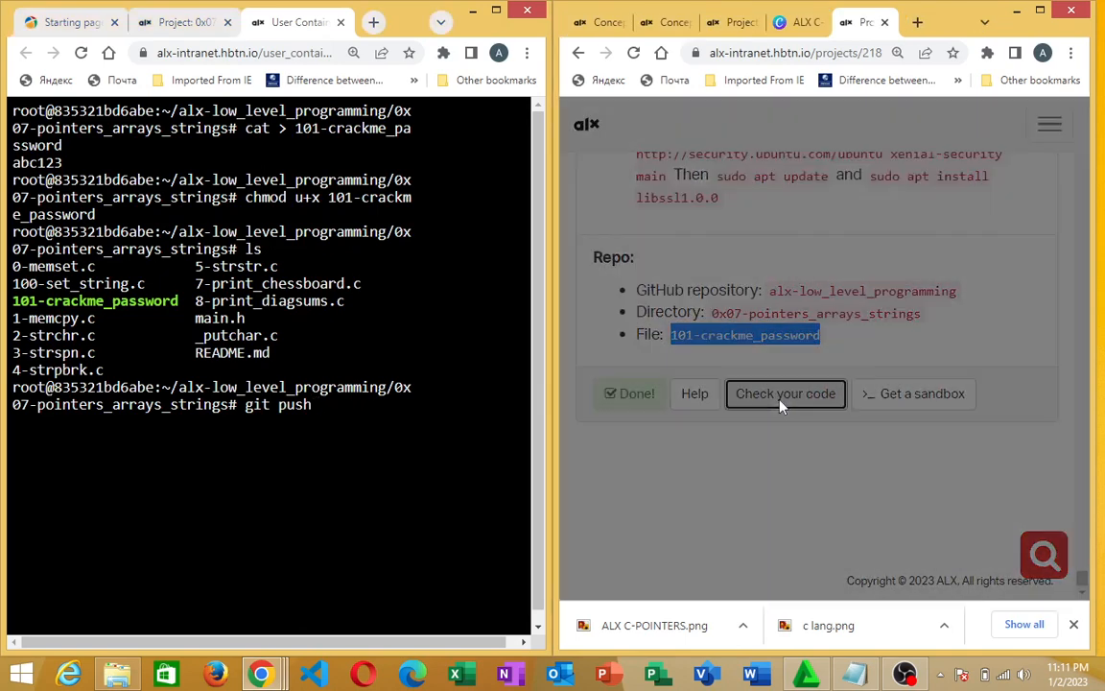
pyautogui.click(785, 393)
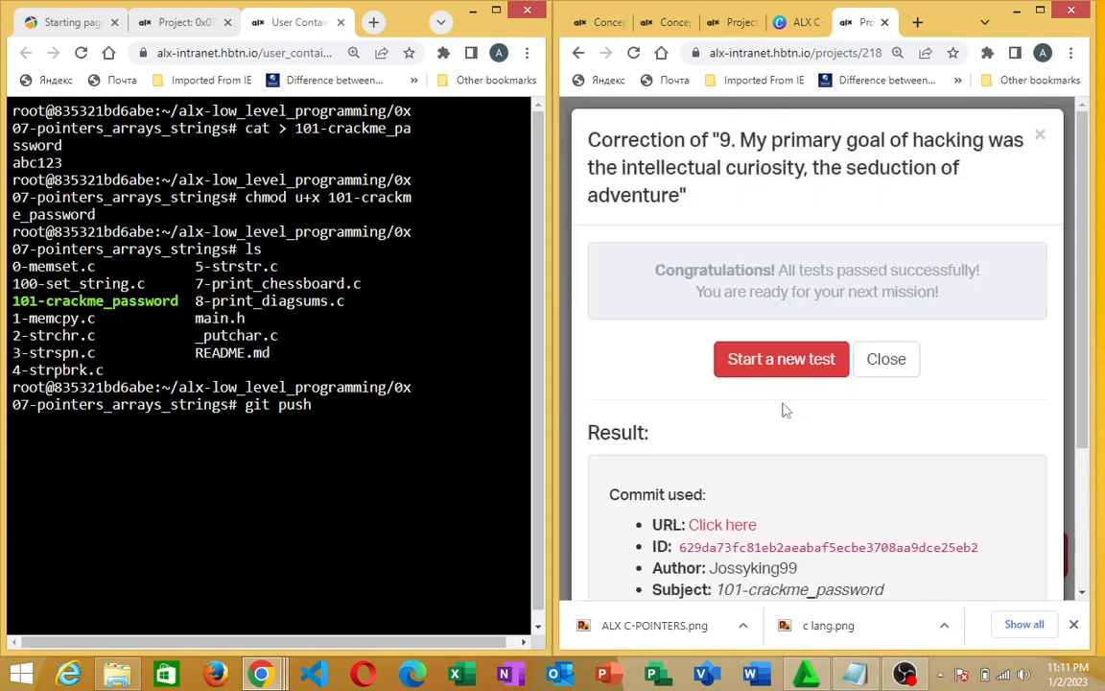
pyautogui.scroll(-3)
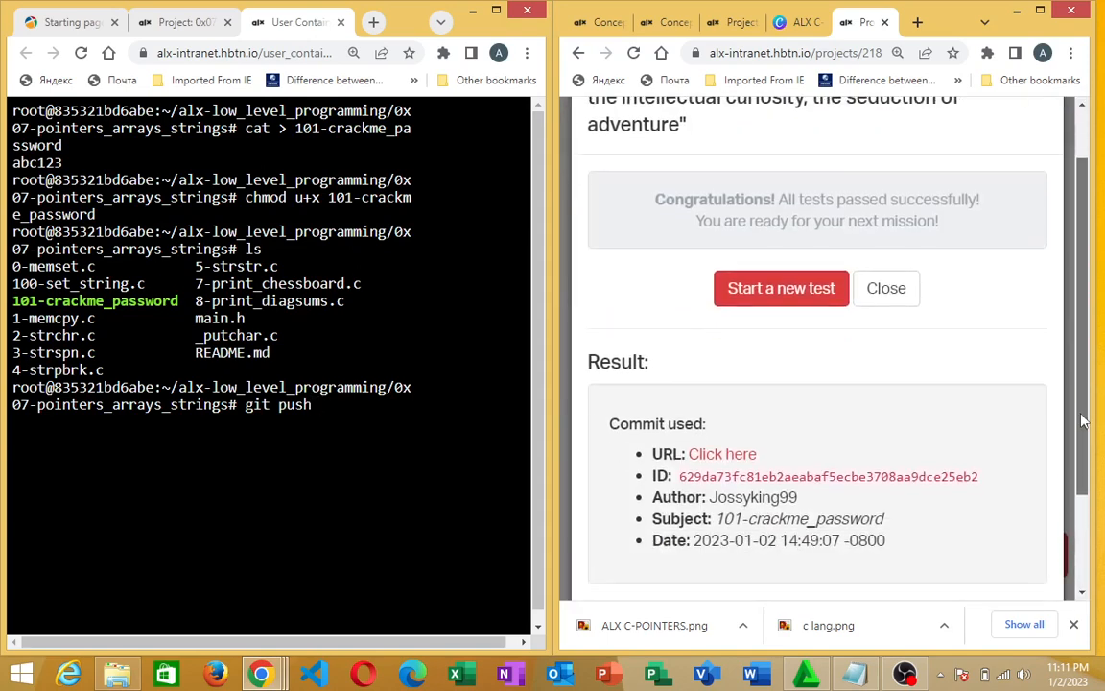
pyautogui.scroll(-3)
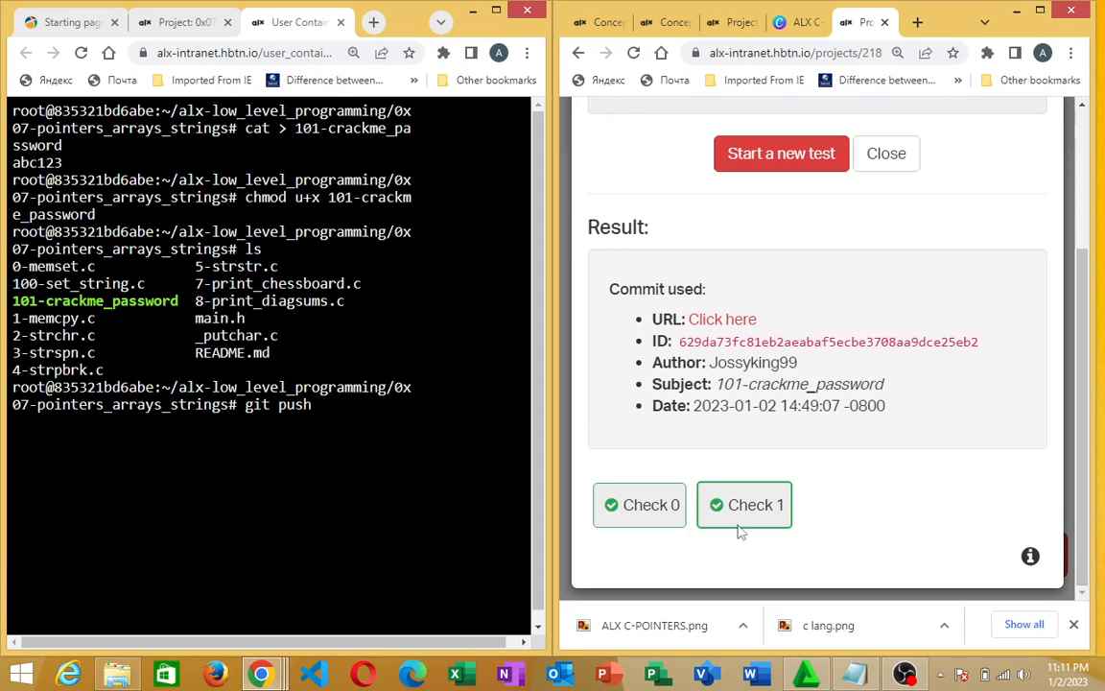
pyautogui.moveTo(744, 504)
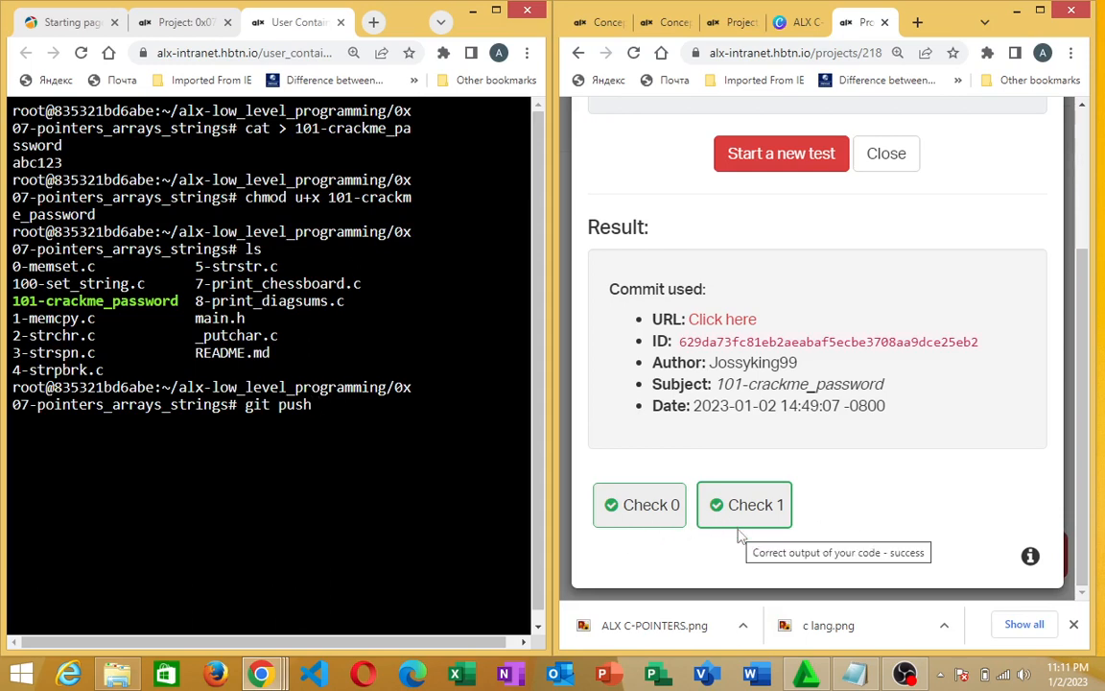
pyautogui.moveTo(632, 528)
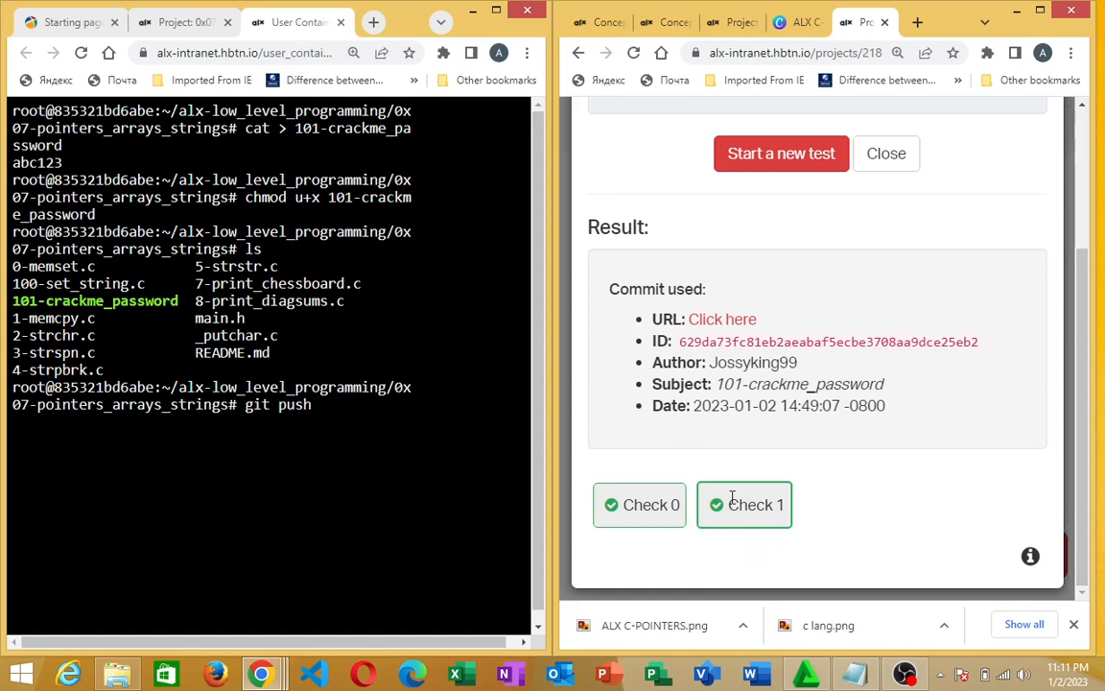
pyautogui.moveTo(800, 496)
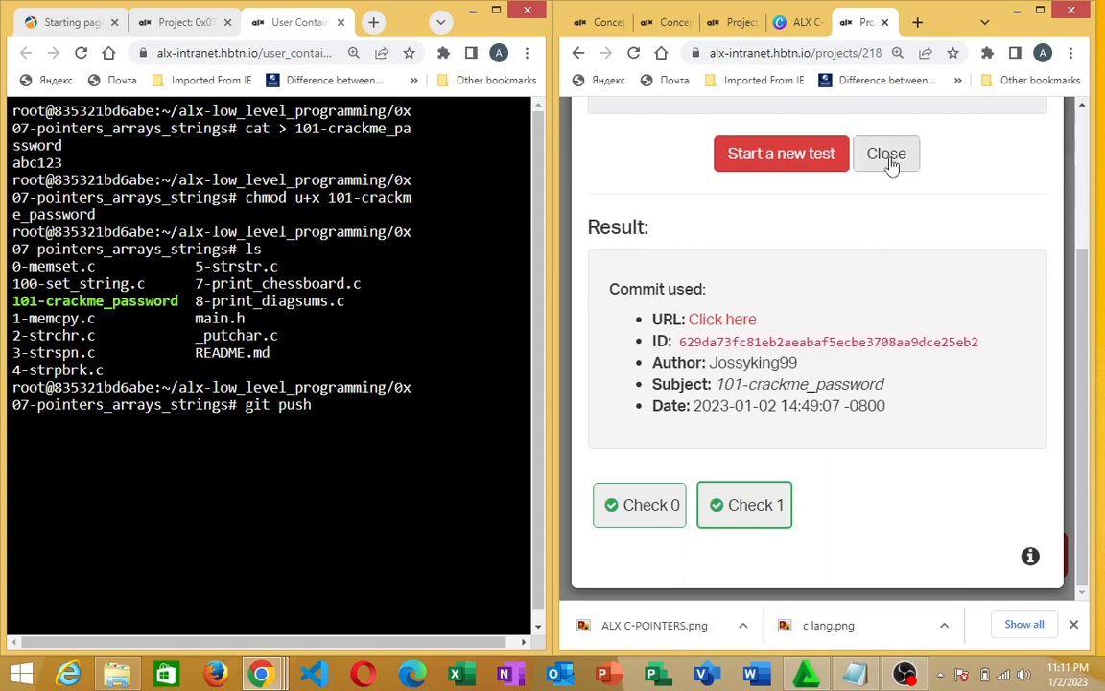
# Step: Dismiss the correction results to return to the task 9 page showing Done
pyautogui.click(885, 153)
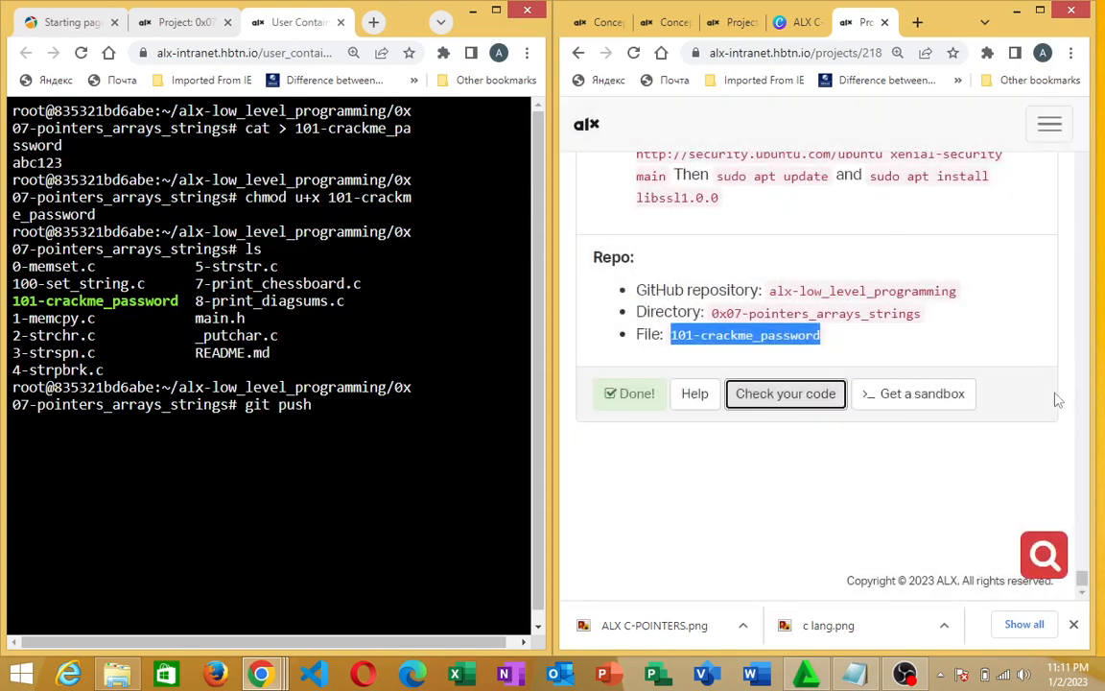
pyautogui.moveTo(863, 499)
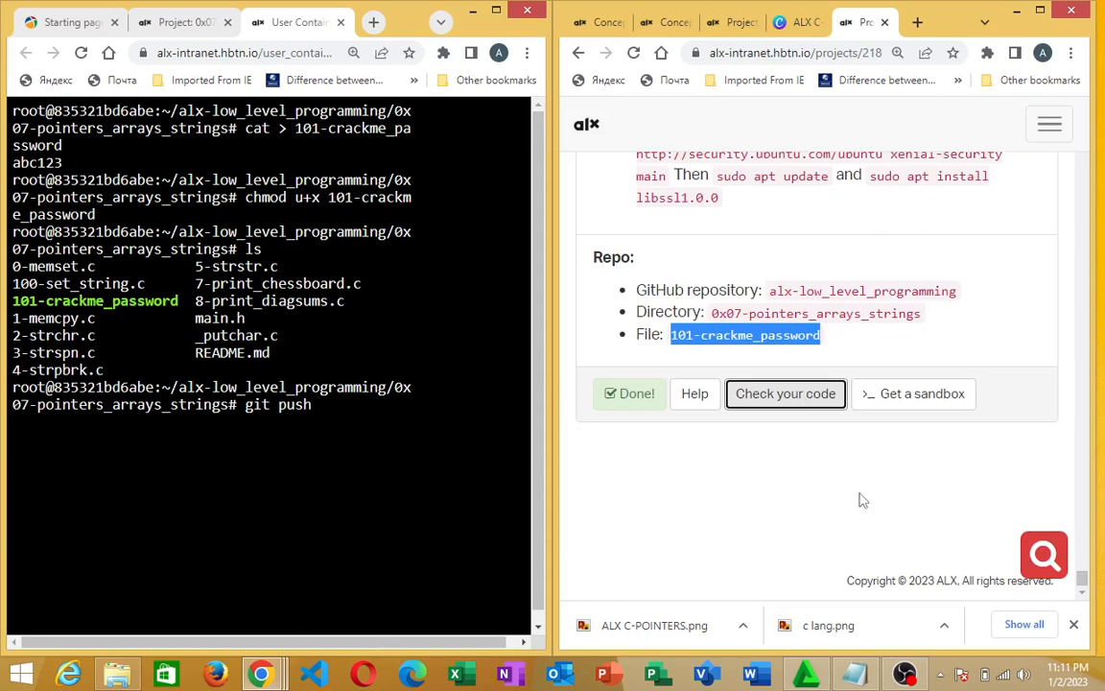